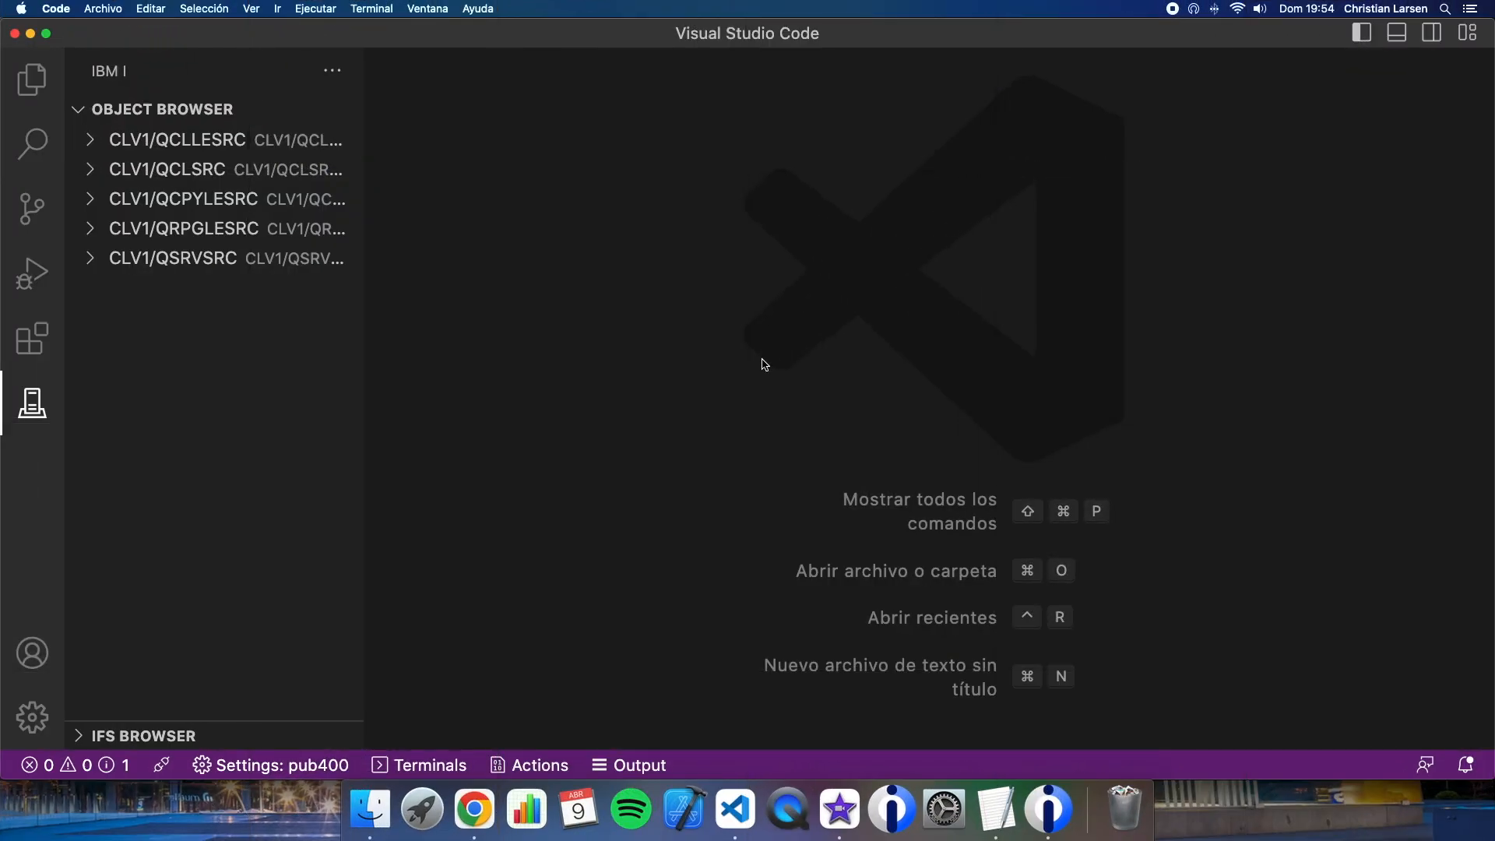
# Expand CLV1/QRPGLESRC and create the new source member test58.rpgle
pyautogui.click(183, 227)
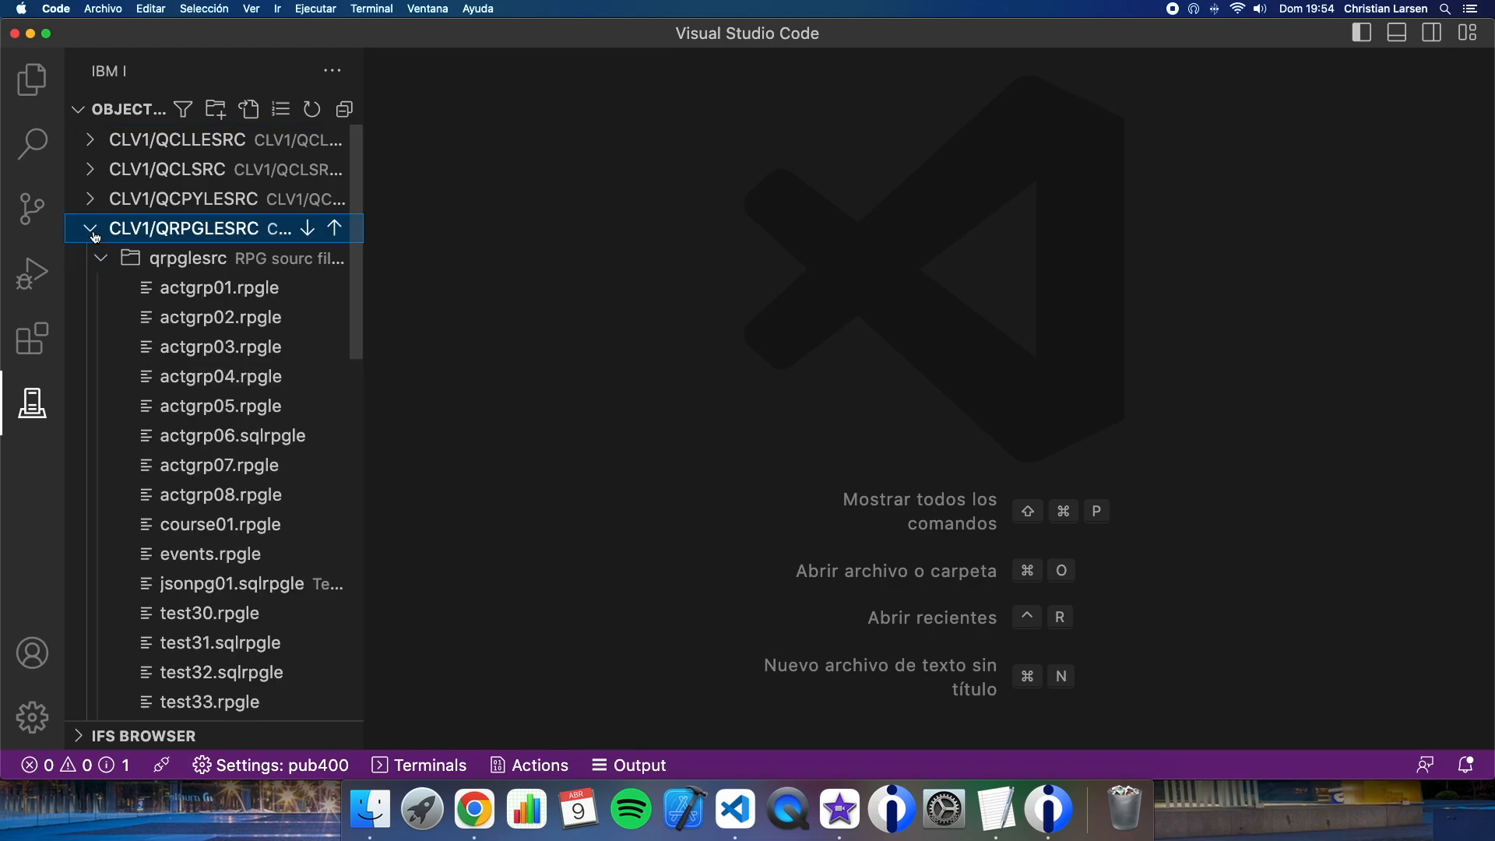
pyautogui.scroll(-3)
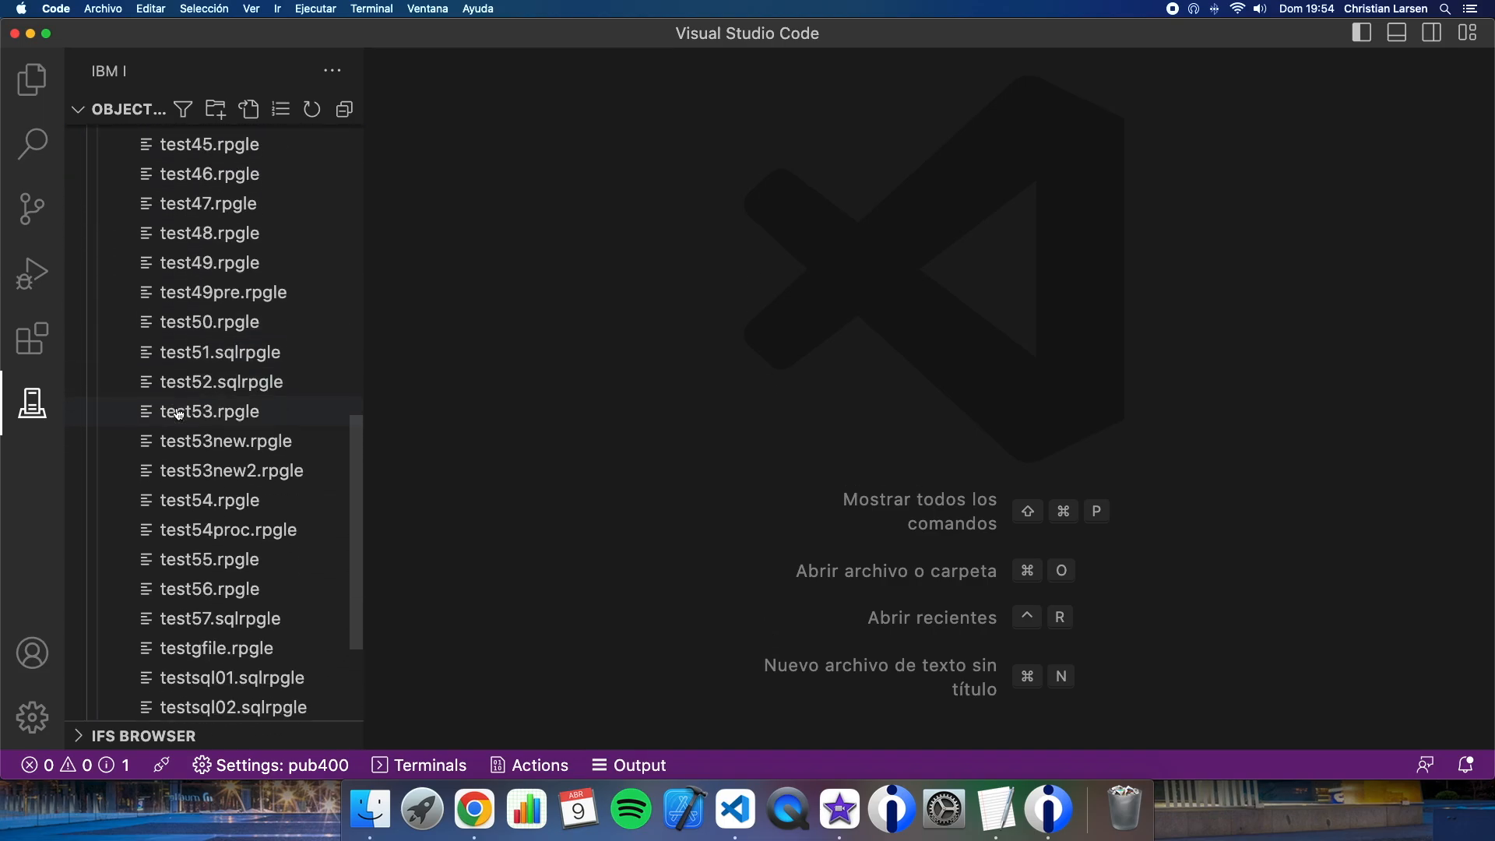
pyautogui.scroll(-3)
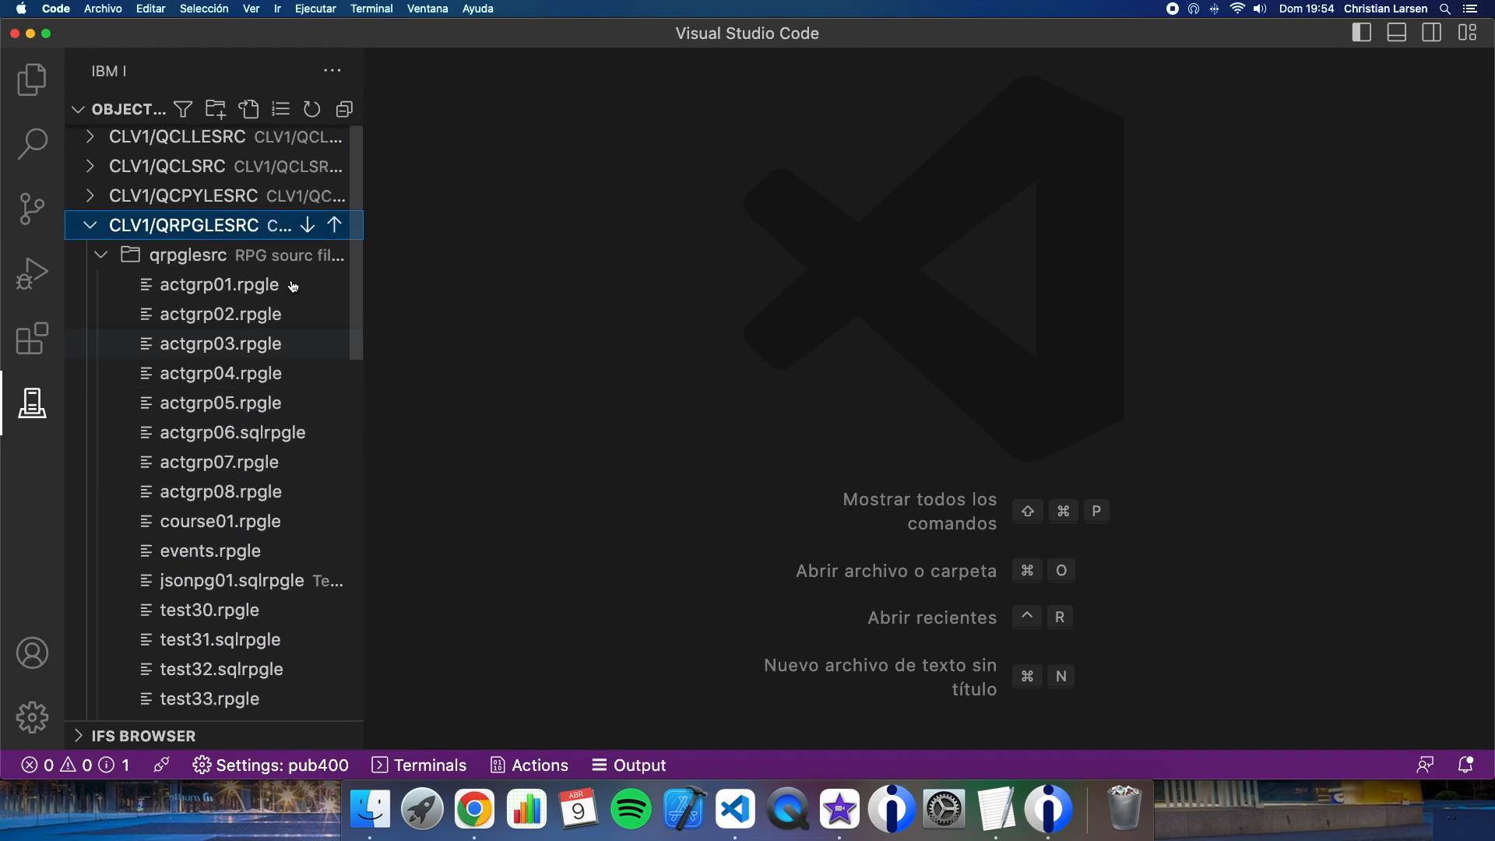
pyautogui.write('test58.rpgle')
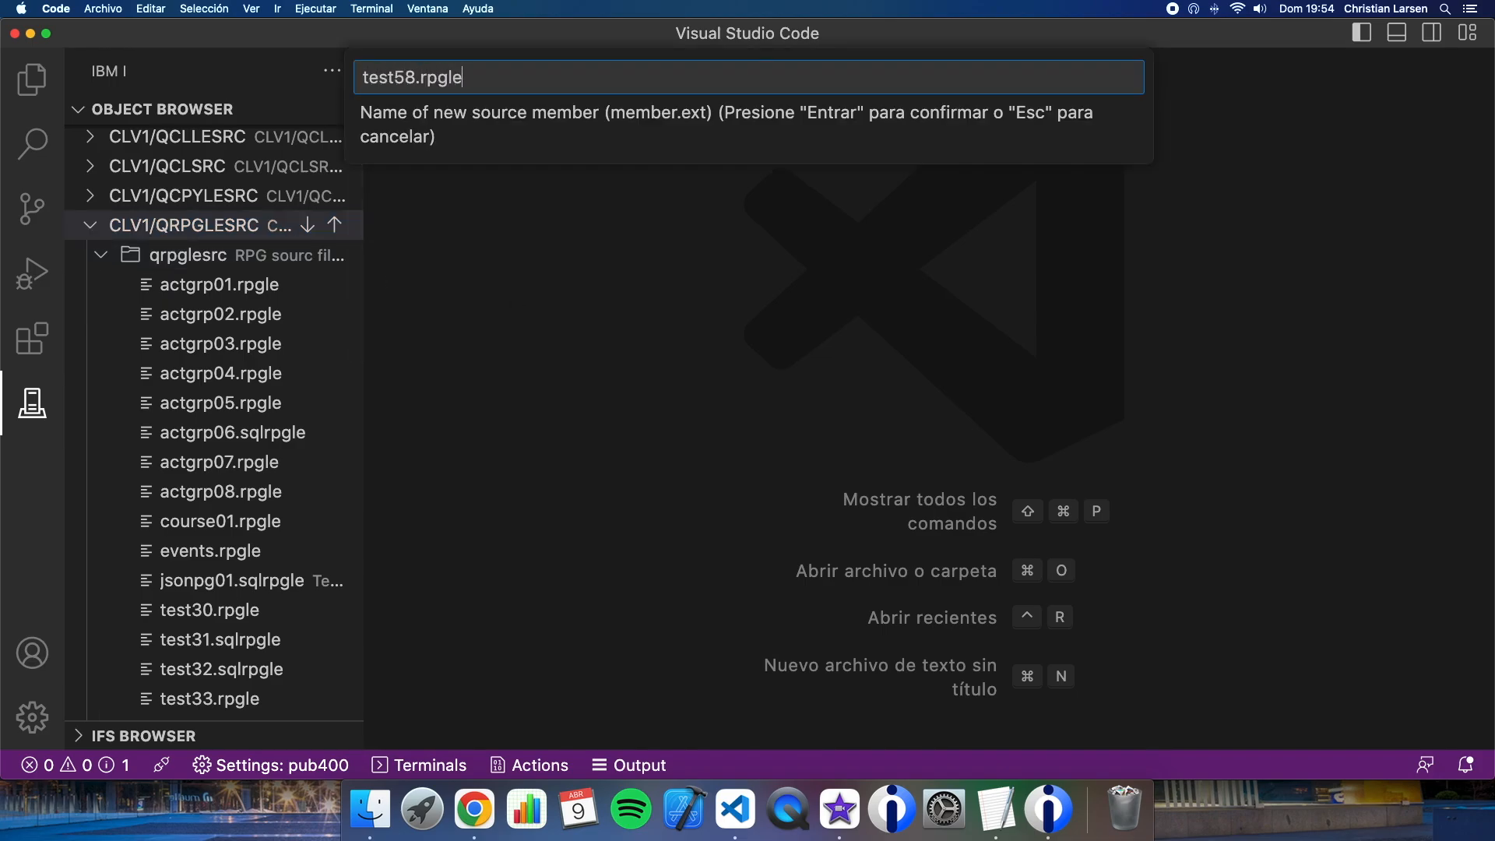
pyautogui.press('Enter')
pyautogui.write('**fr')
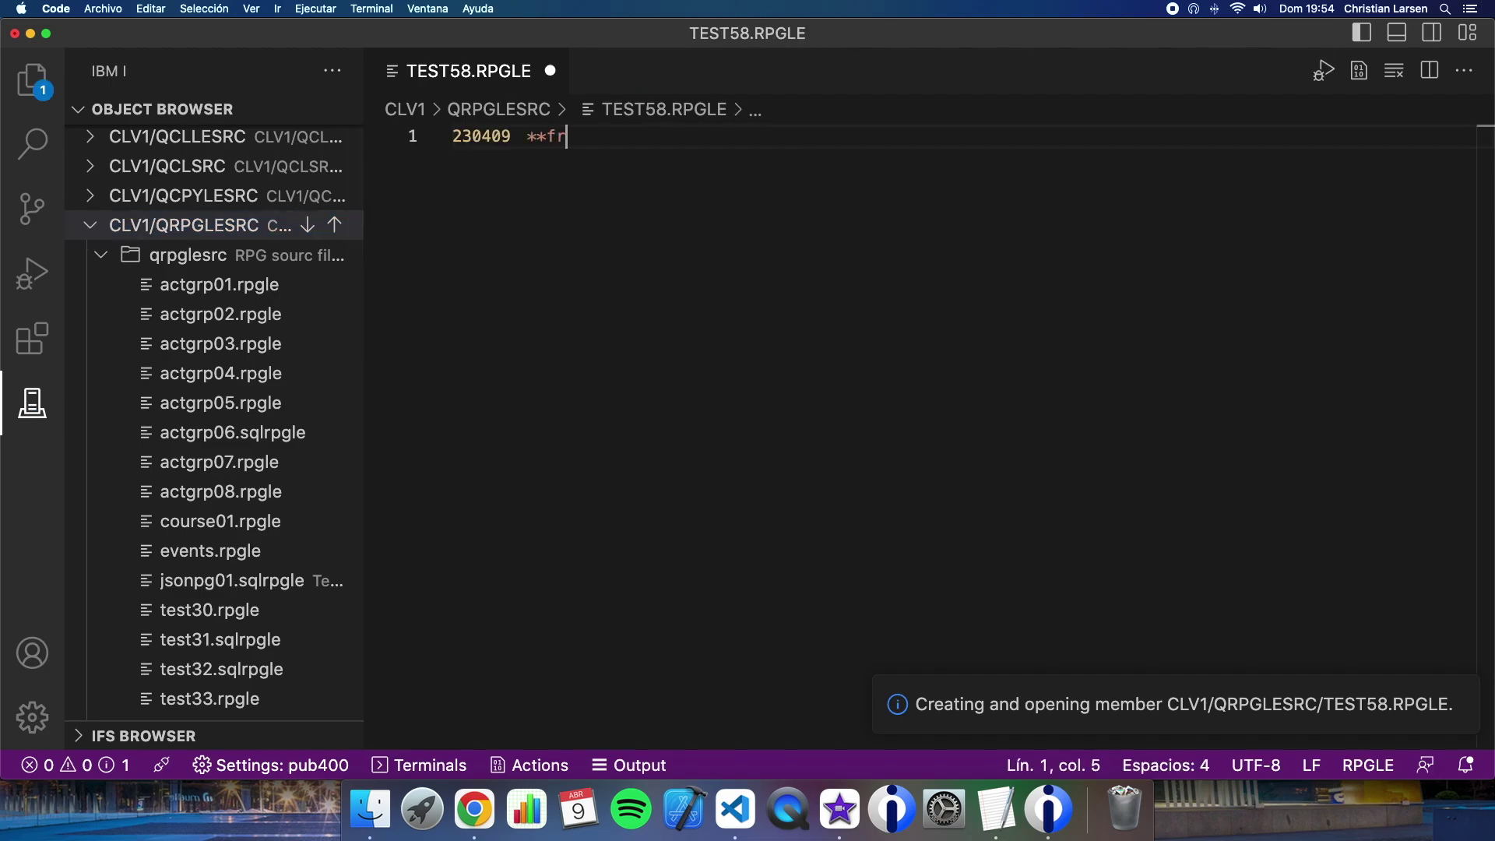
# Write **free, ctl-opt main(main) actgrp(*caller), and an empty dcl-proc main / end-proc
pyautogui.press('Enter')
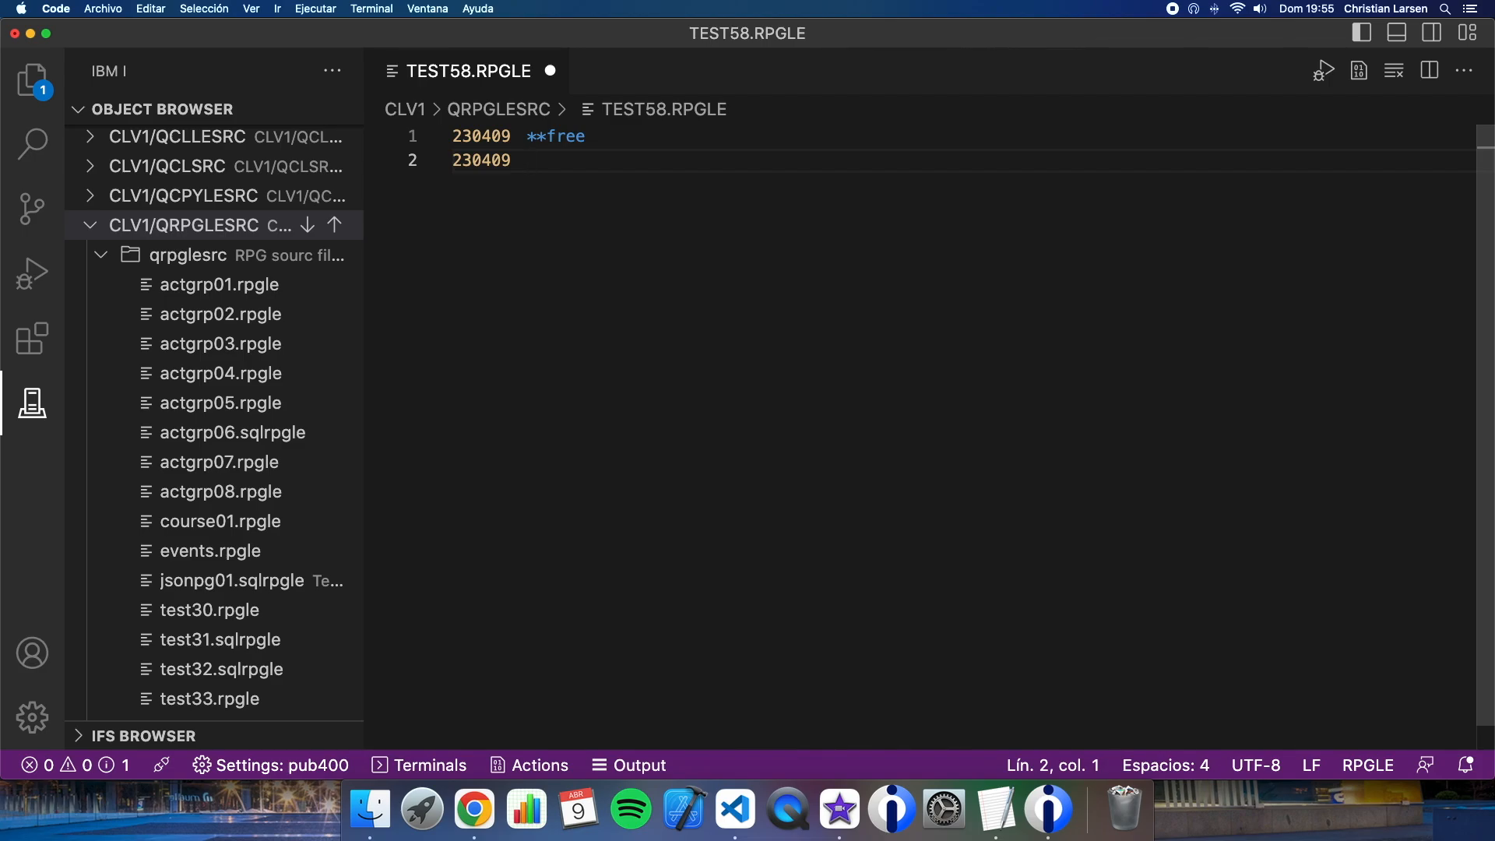
pyautogui.write('ctl')
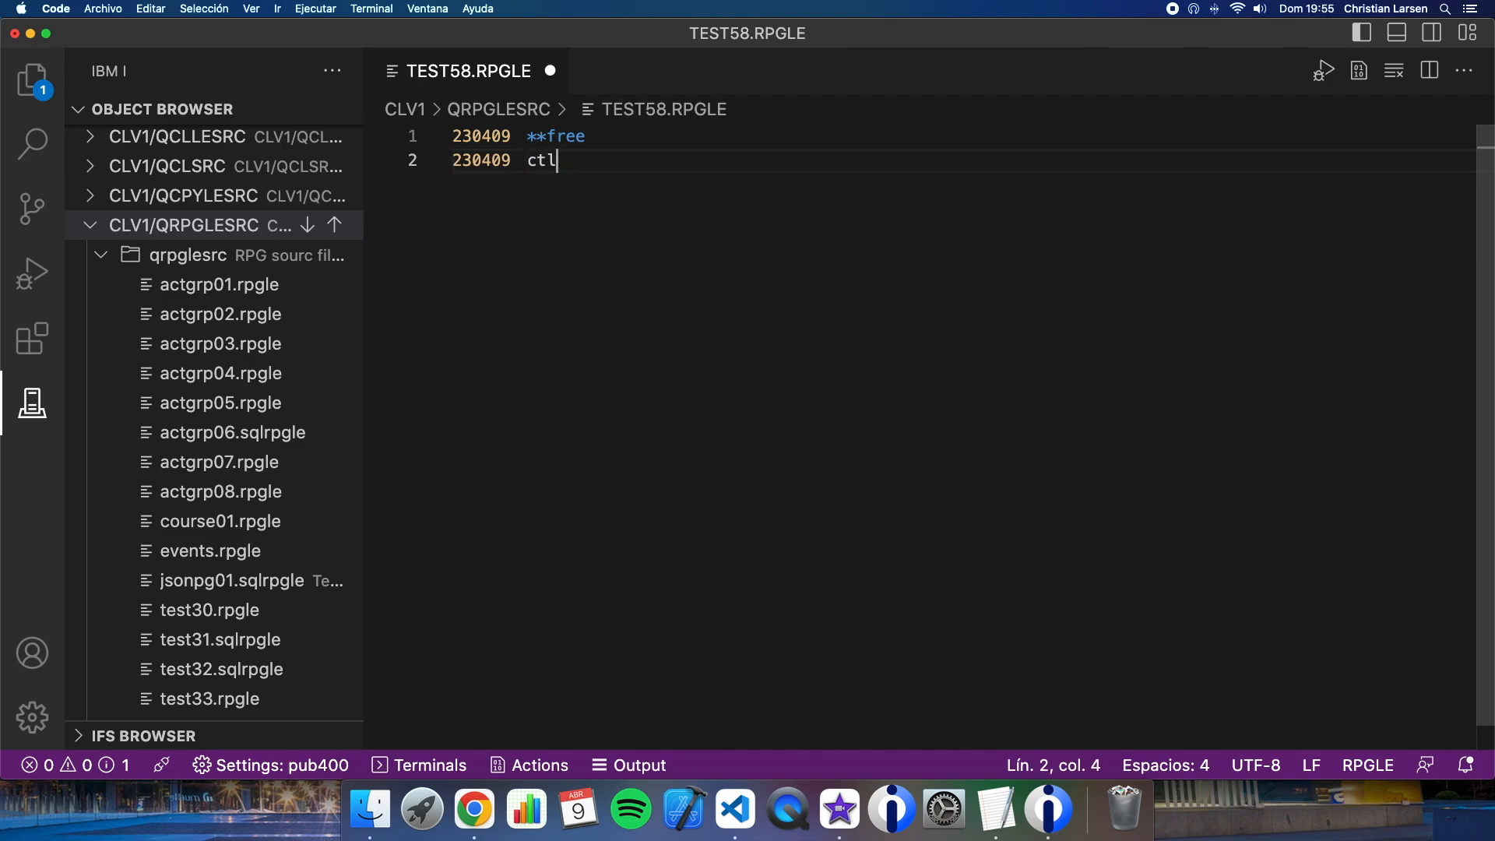
pyautogui.write('-opt ma')
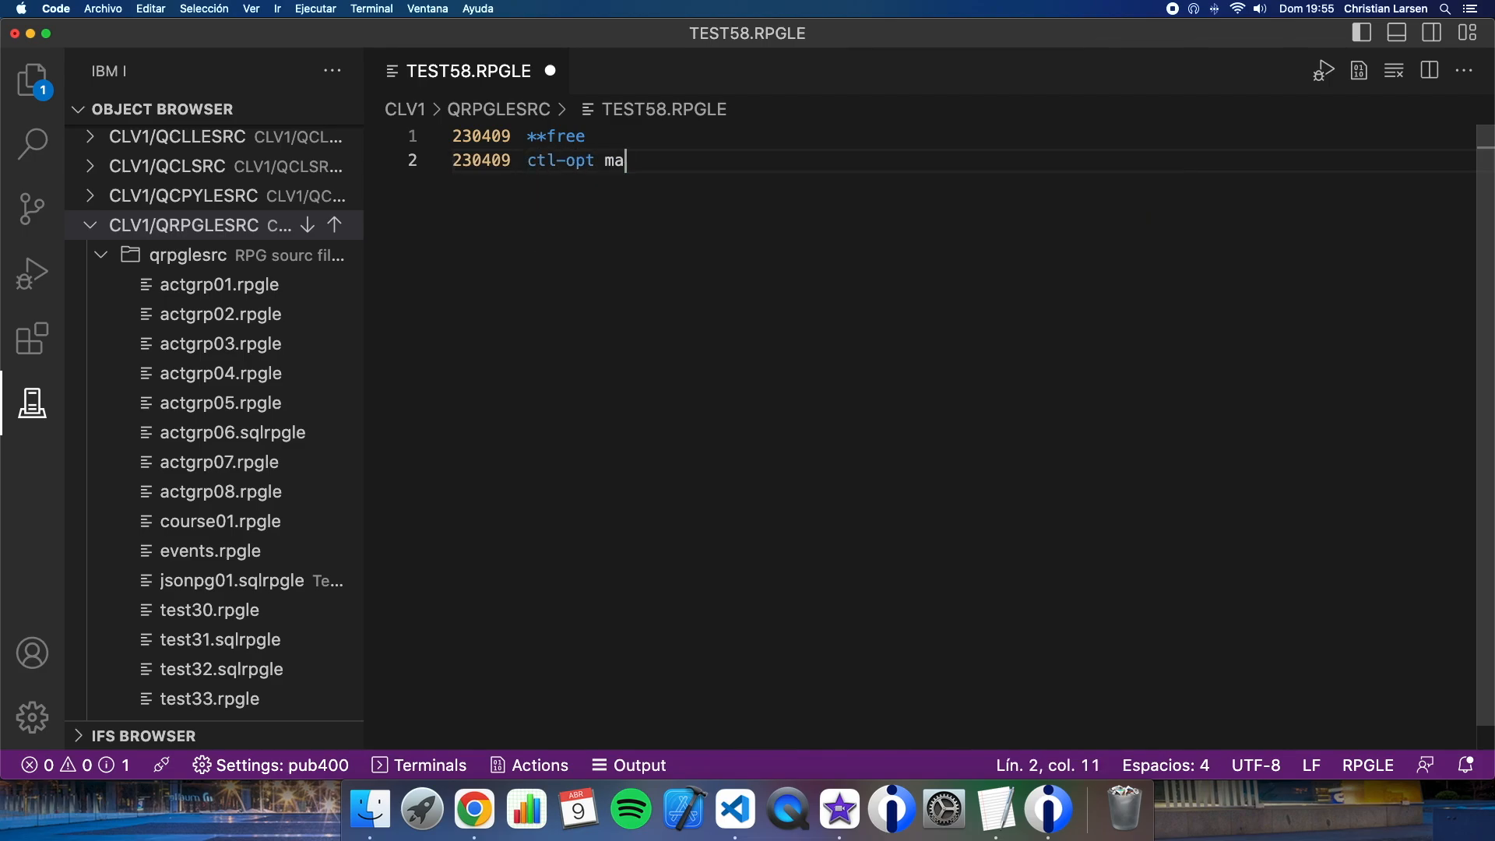
pyautogui.write('in(main)')
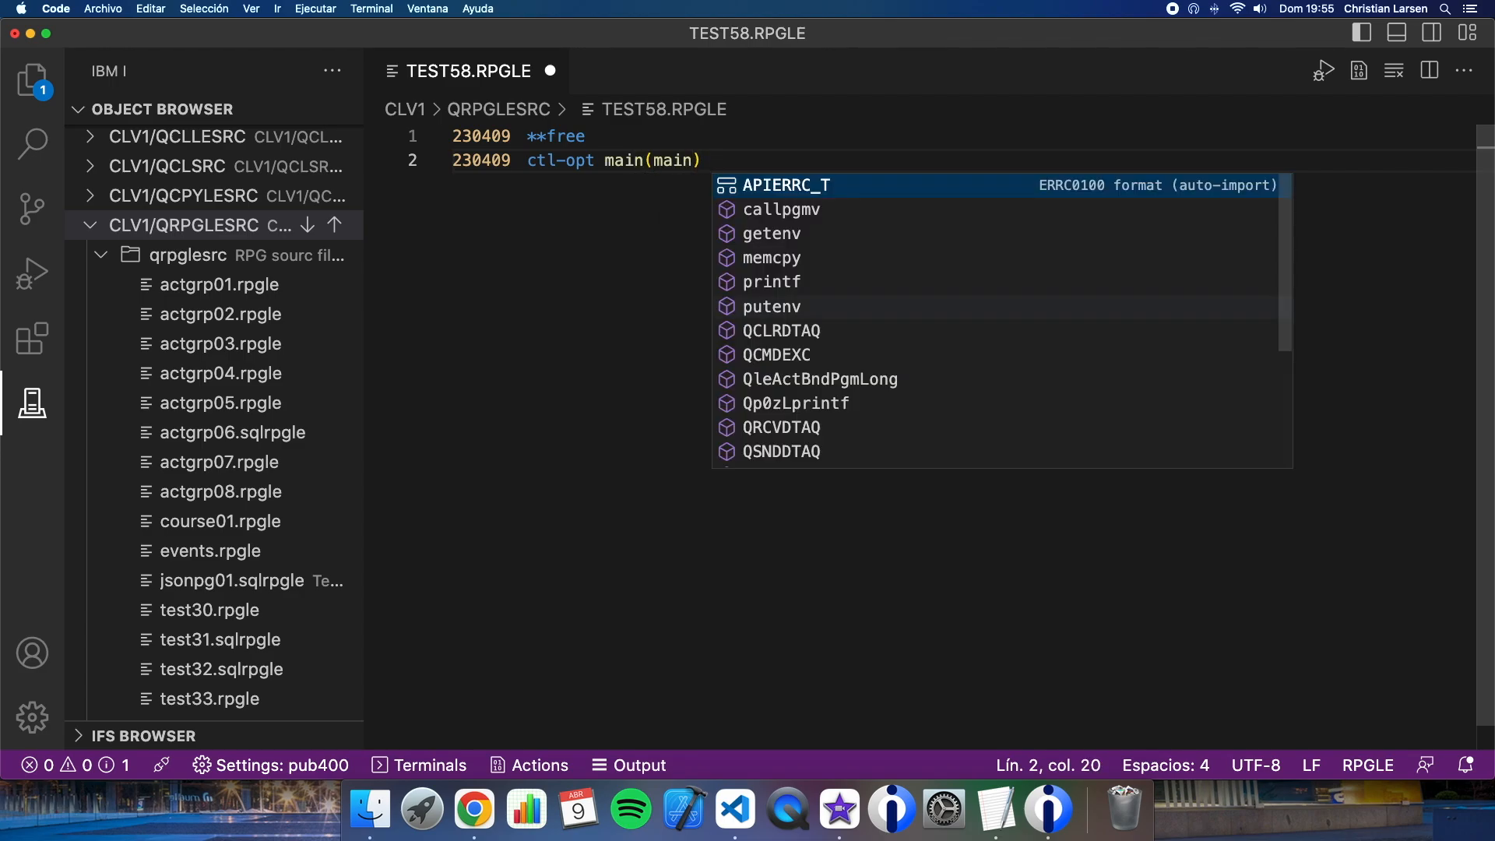
pyautogui.write('actgrp(*caller);')
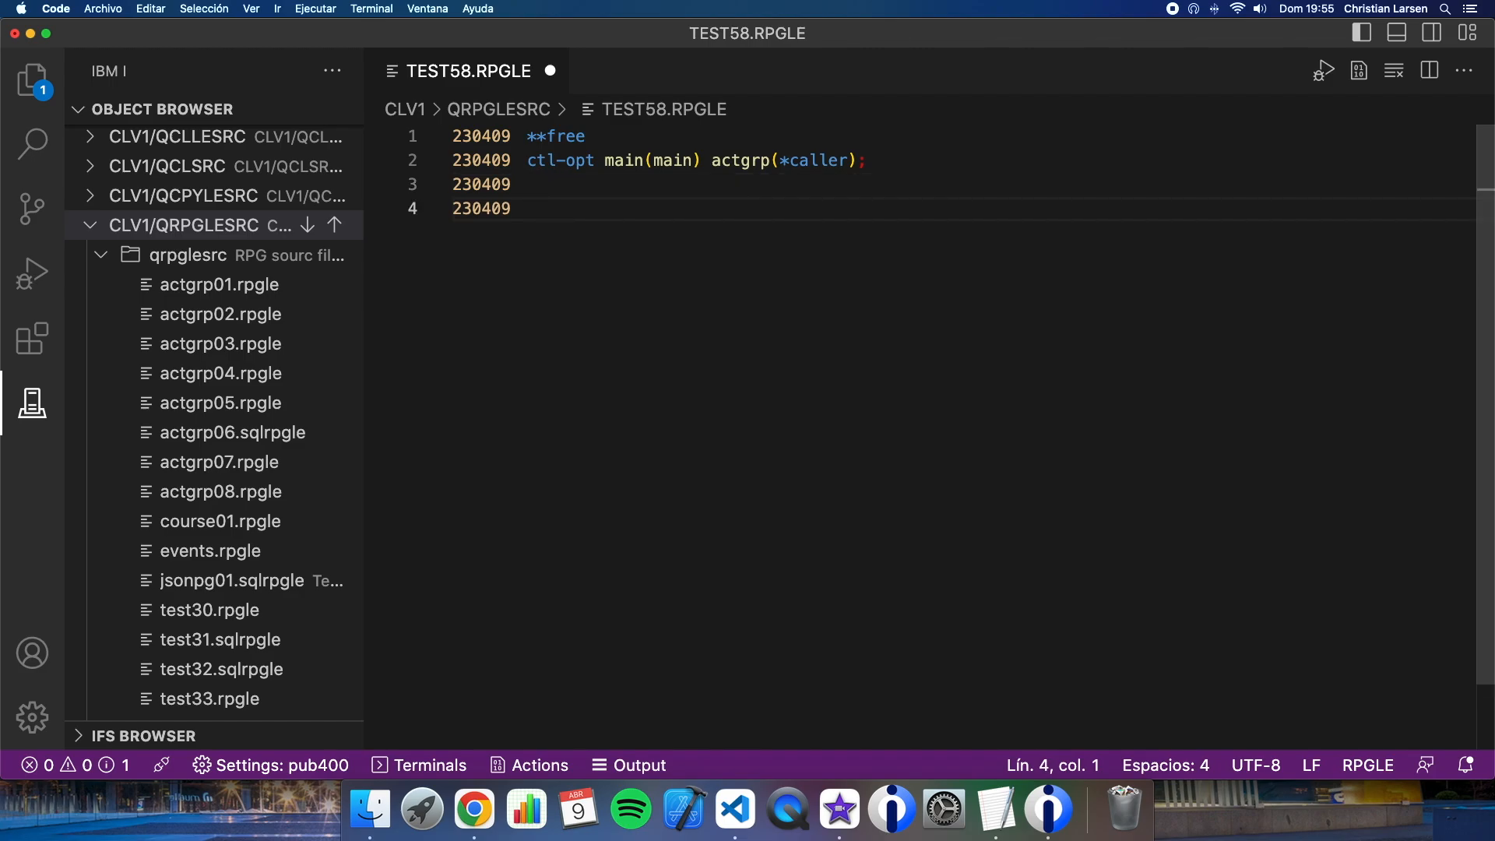
pyautogui.write('dcl-proc main;')
pyautogui.write('end-')
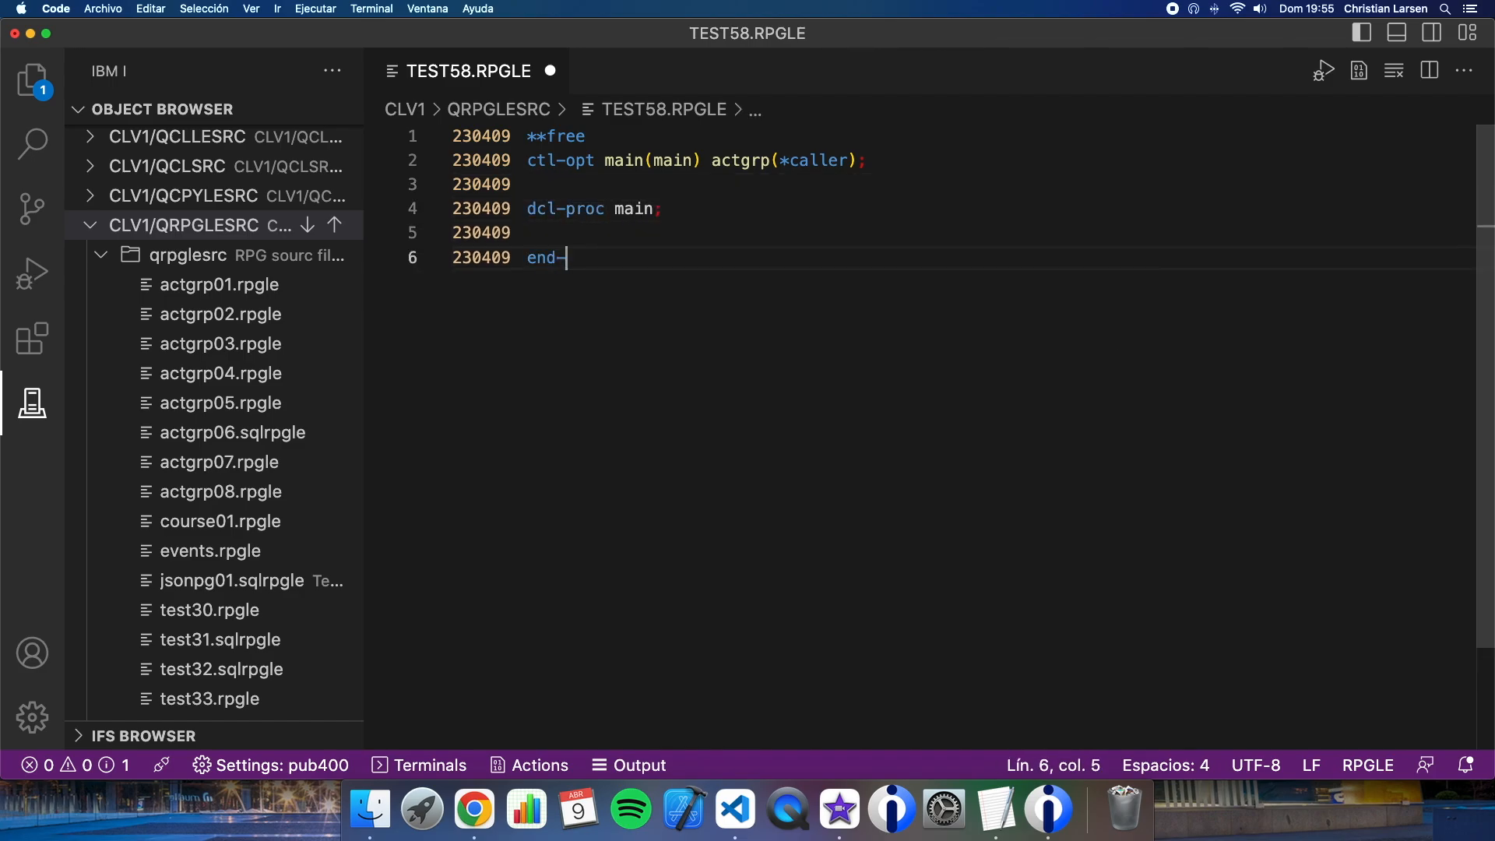
pyautogui.write('proc;')
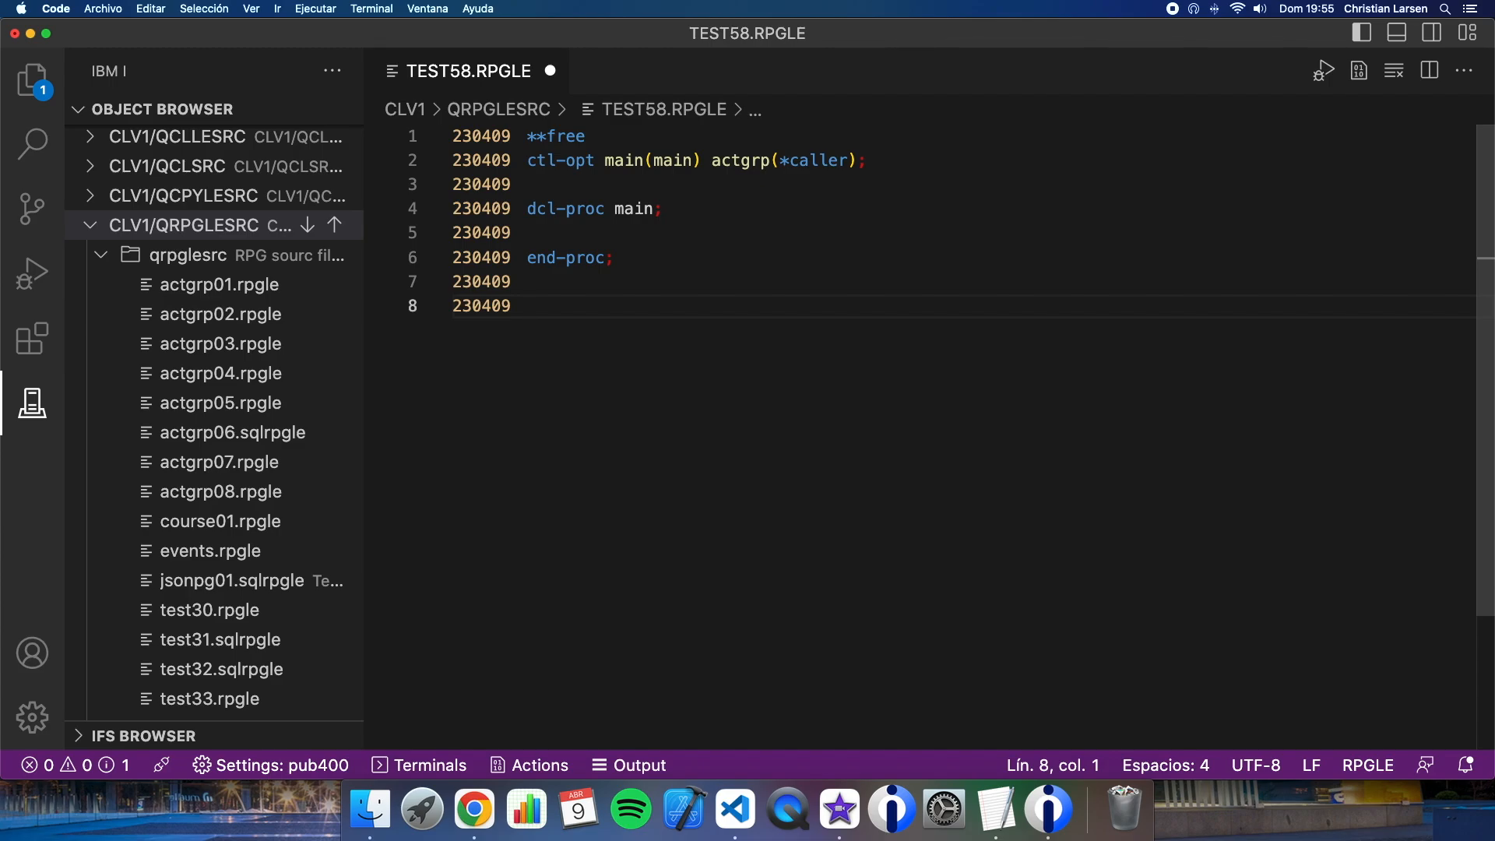
# Start a dcl- declaration on the line below the main procedure
pyautogui.write('dcl-')
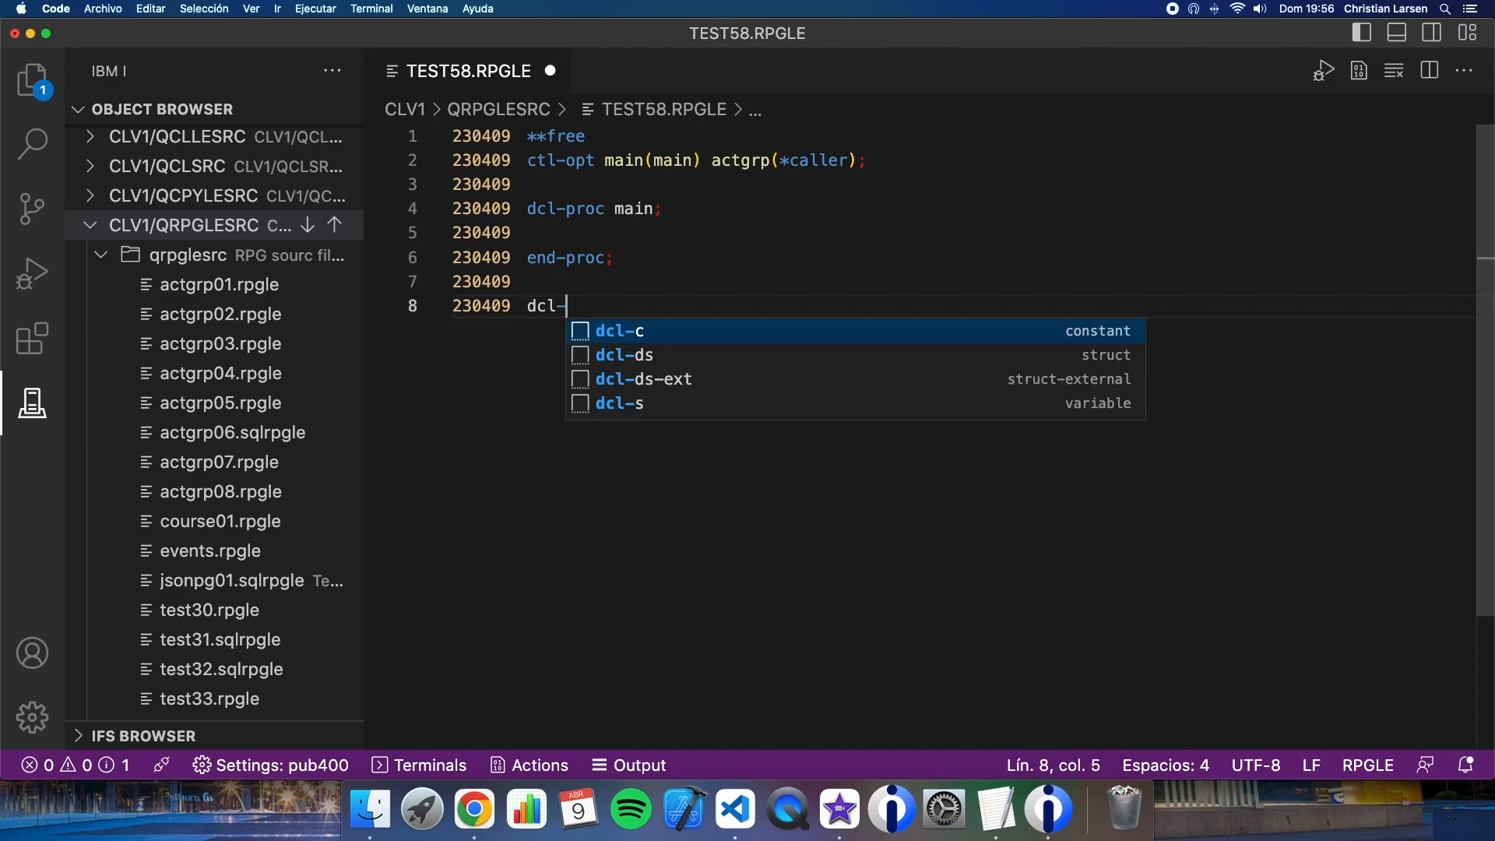
# Declare the factorial procedure with dcl-proc factorial and end-proc, leaving blank lines inside
pyautogui.write('proc factorial;')
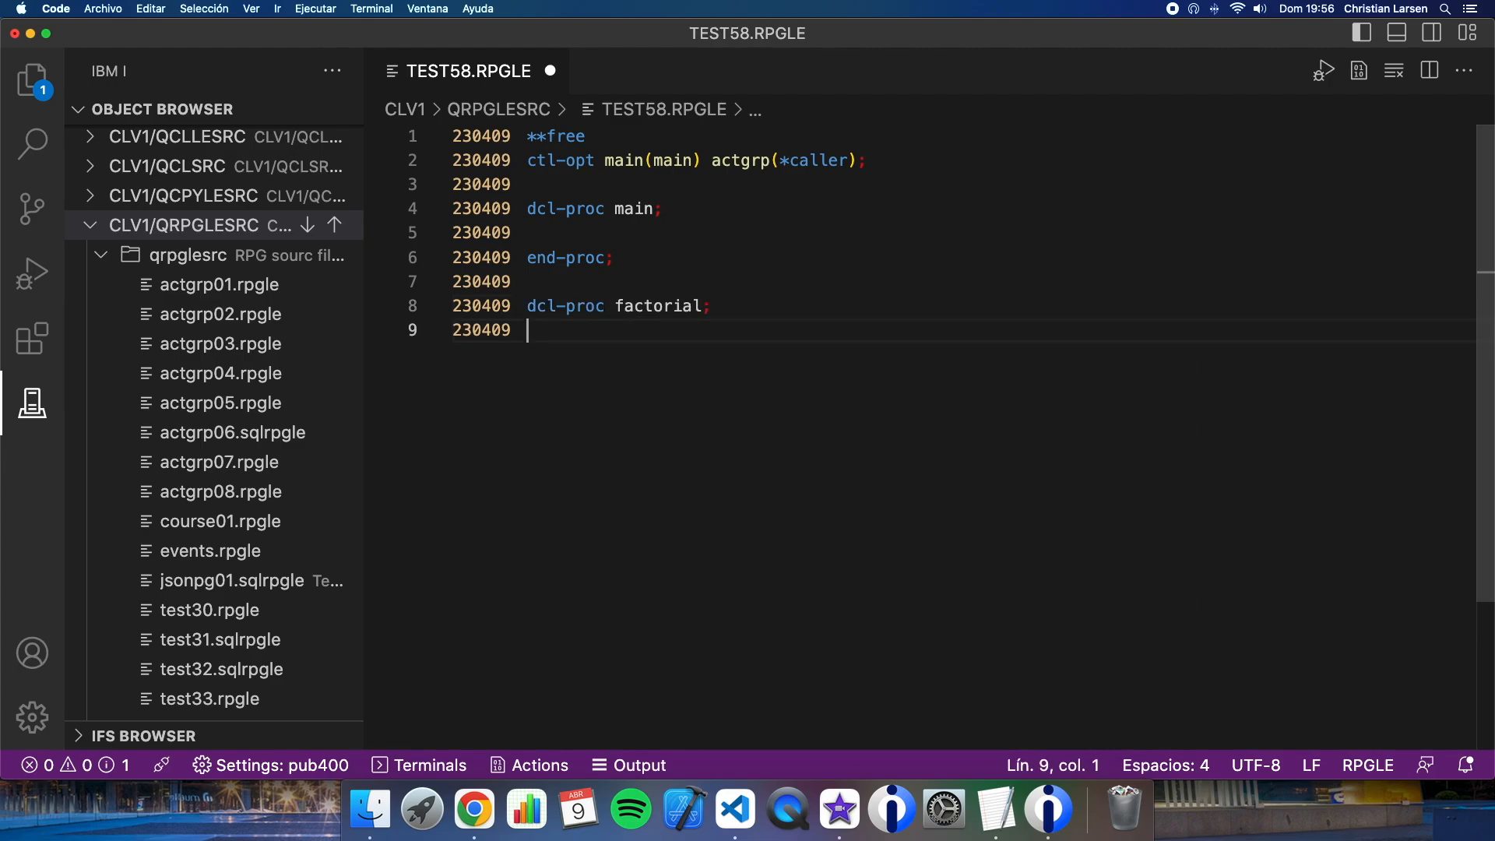
pyautogui.write('end-proc;')
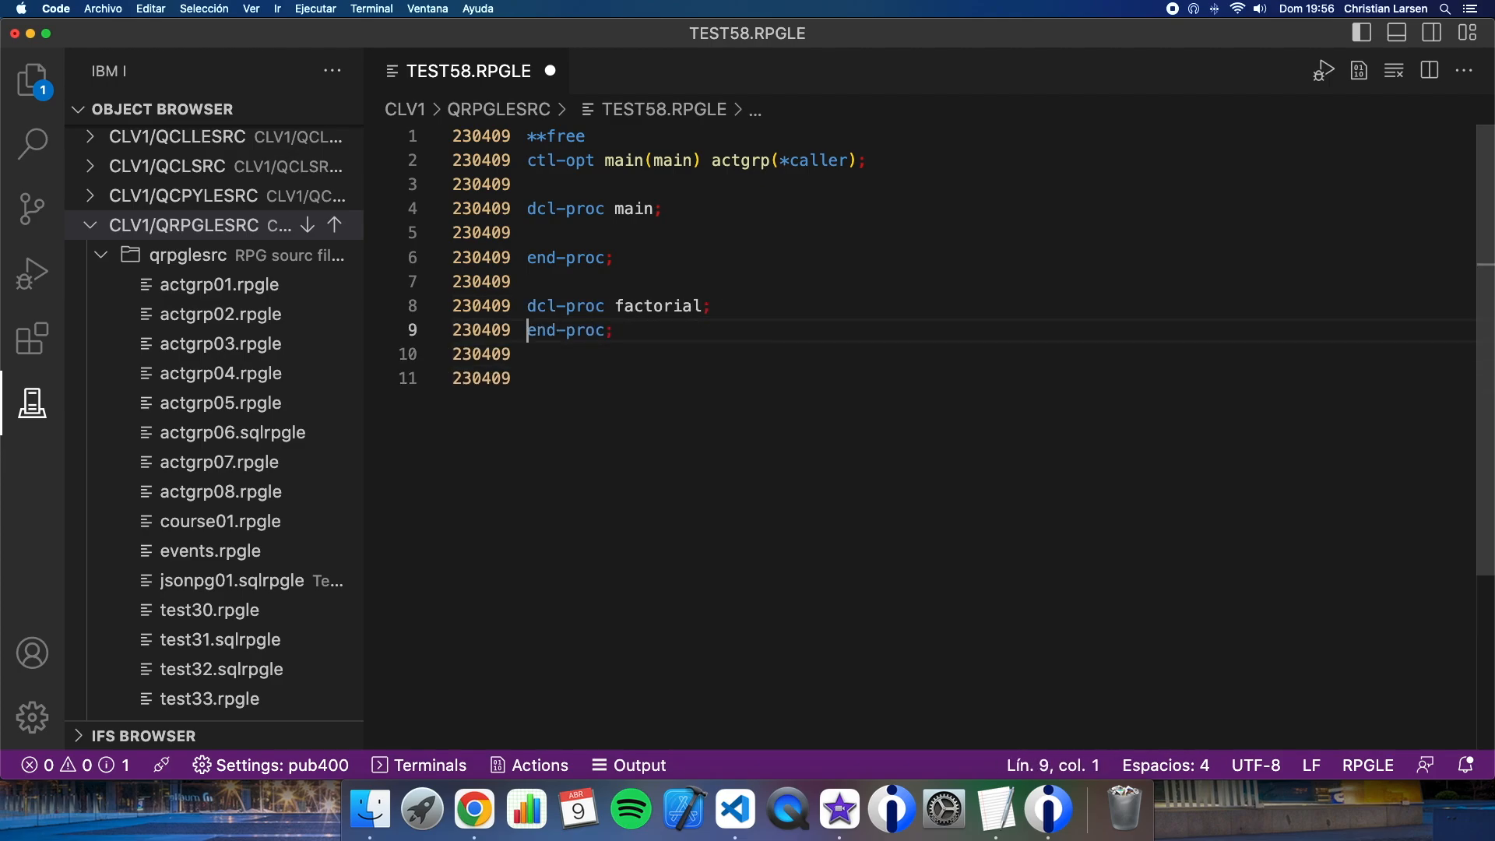
pyautogui.press('Enter')
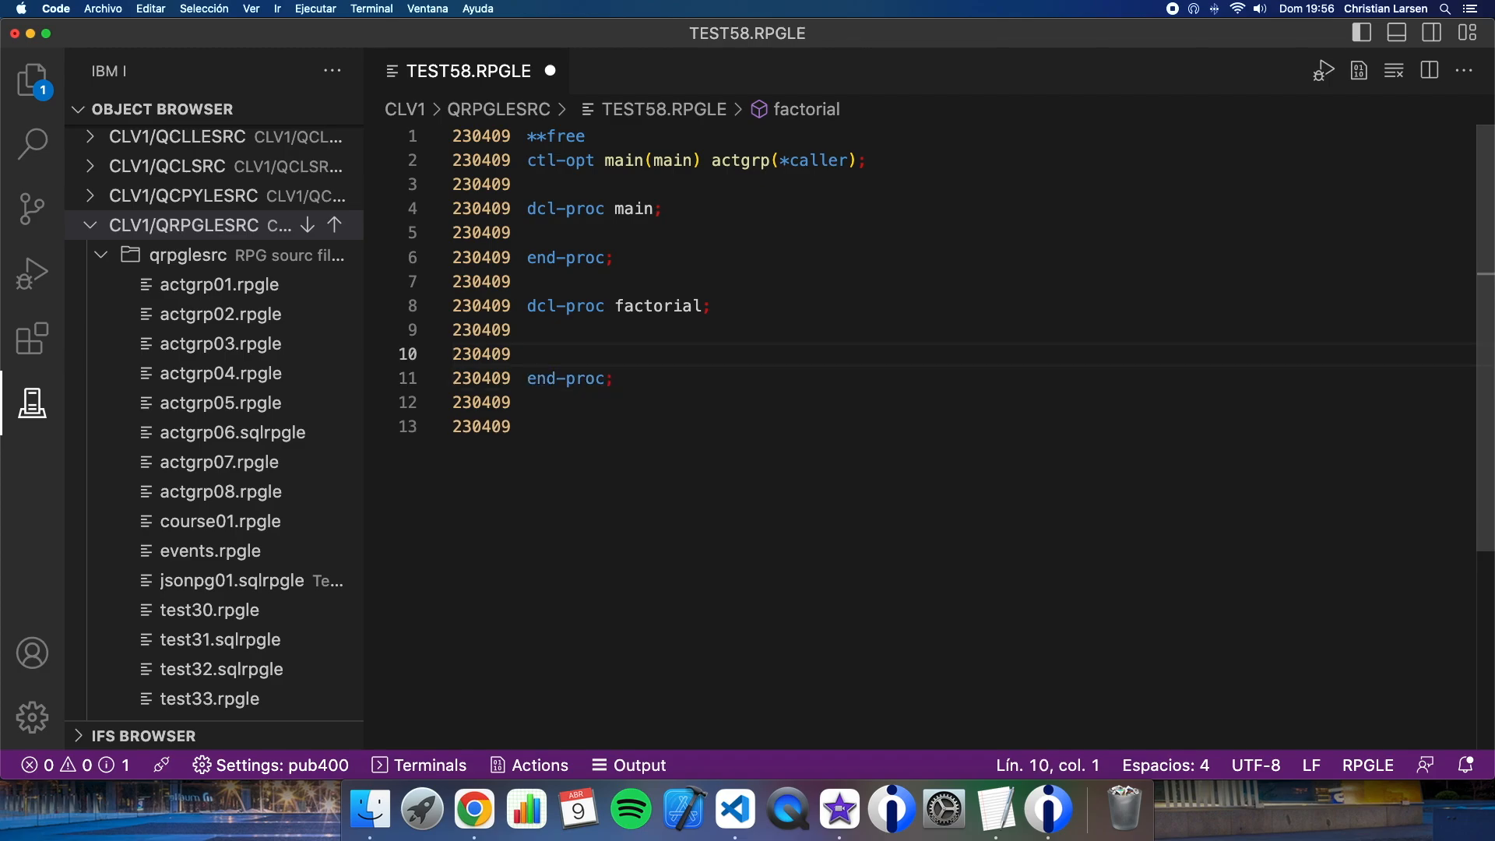
pyautogui.press('Enter')
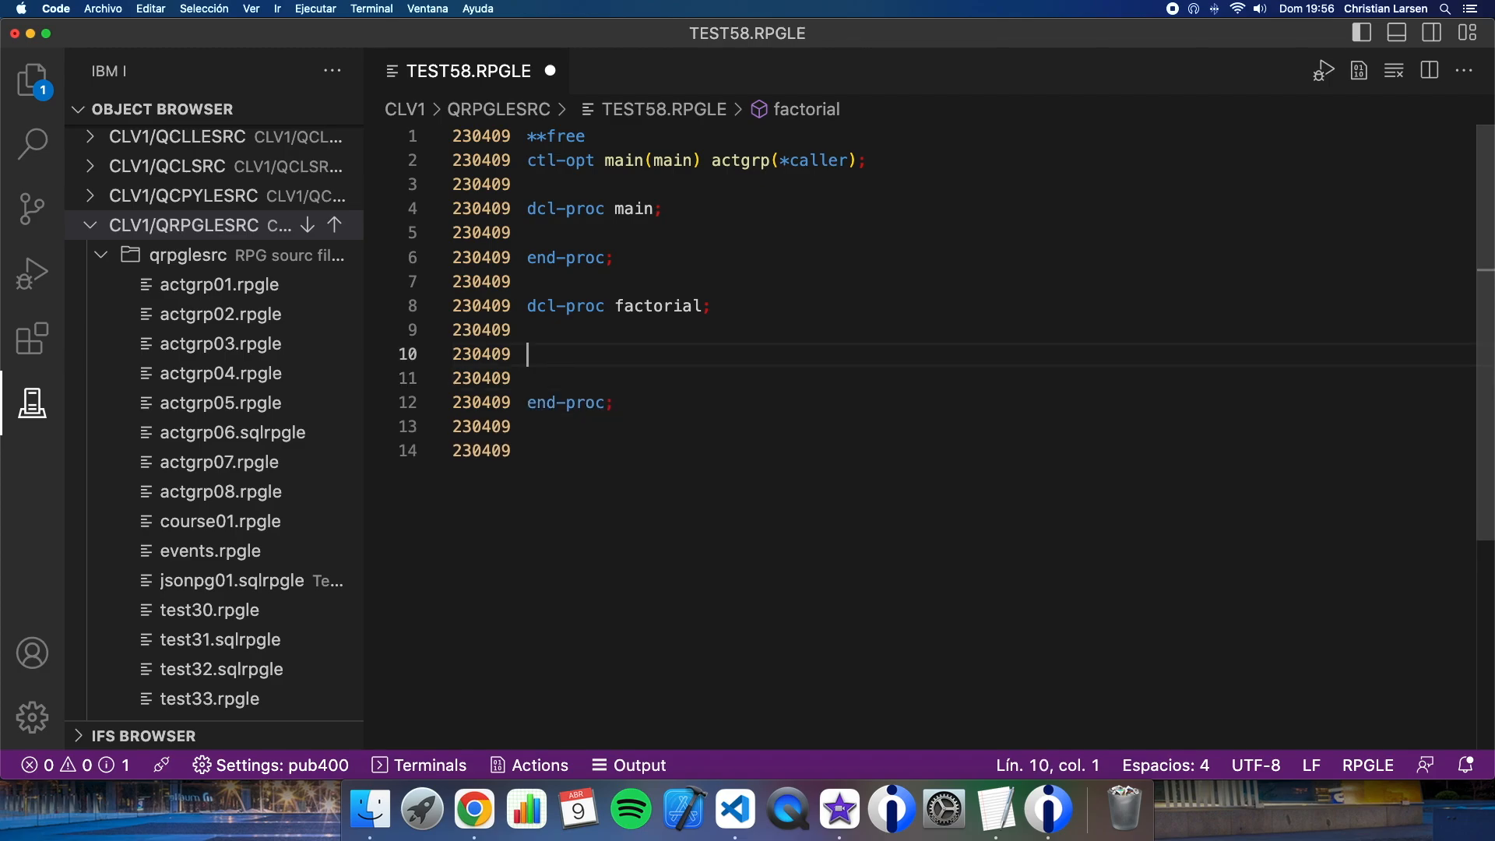
# Add dcl-pi *n zoned(13) with parameter num zoned(13) const and end-pi
pyautogui.write('dcl-pi *%char(numeric')
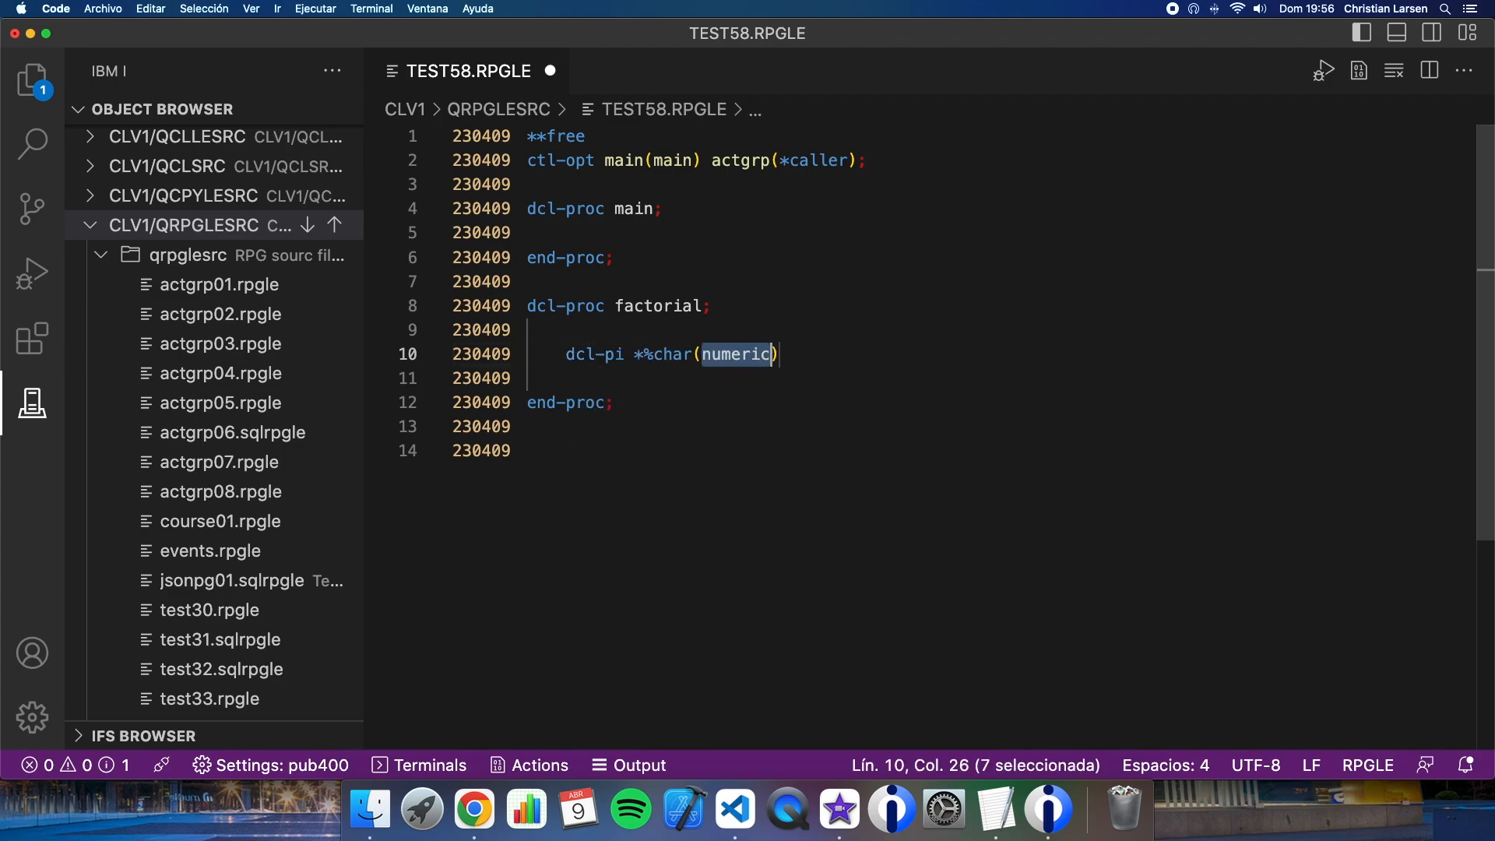
pyautogui.write('n;')
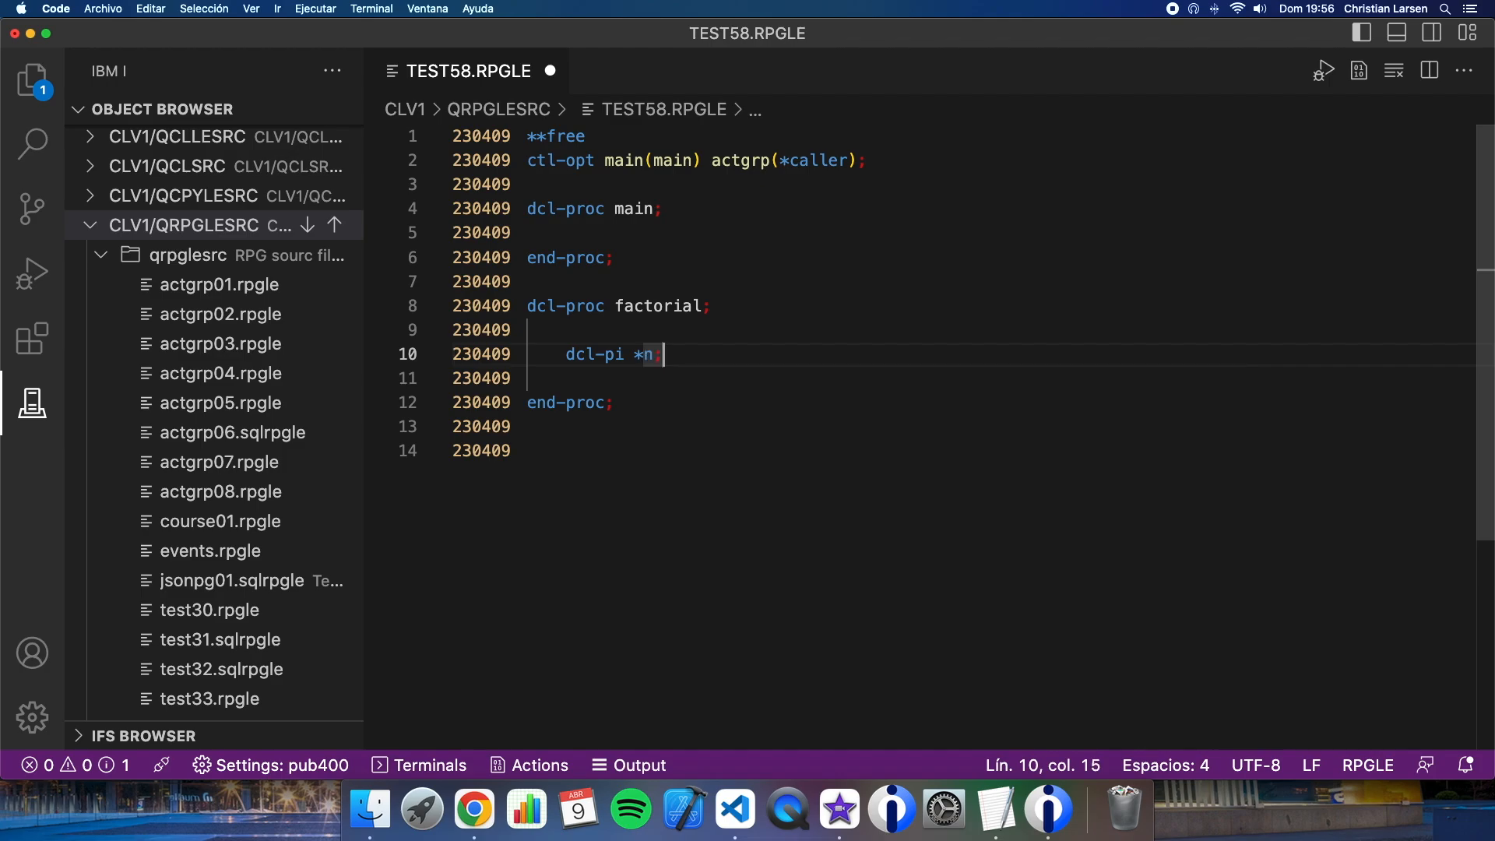
pyautogui.write('end-pi;')
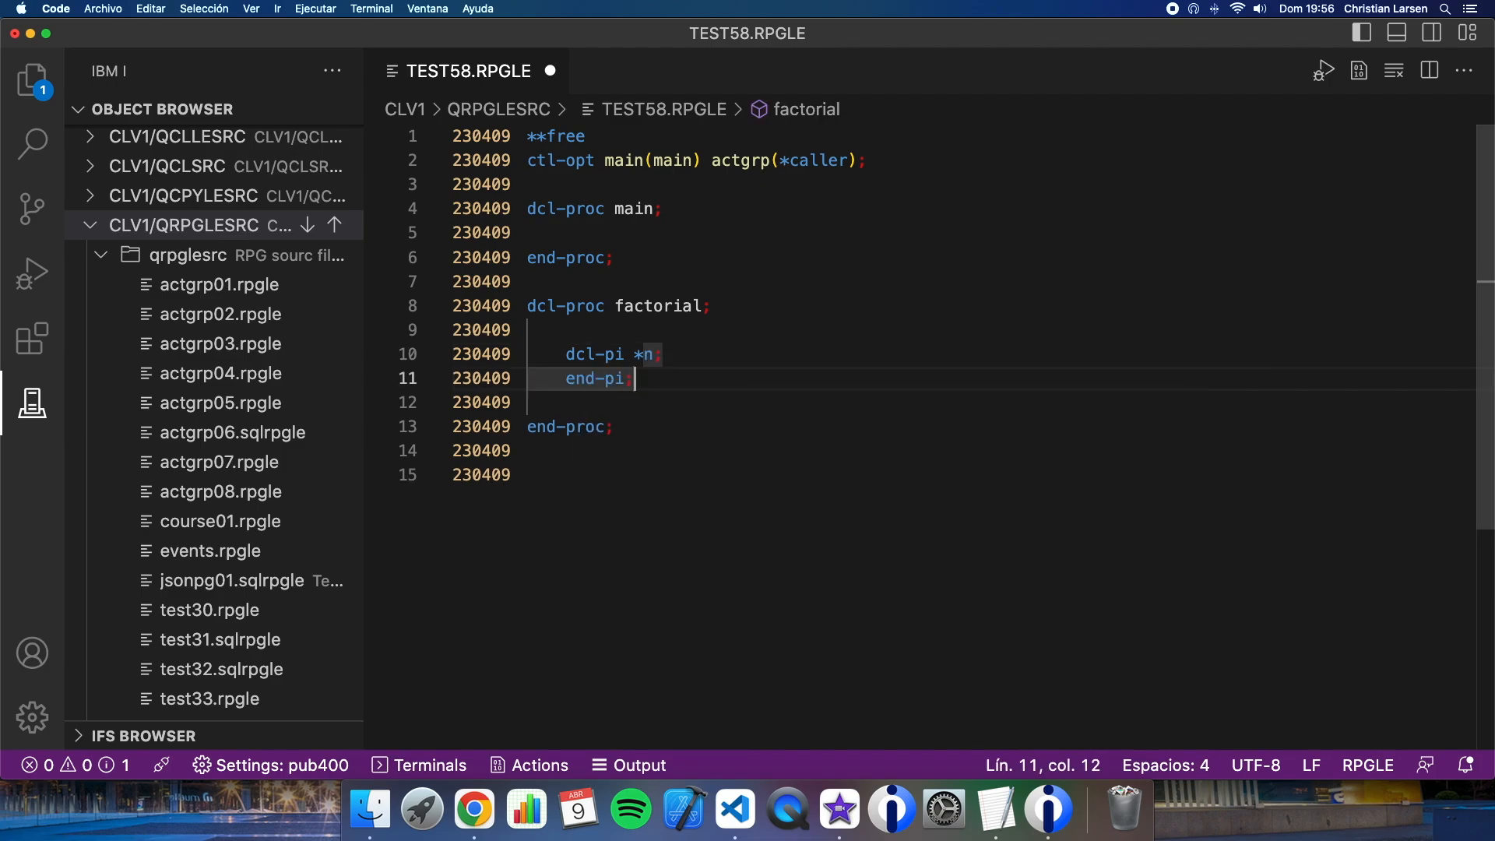
pyautogui.press('Enter')
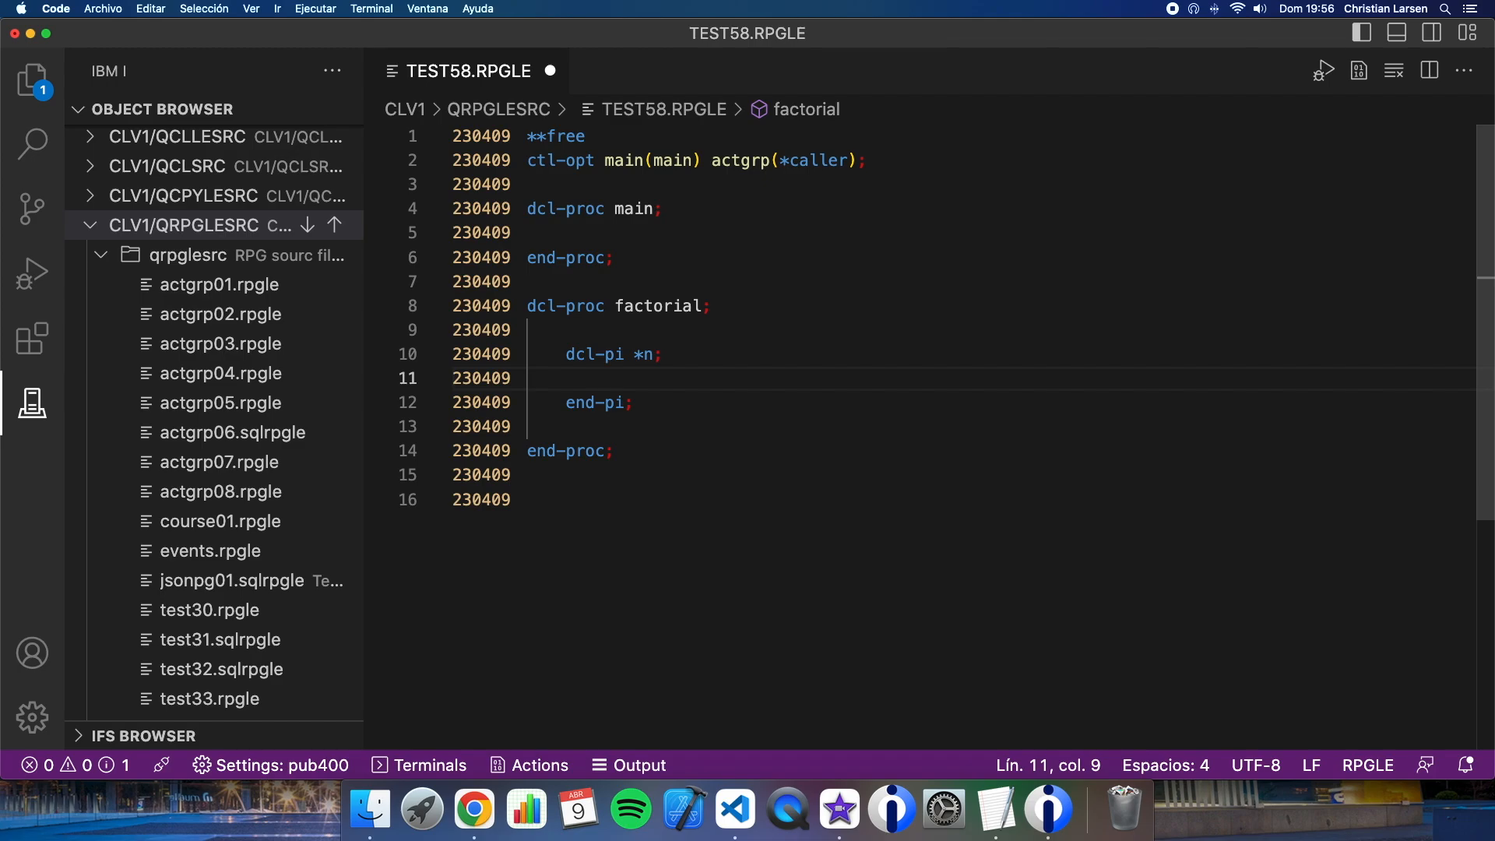
pyautogui.write('num zoned')
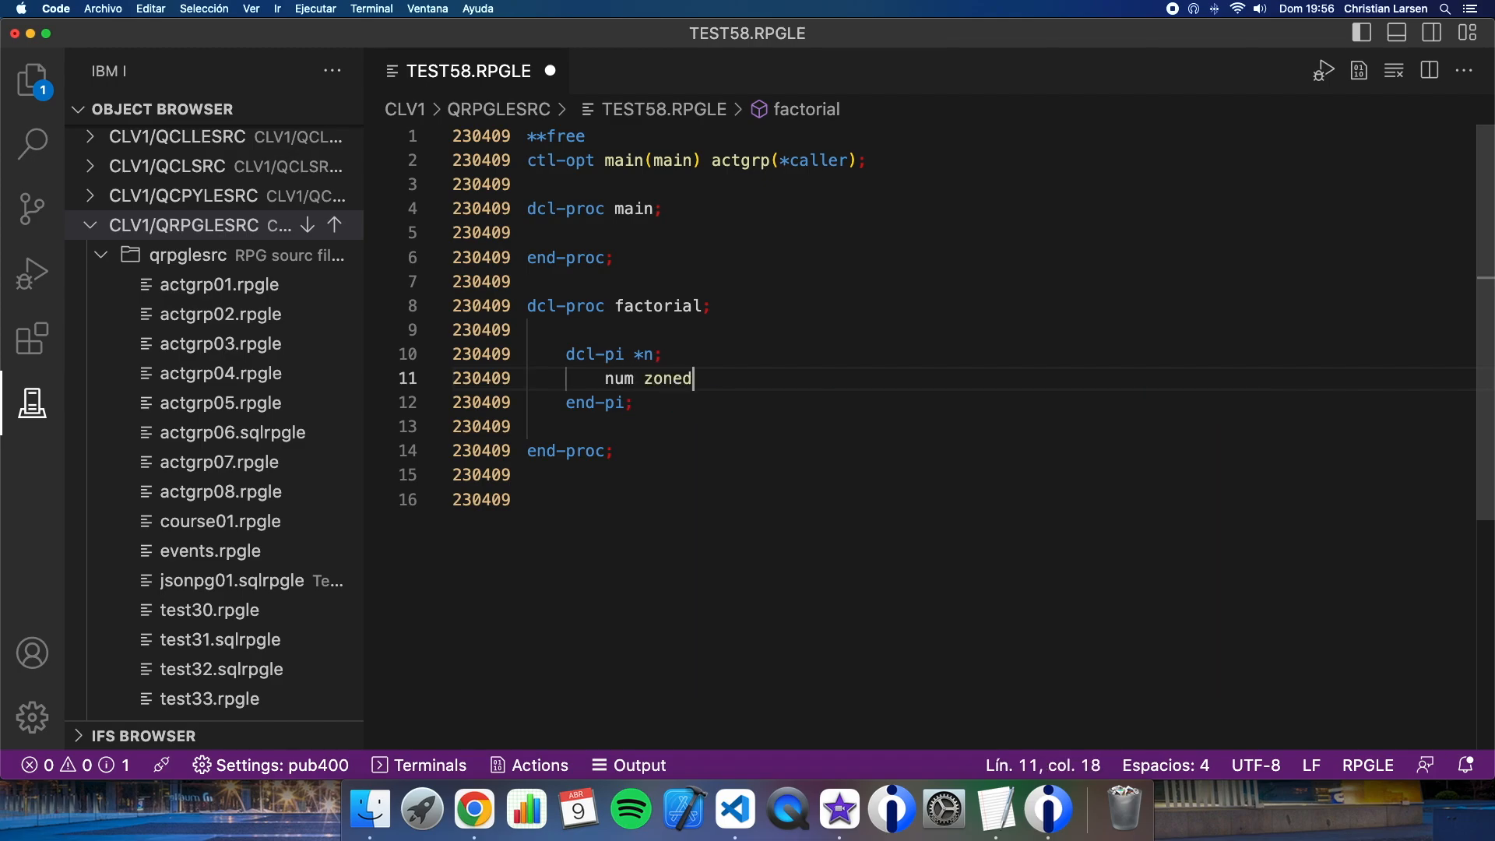
pyautogui.write('(13) cons')
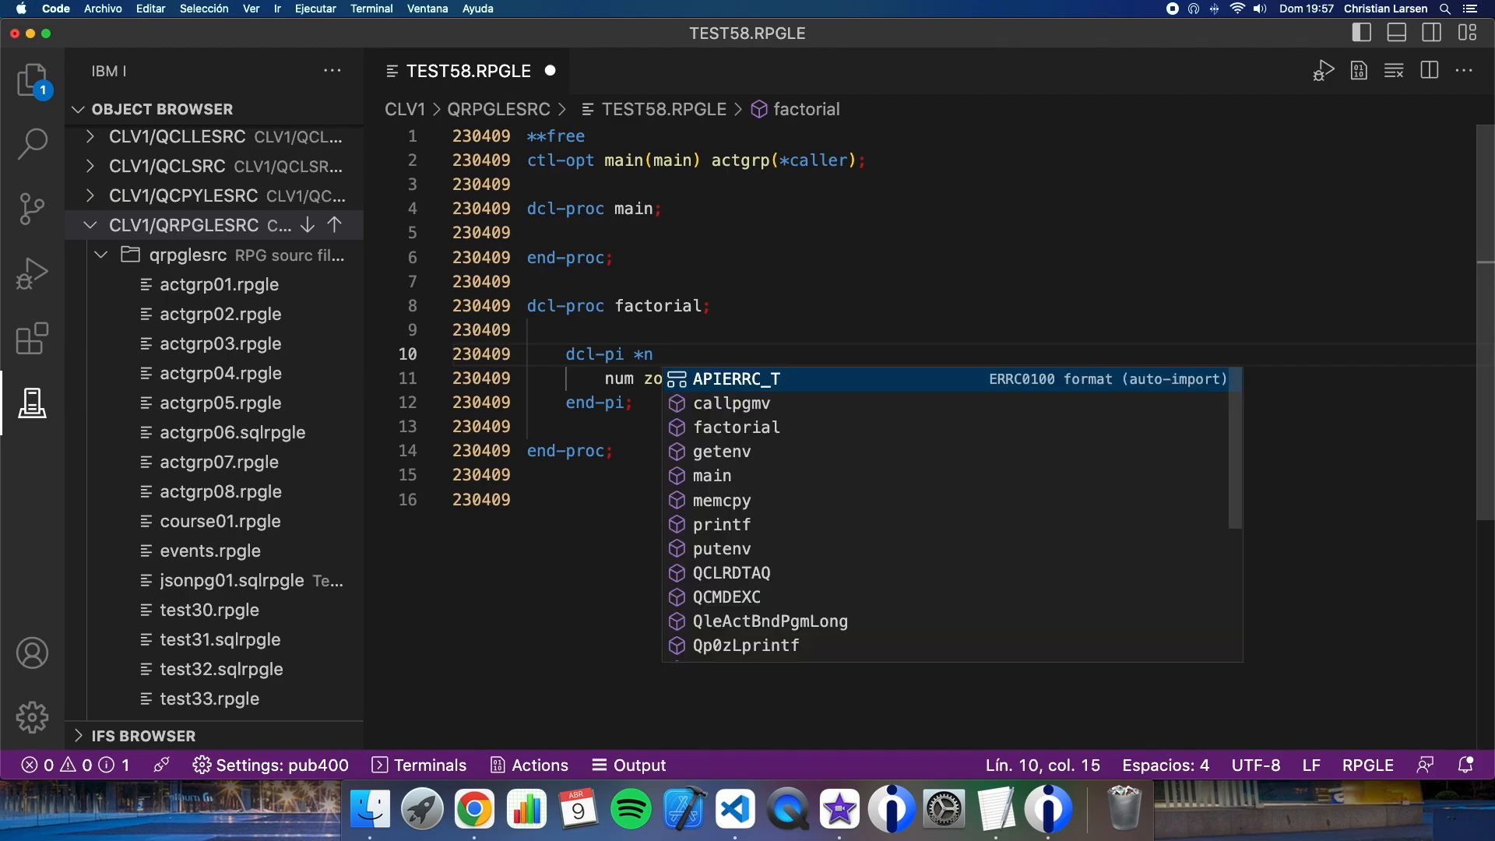
pyautogui.write('zoned(13);')
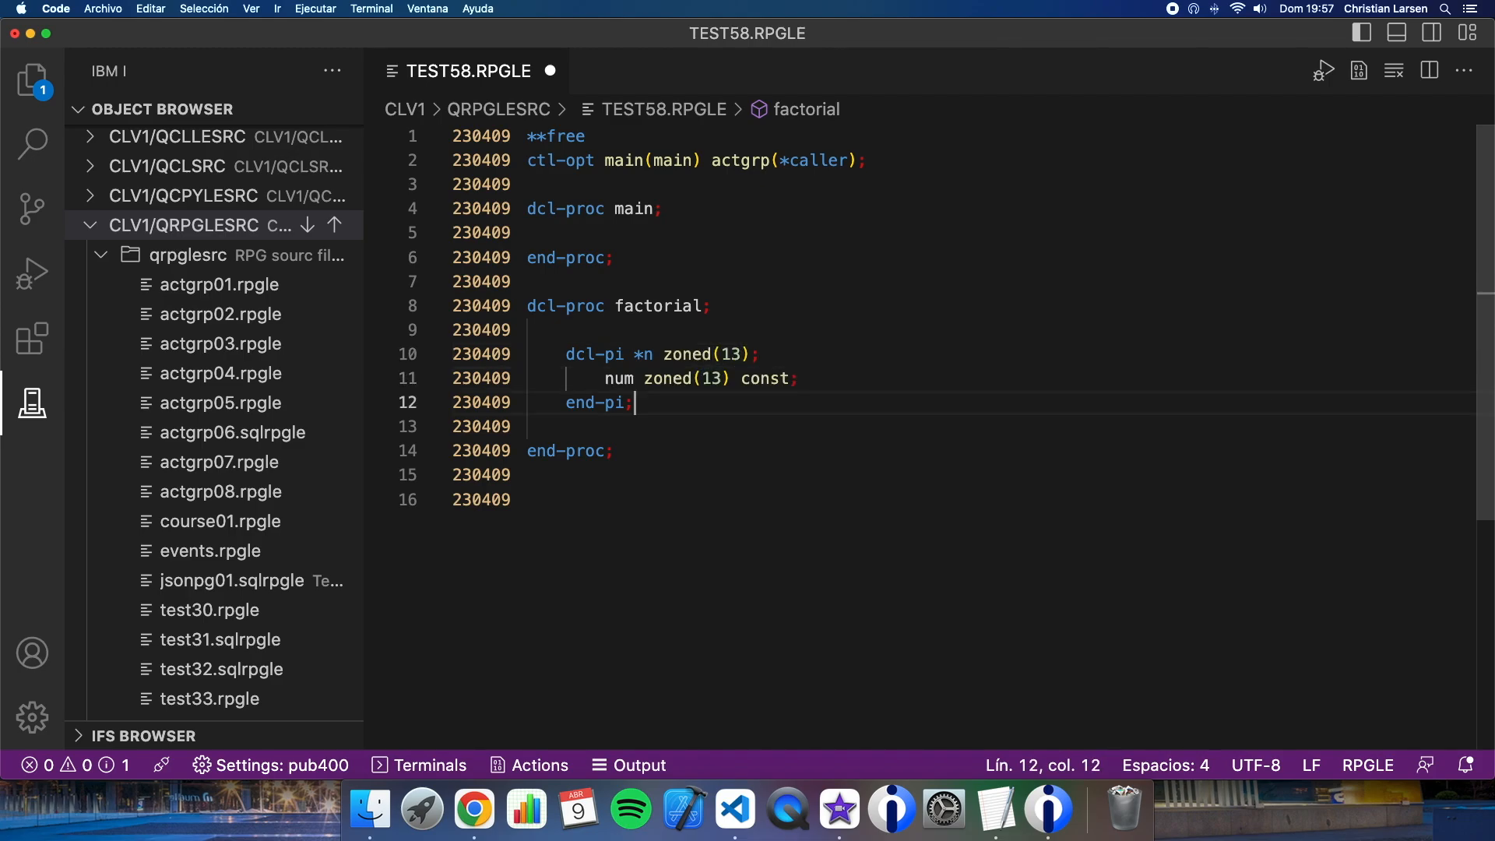
pyautogui.press('Enter')
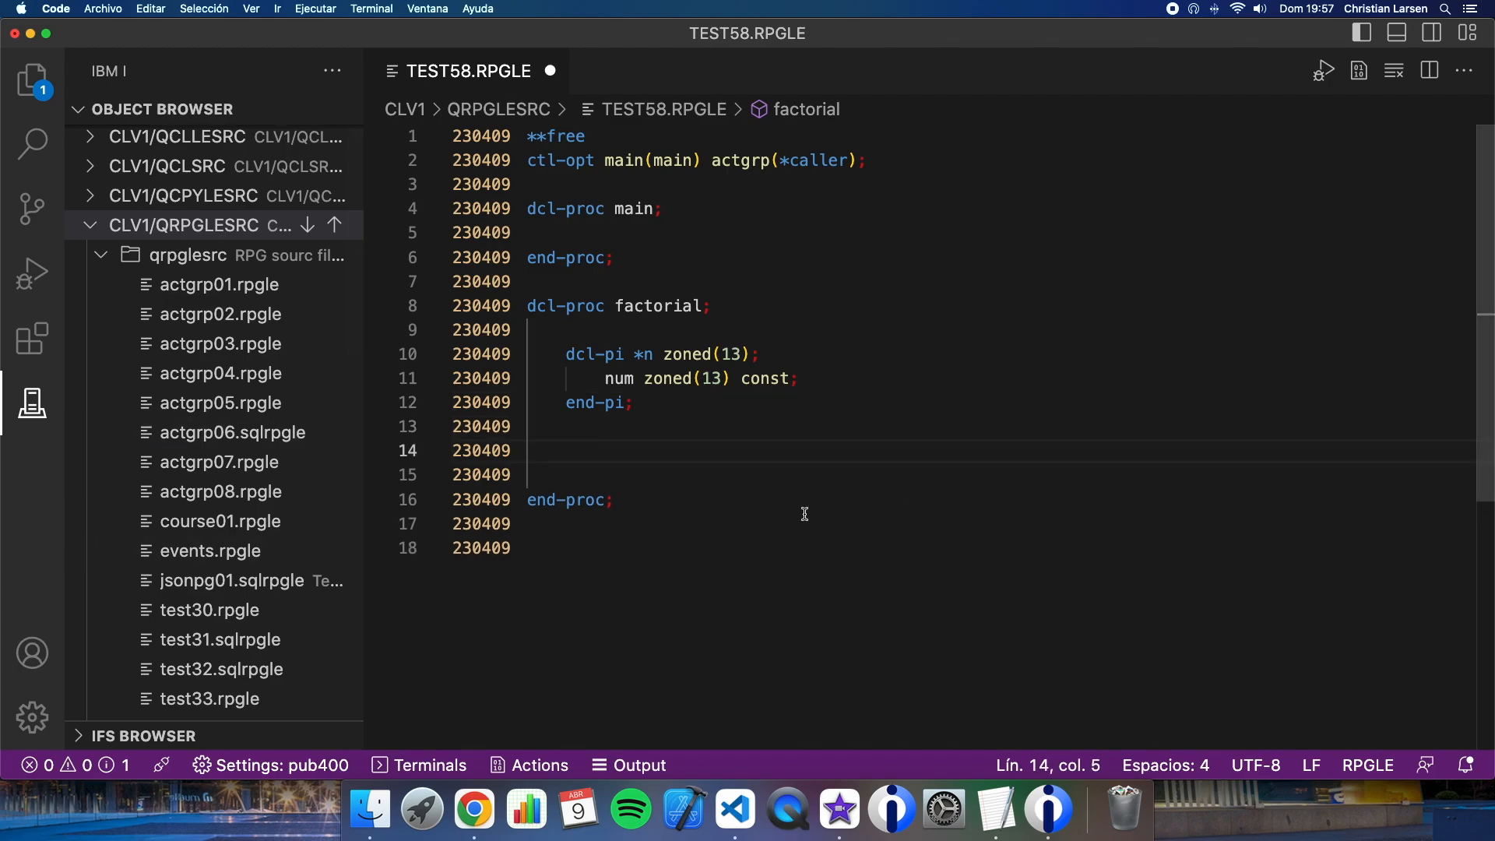
pyautogui.moveTo(723, 436)
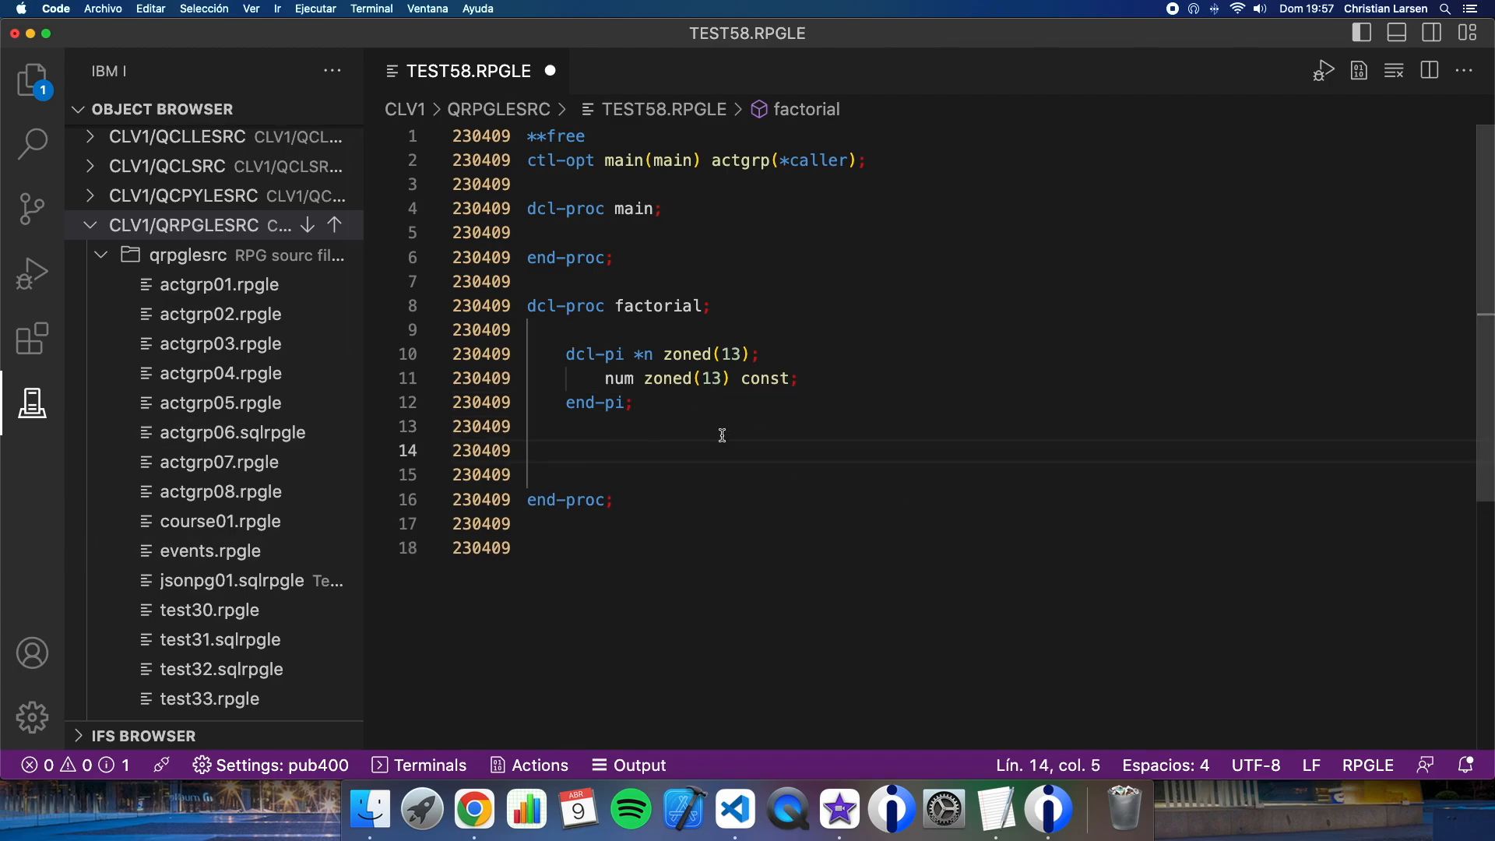
# Begin a select block that returns 1 when num = 1
pyautogui.write('select;')
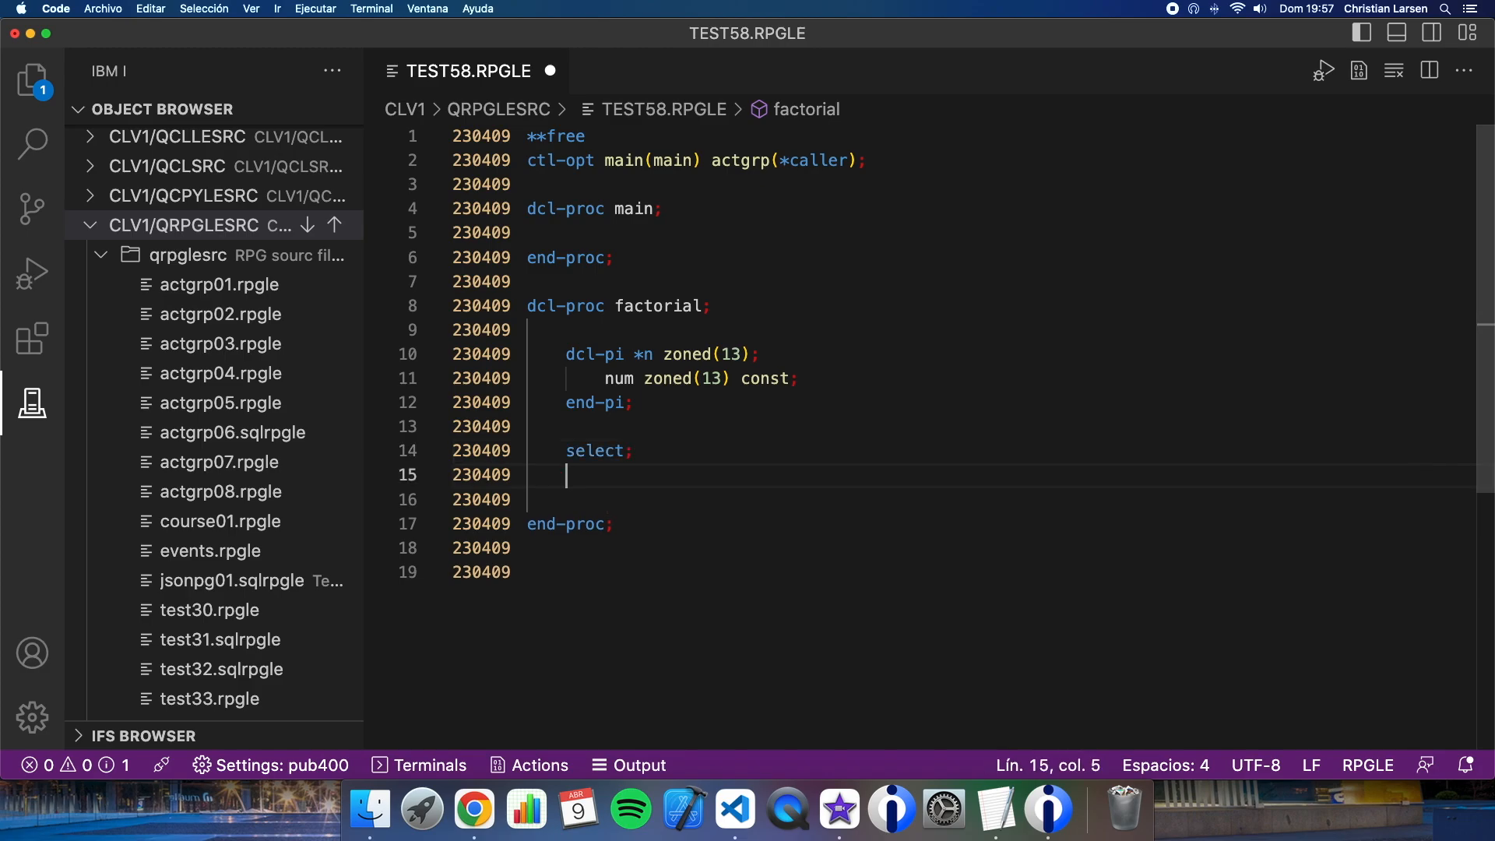
pyautogui.write('when num')
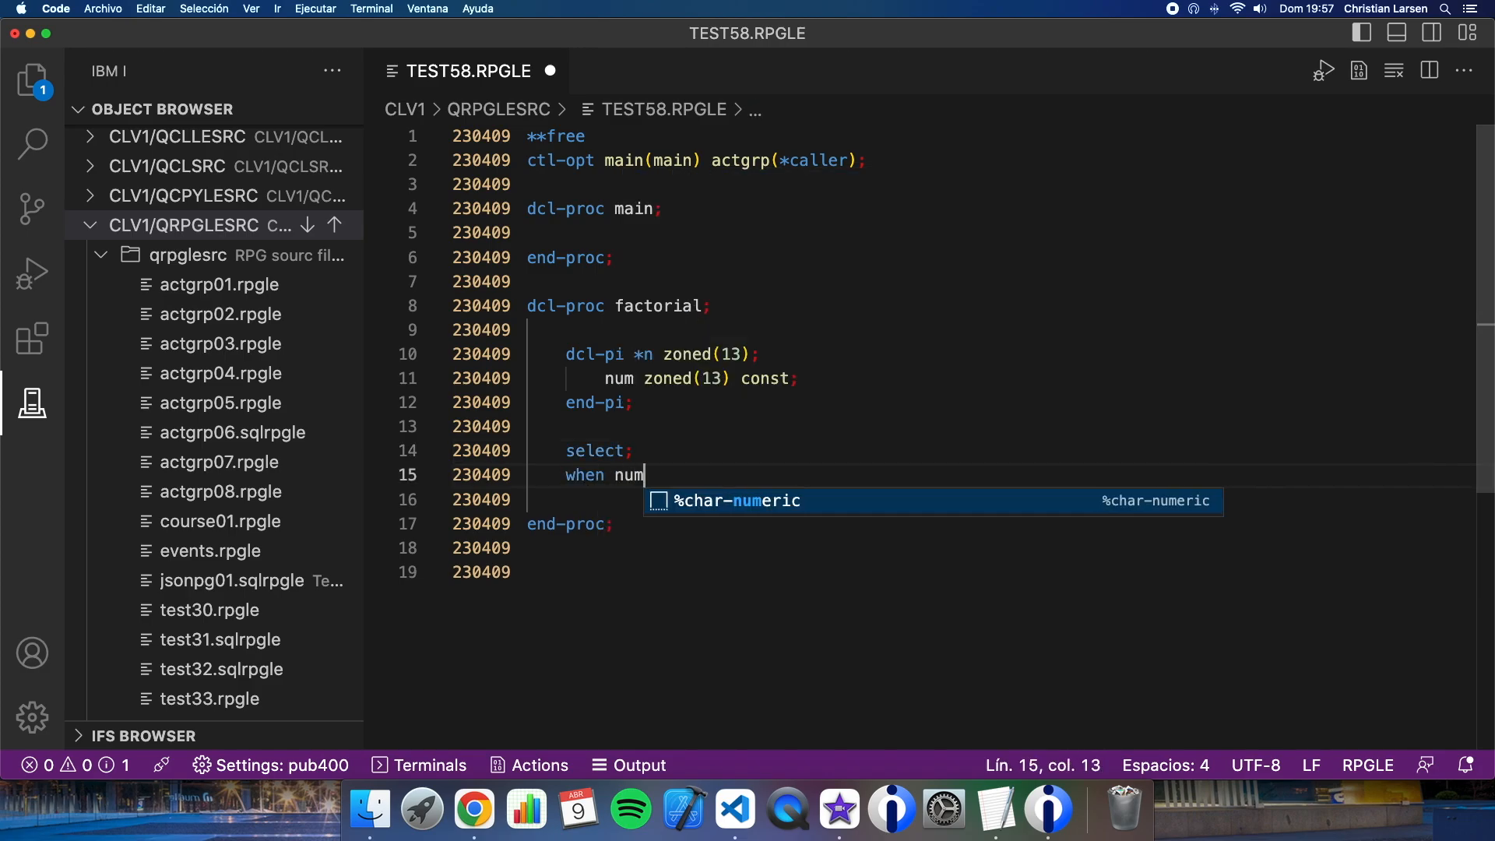
pyautogui.write('= 1;')
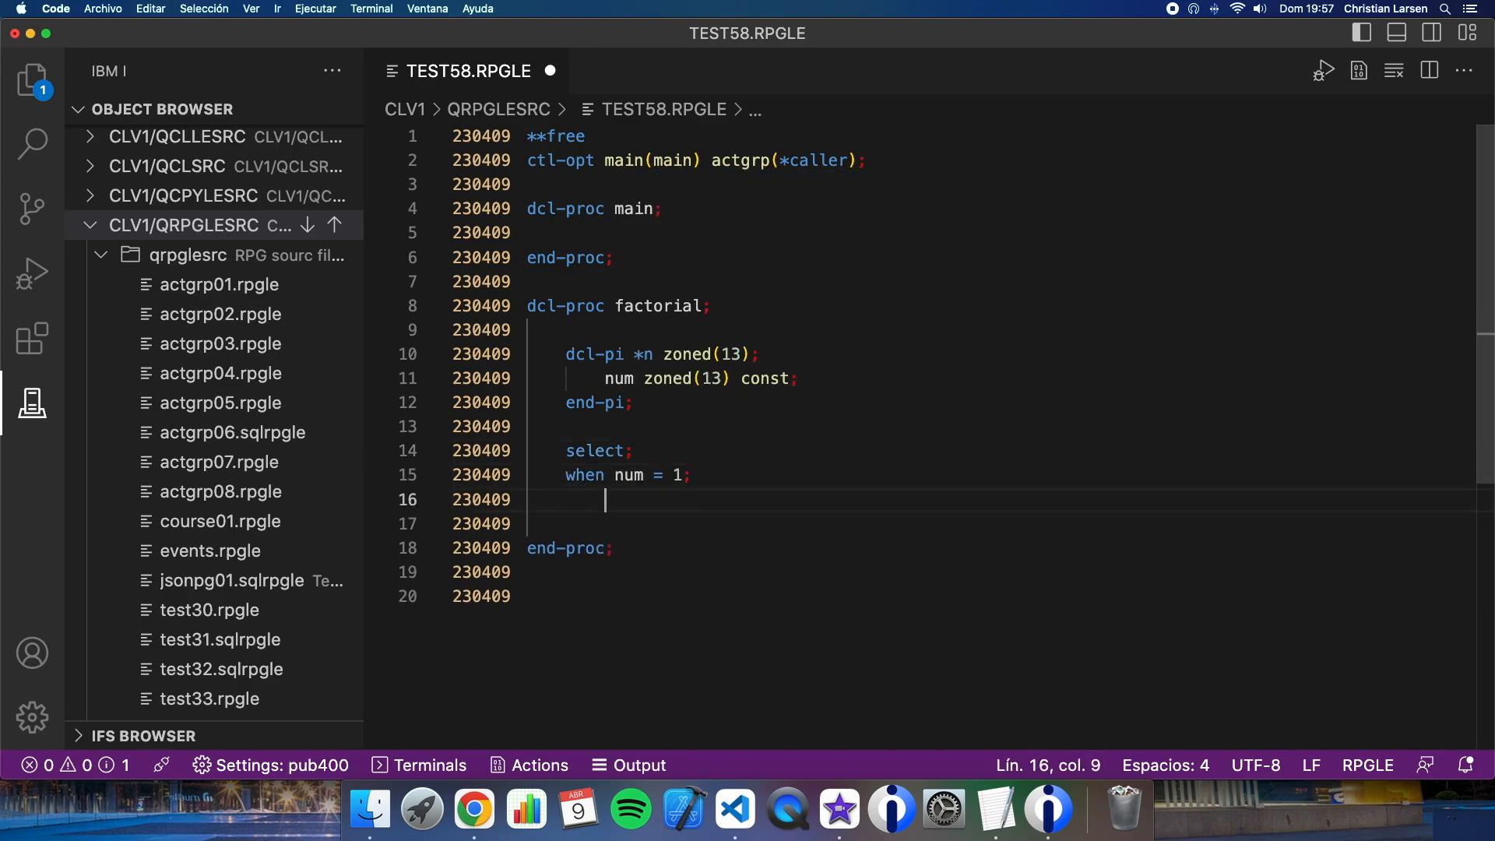
pyautogui.write('re')
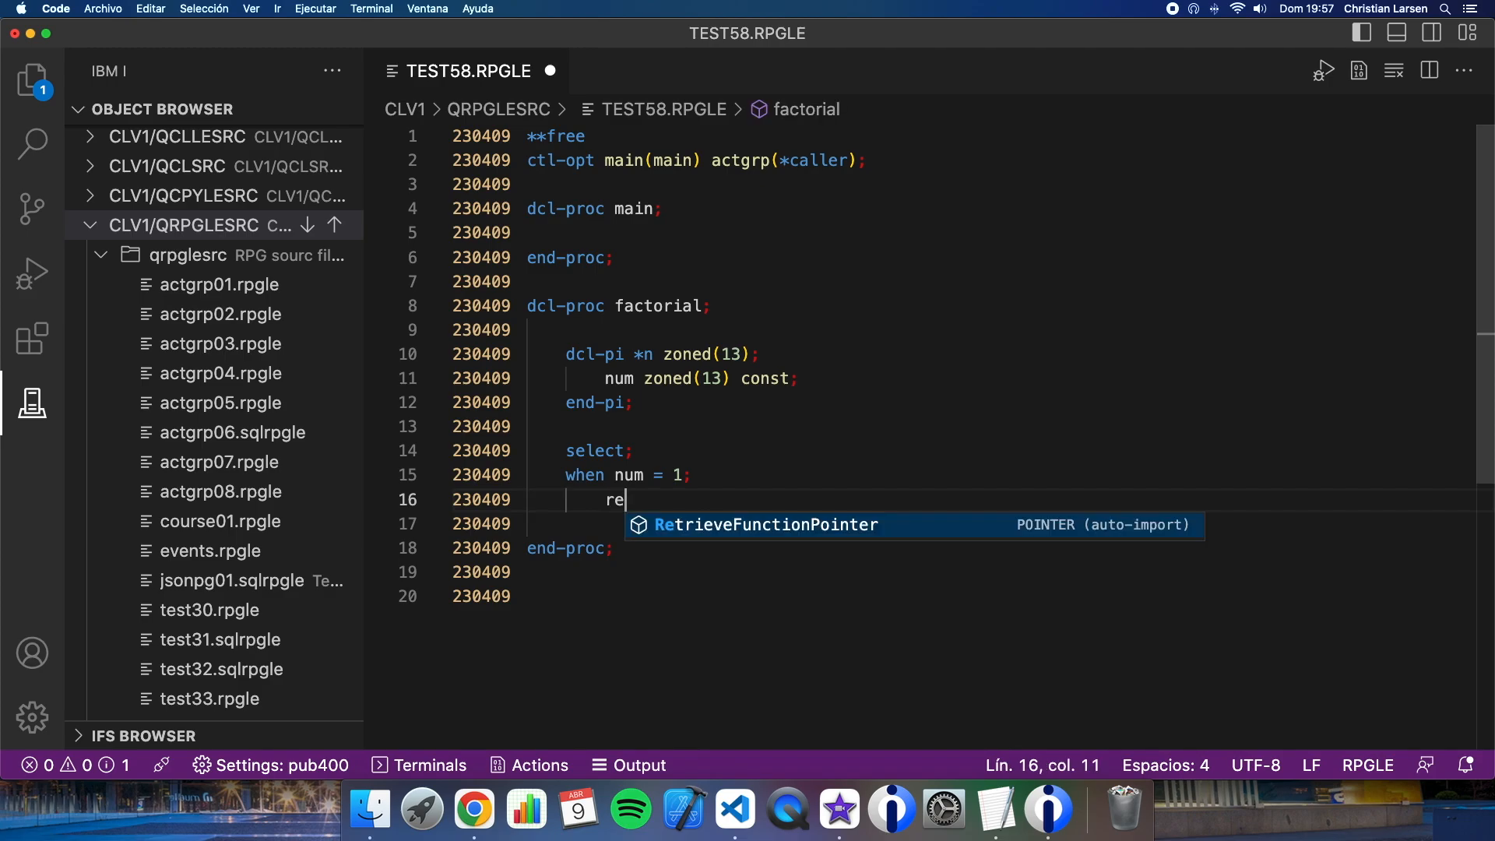
pyautogui.write('turn 1;')
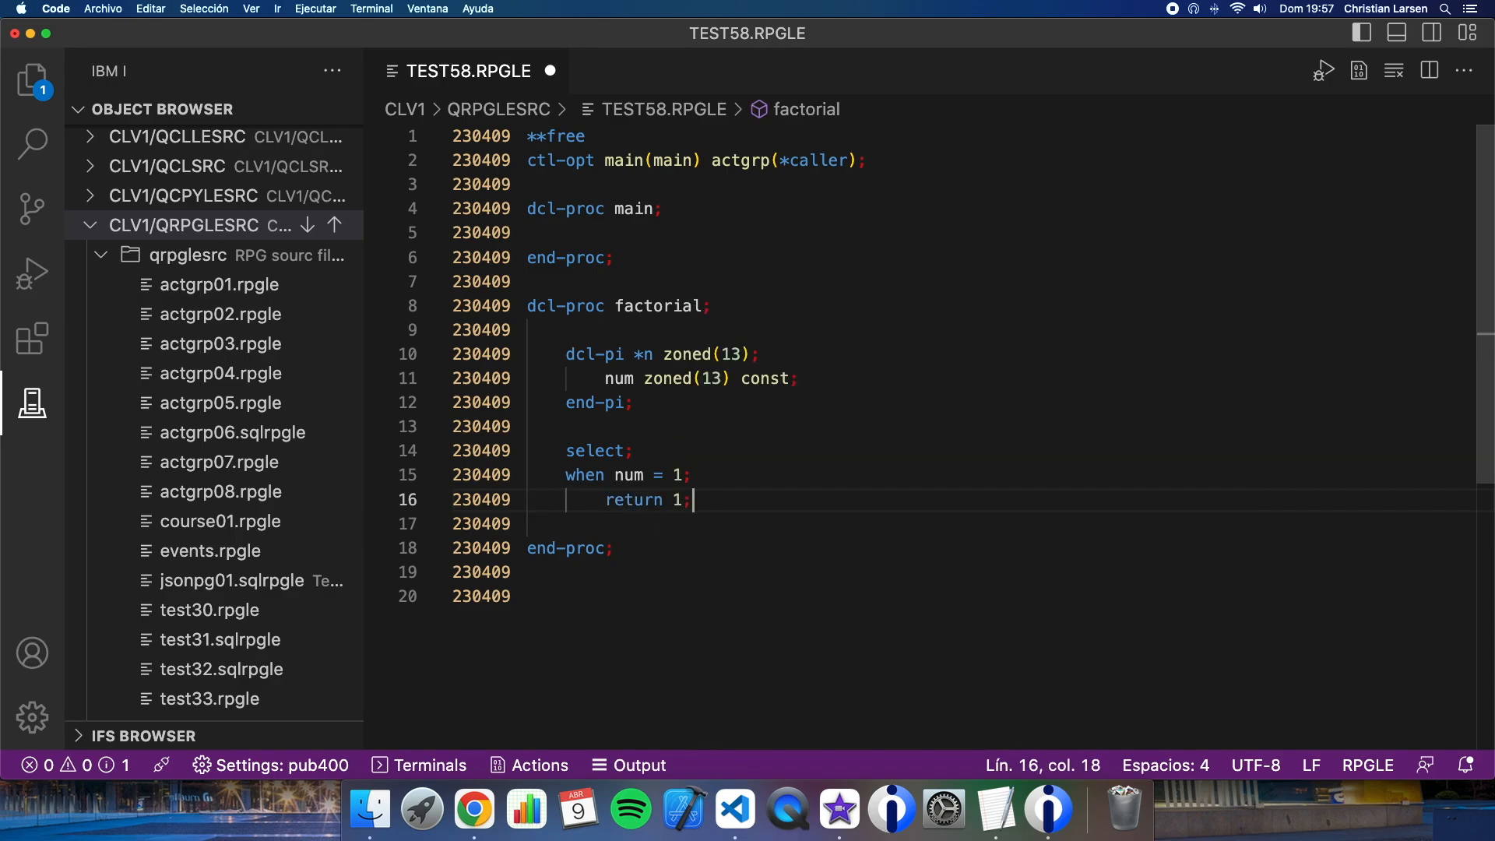
pyautogui.press('Enter')
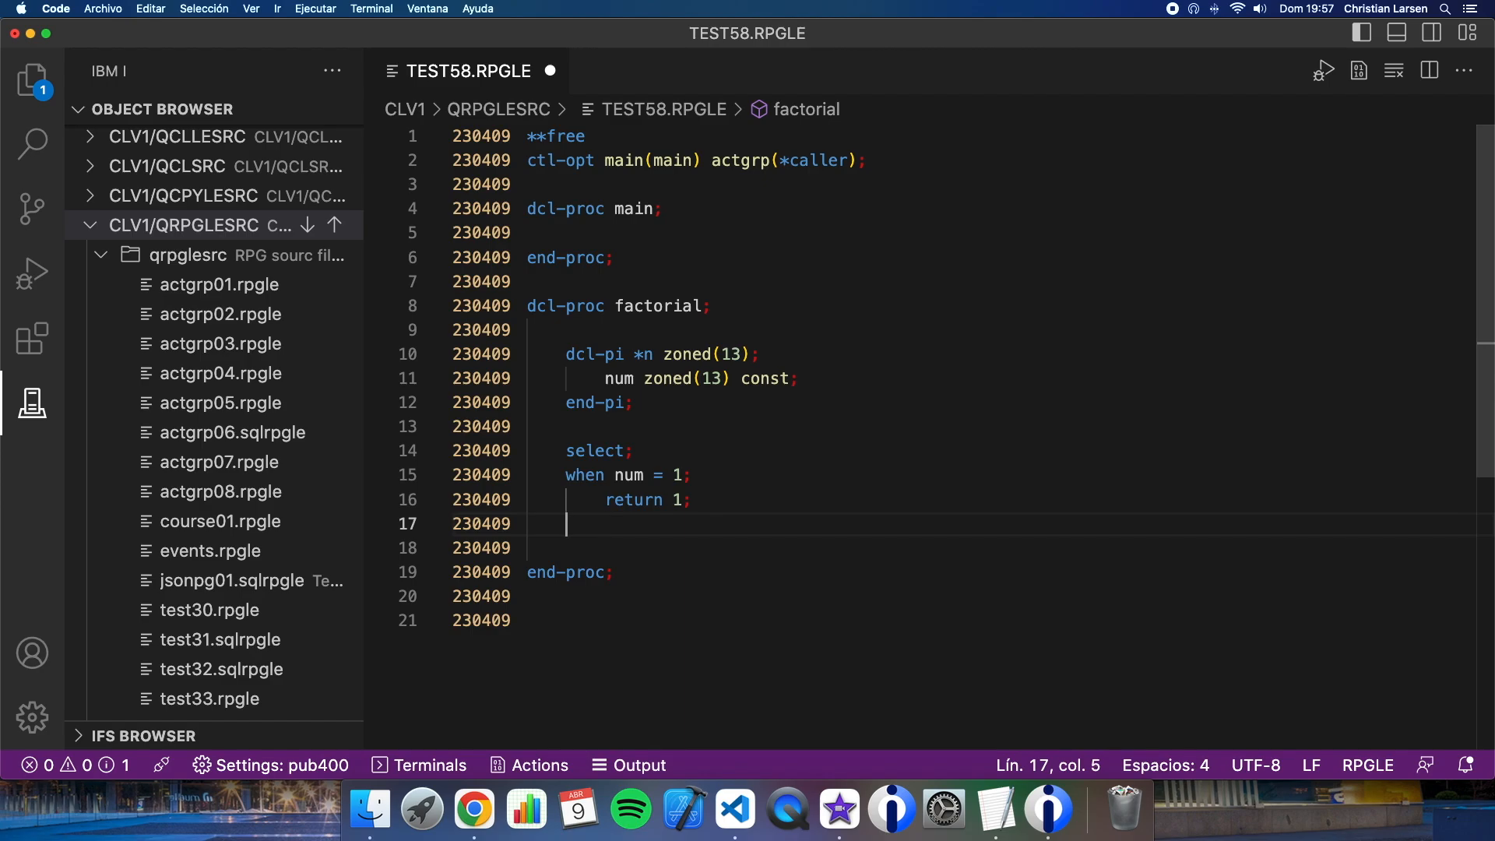
# Add other; return num * factorial(num - 1) and close with endsl, then move to main
pyautogui.write('other;')
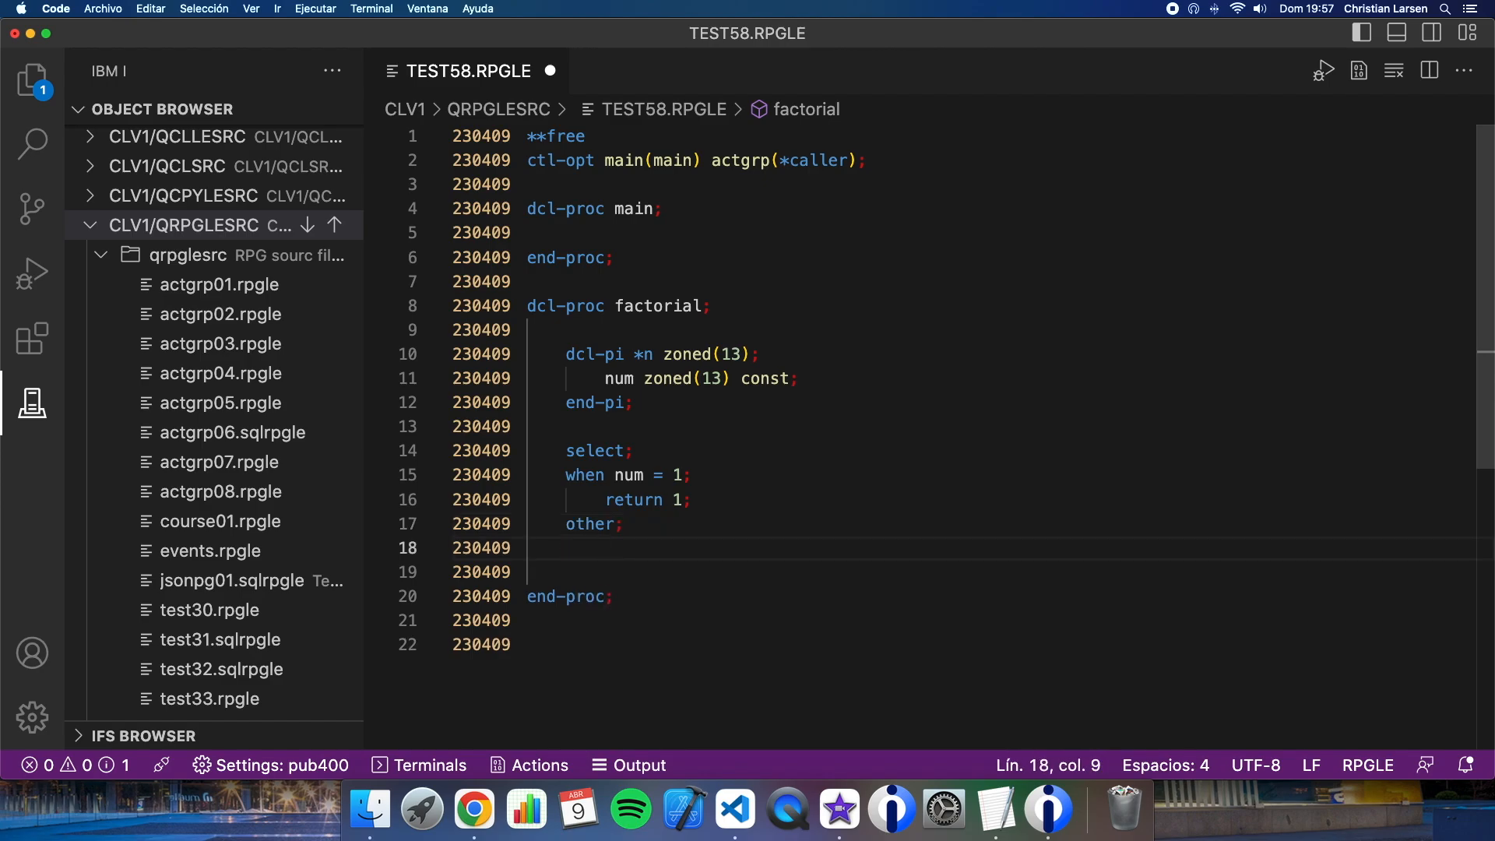
pyautogui.write('re')
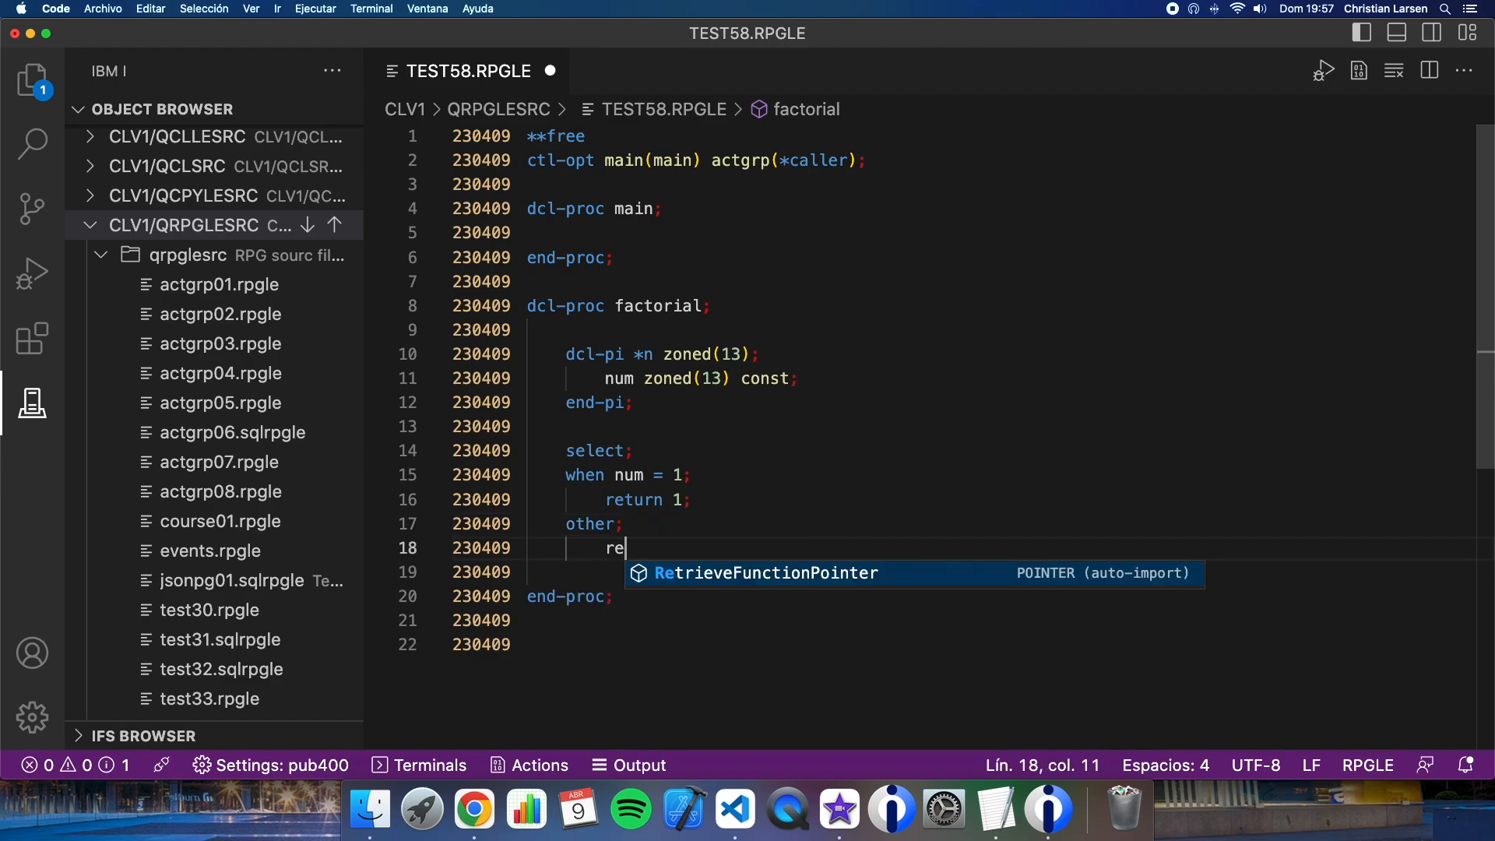
pyautogui.write('turn')
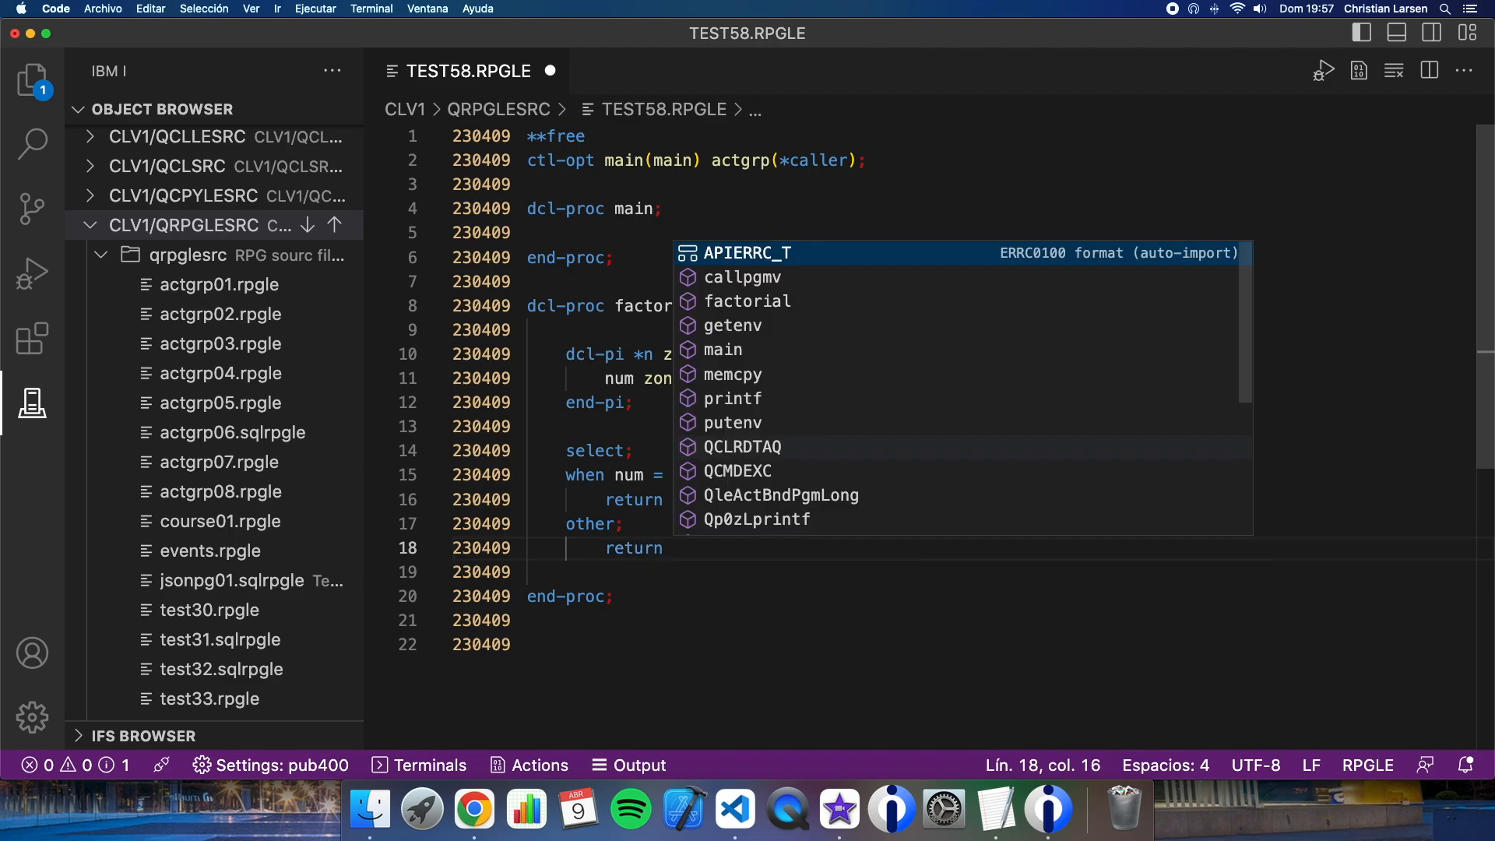
pyautogui.write('num *')
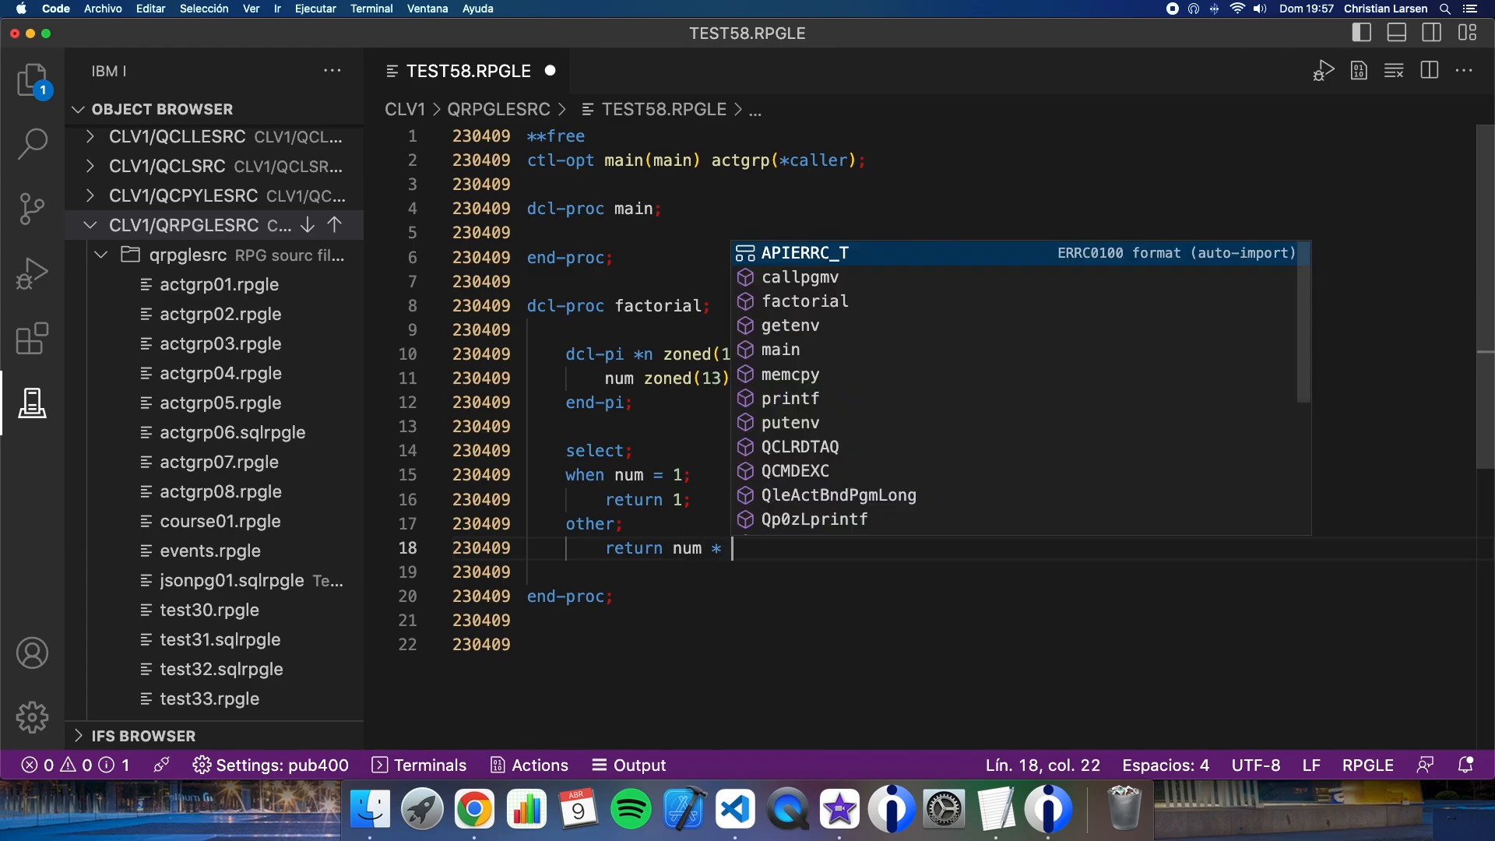
pyautogui.write('fact')
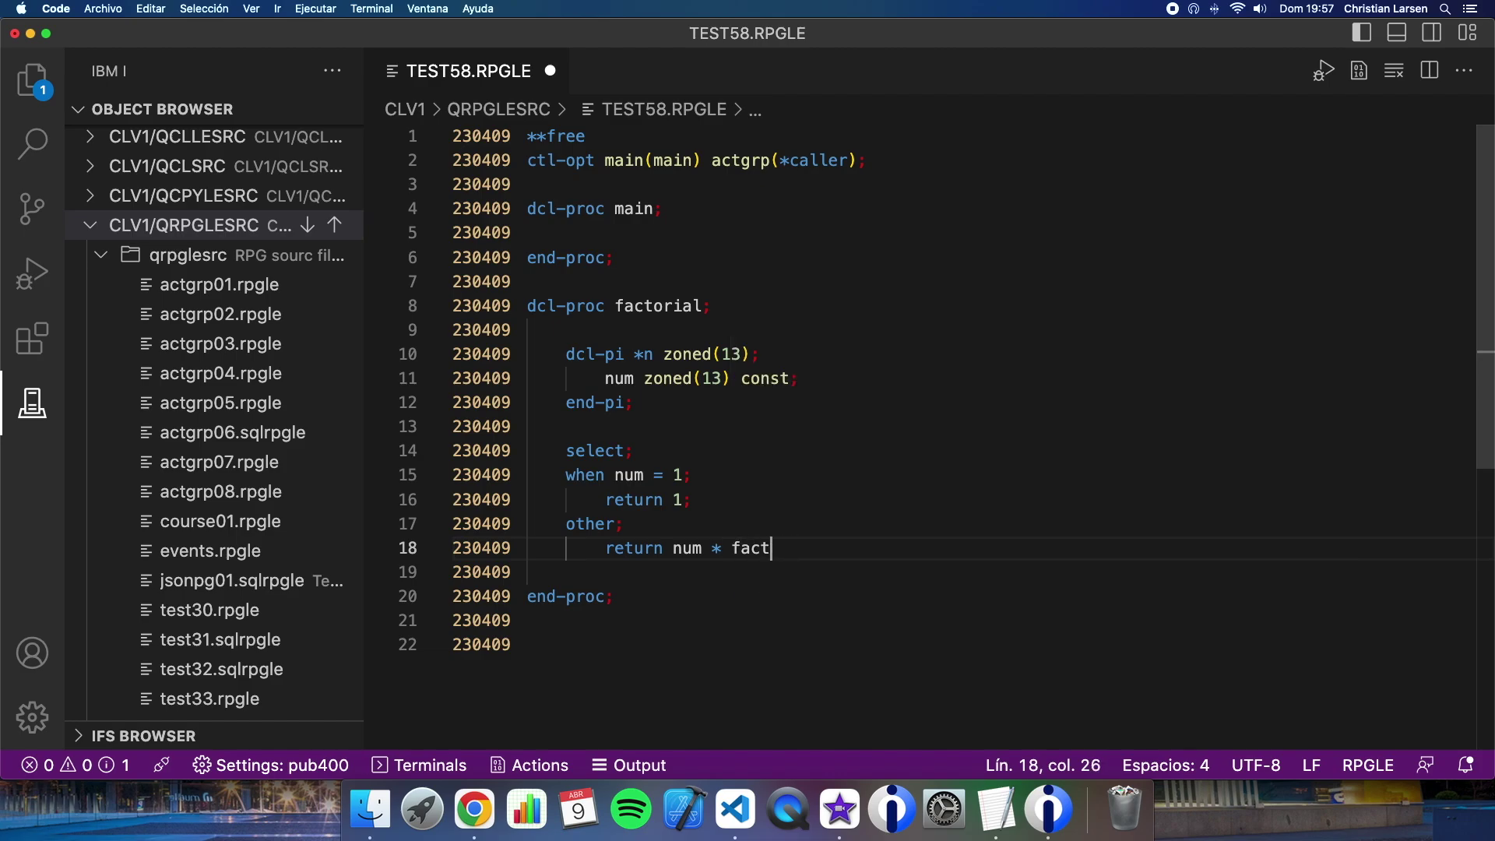
pyautogui.write('orial(')
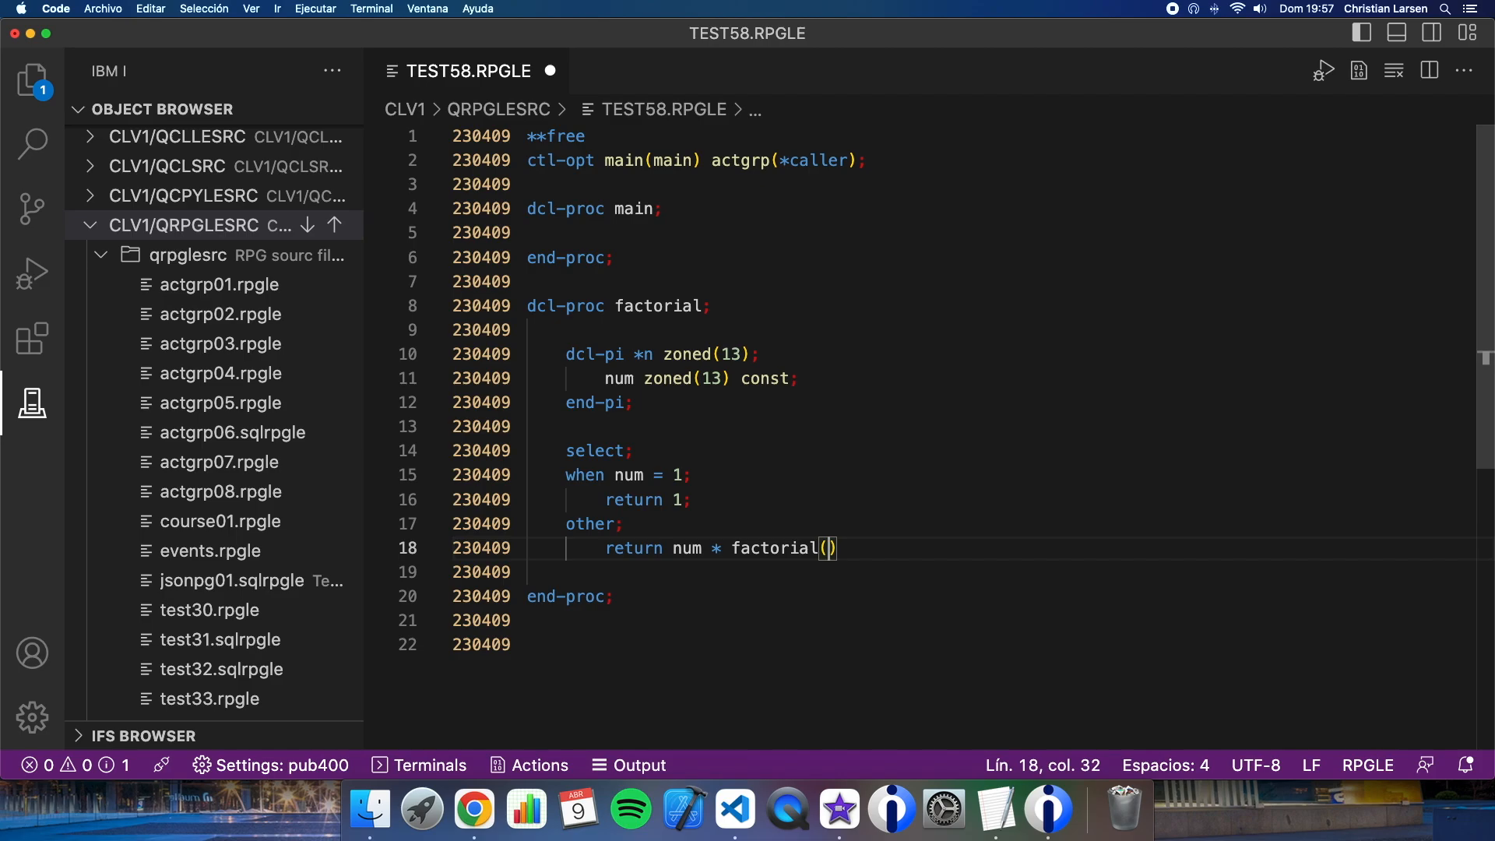
pyautogui.write('num -')
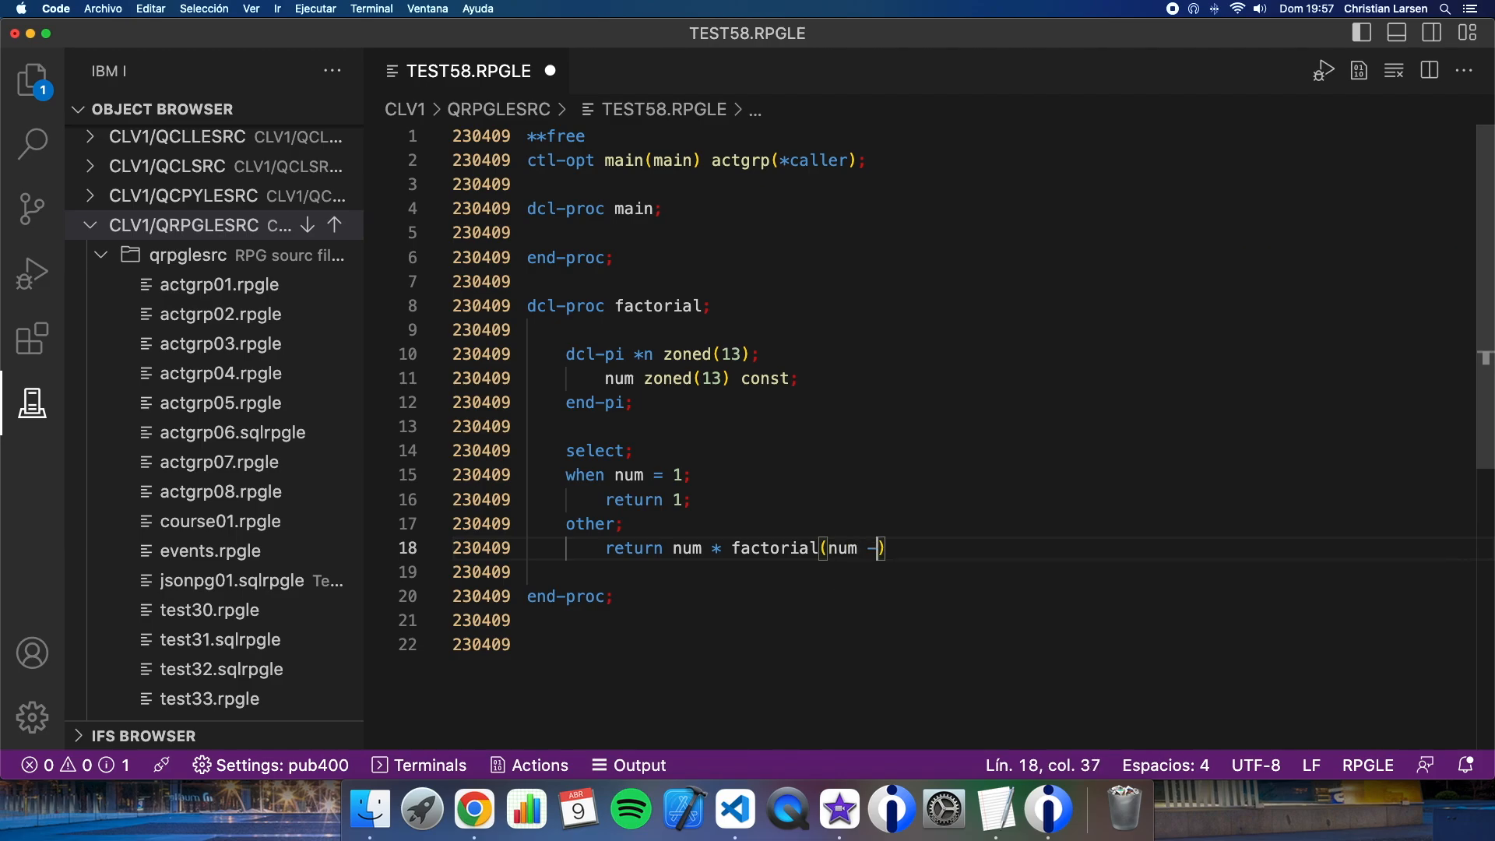
pyautogui.write('1')
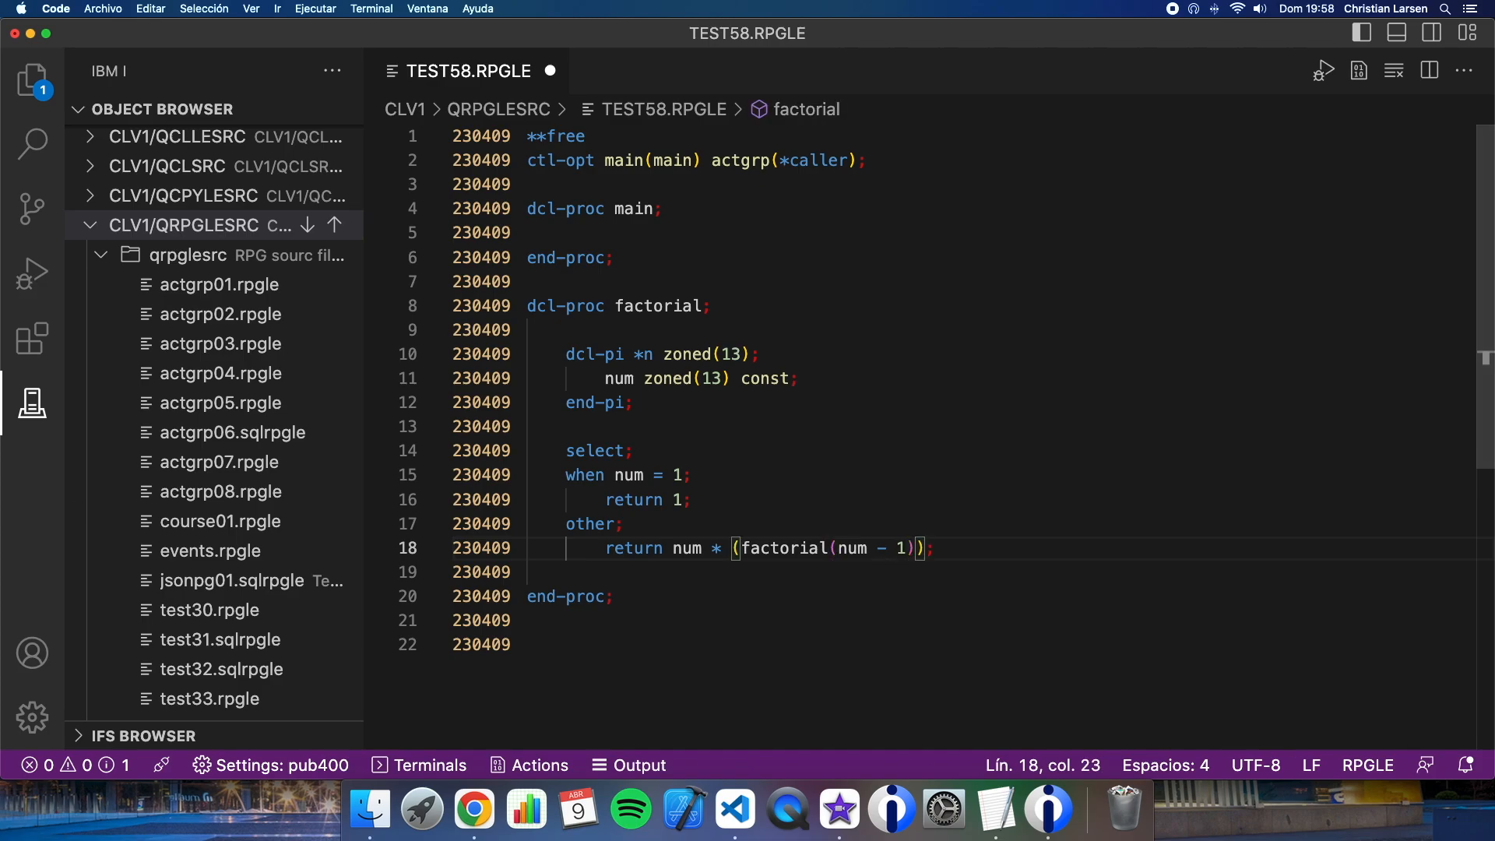
pyautogui.moveTo(823, 606)
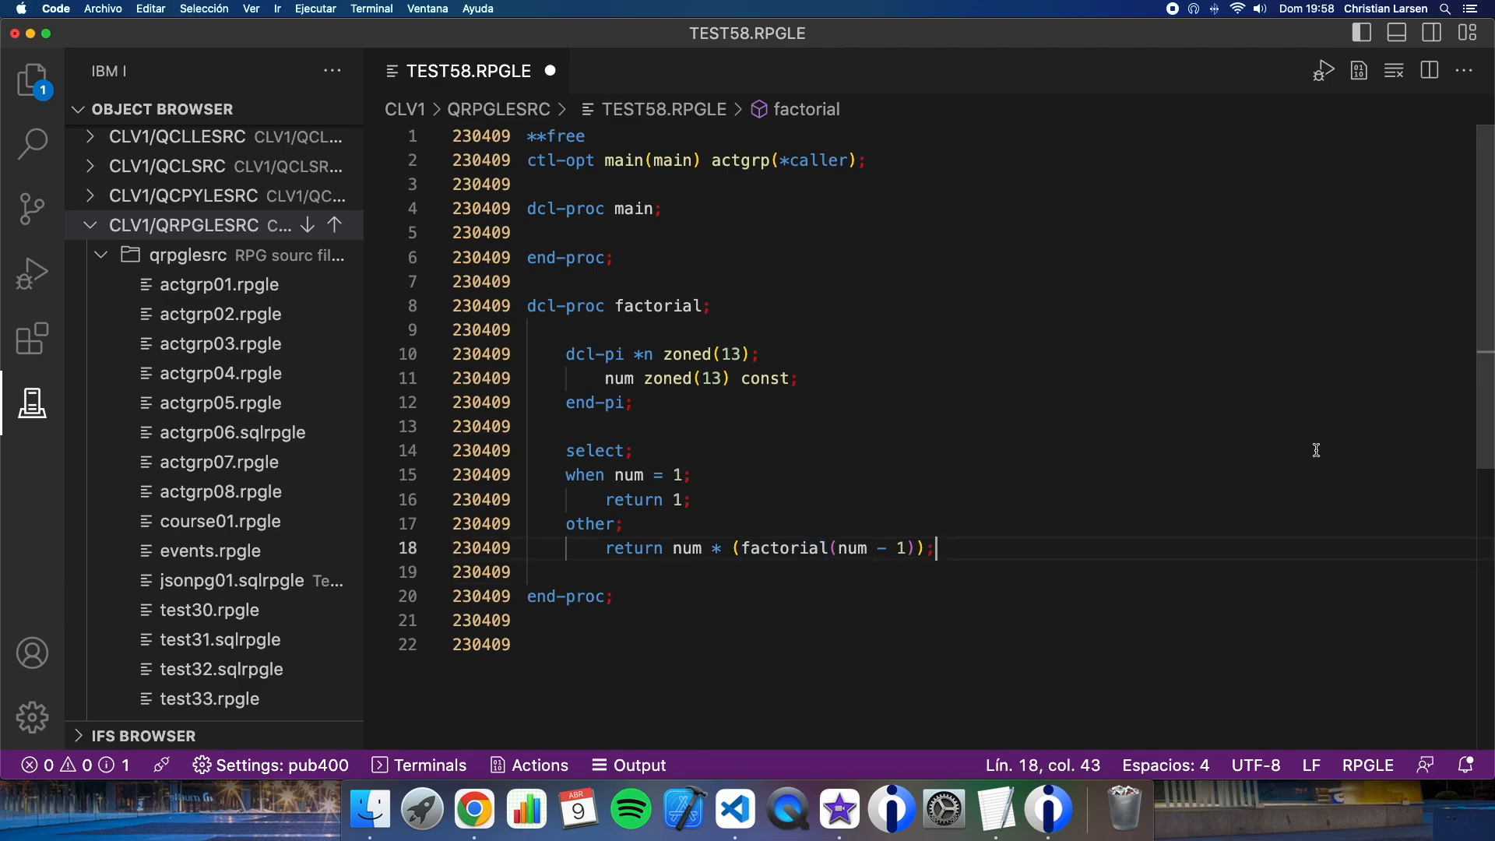
pyautogui.write('end')
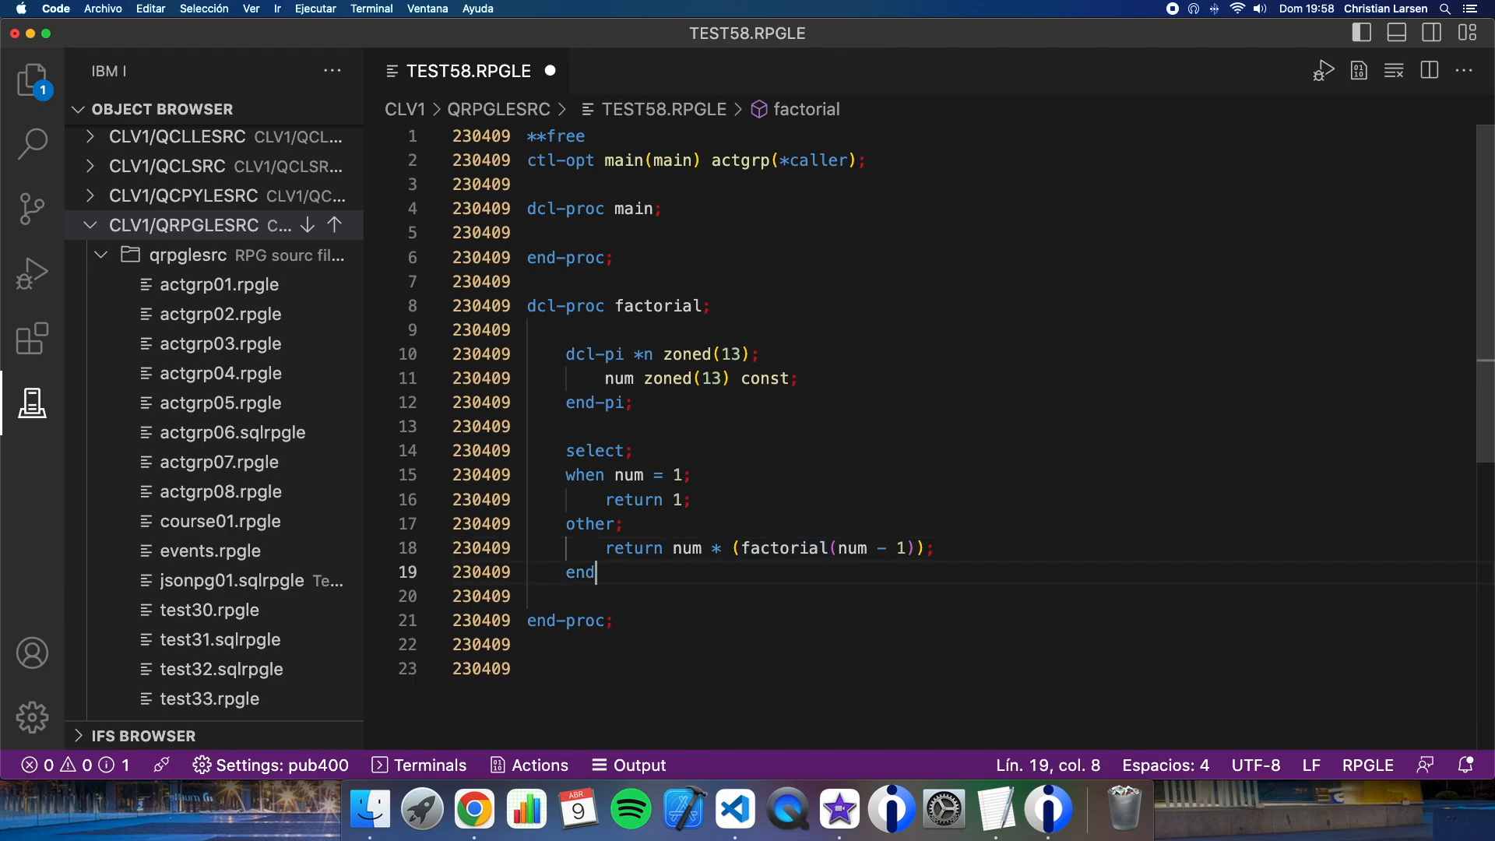
pyautogui.write('sl;')
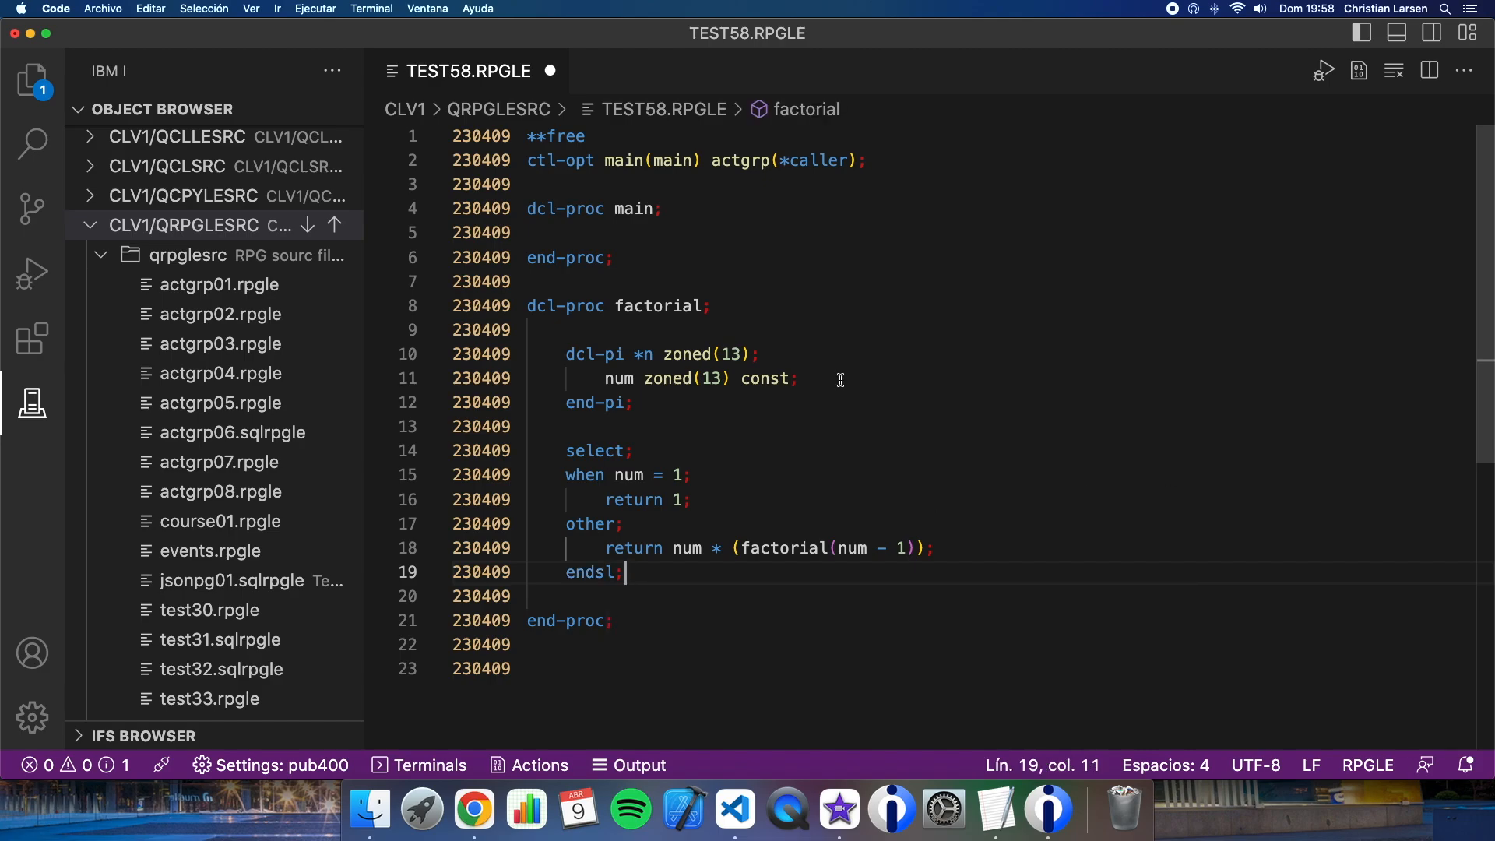
pyautogui.click(664, 209)
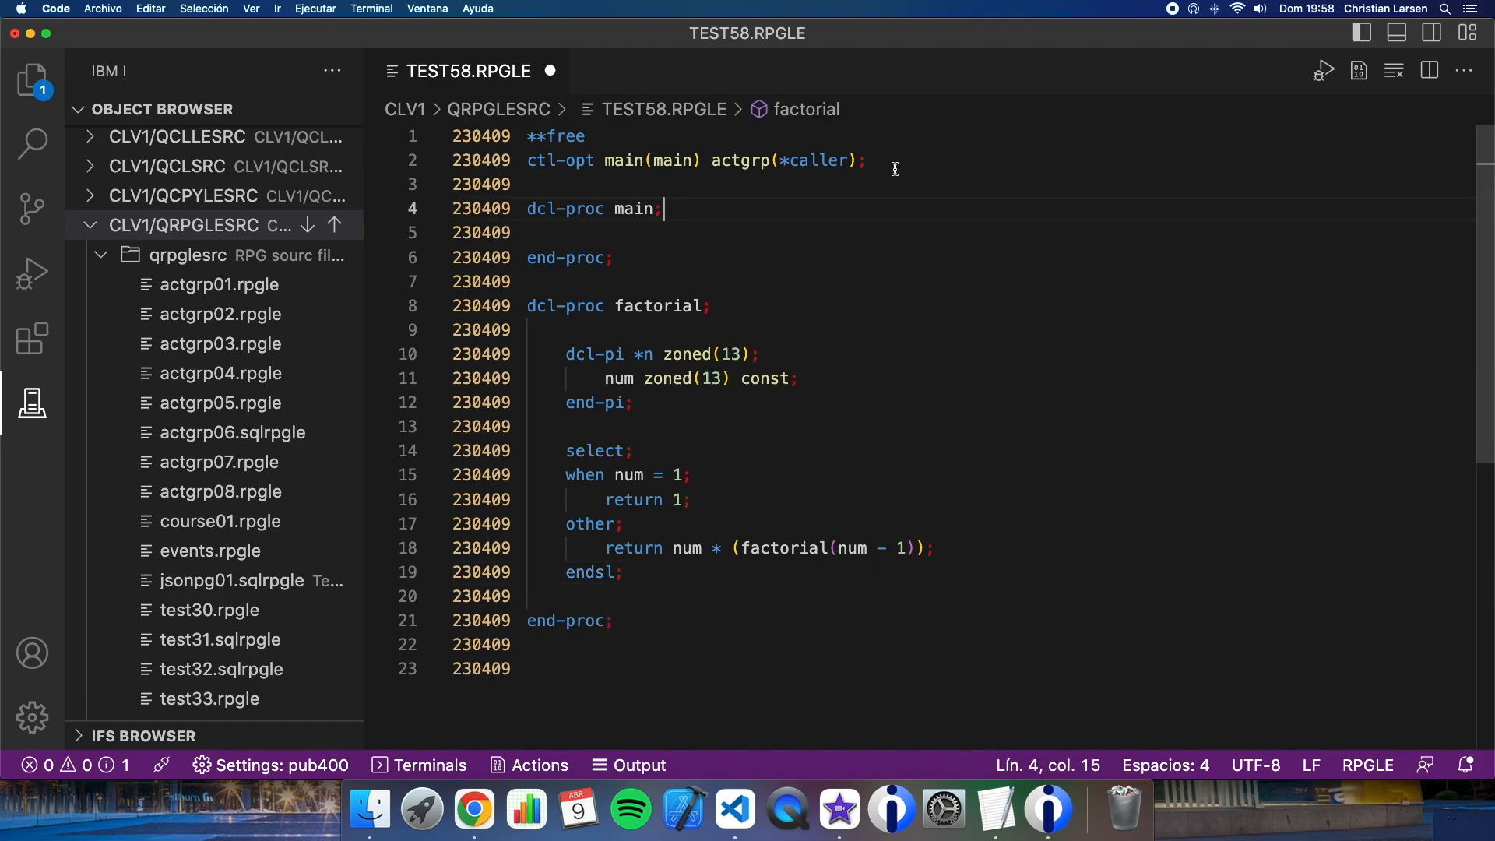
# In main, write snd-msg %editc(factorial(5):'Z') to send the result as a message
pyautogui.press('Enter')
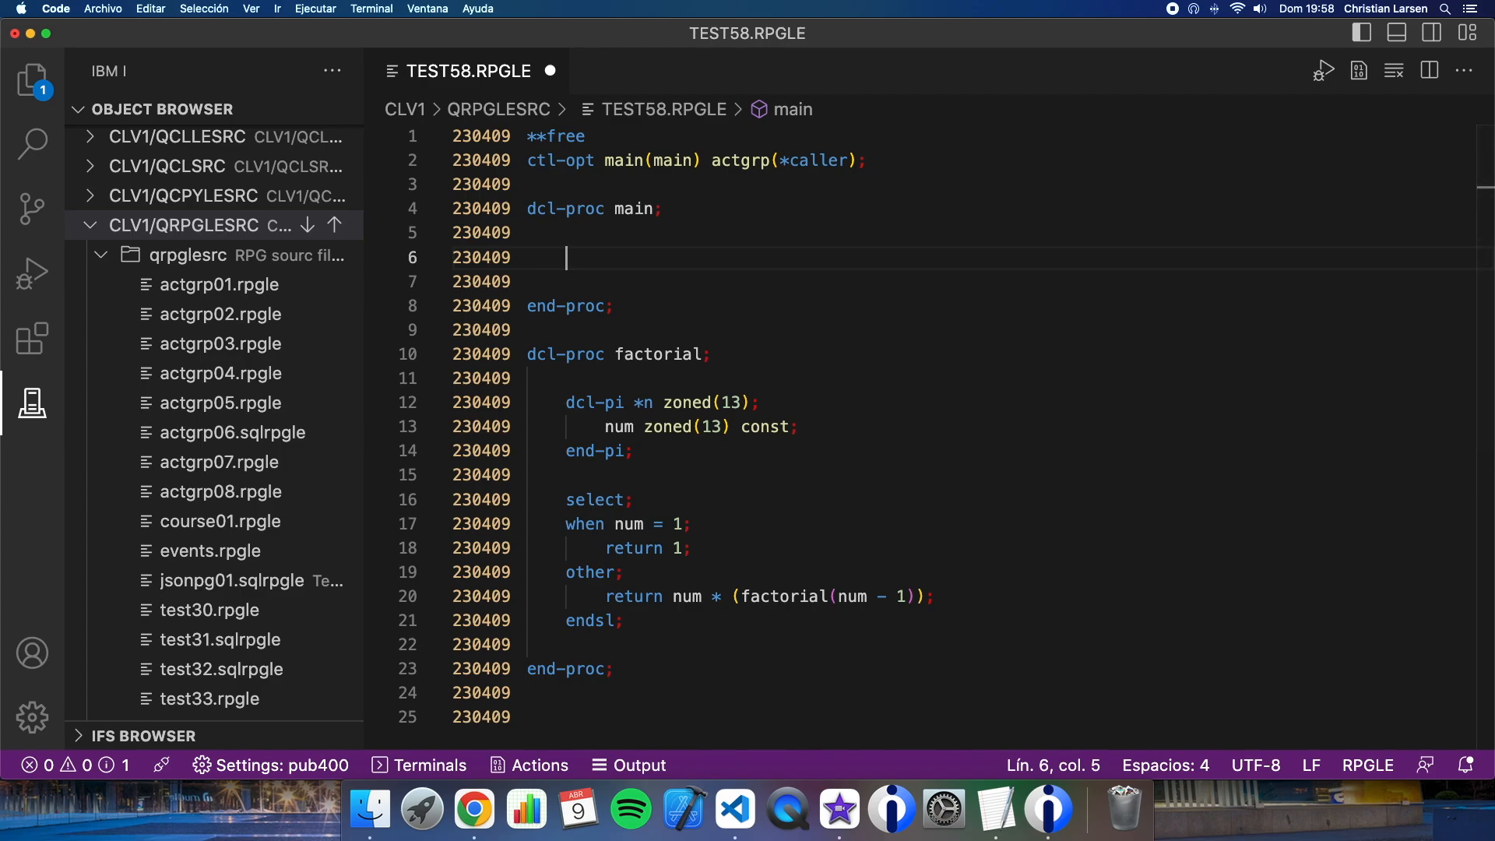
pyautogui.write('snd-m')
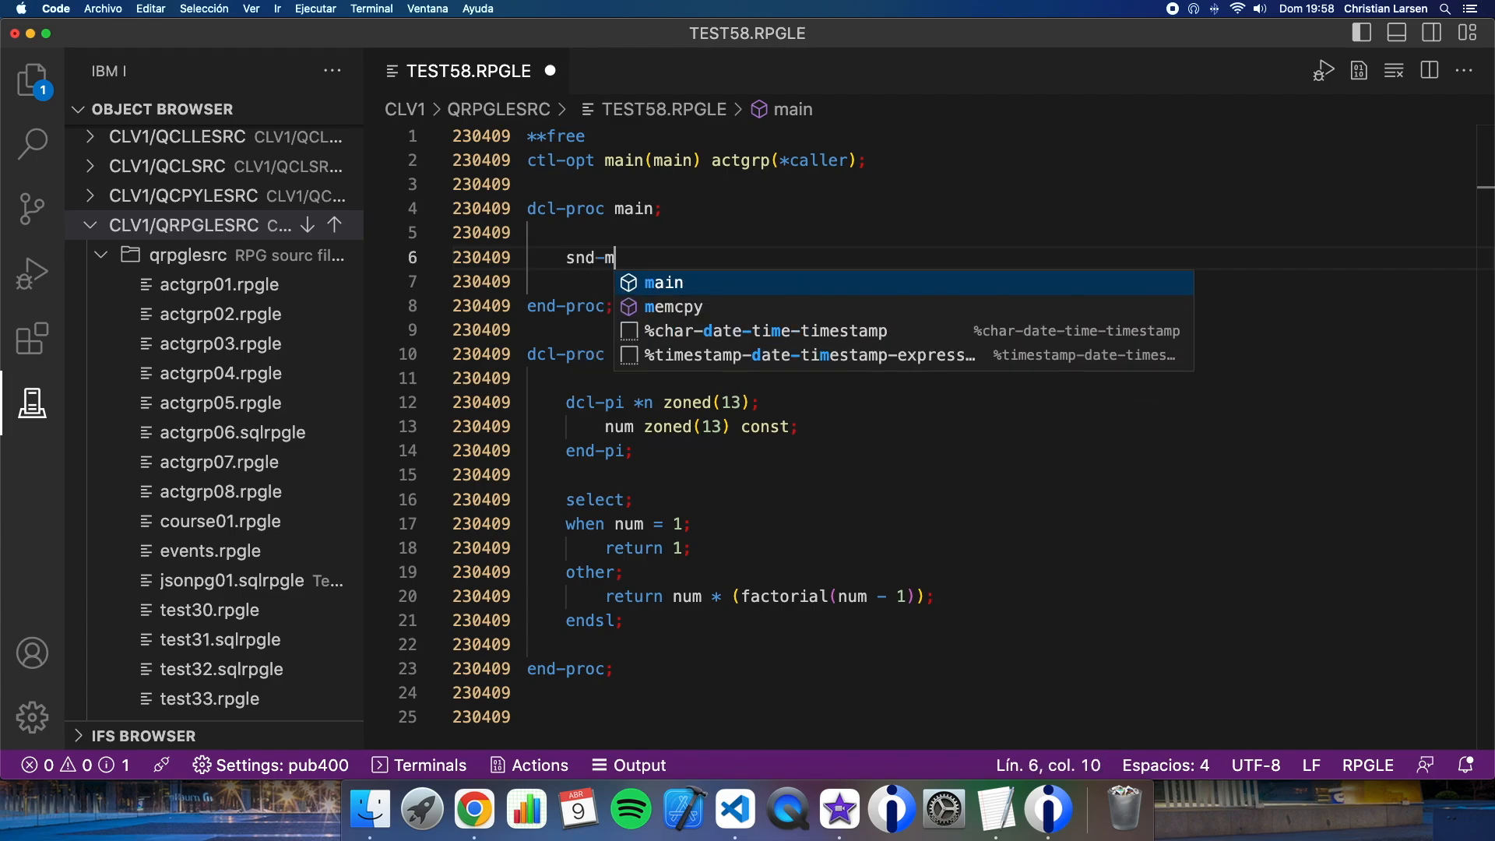
pyautogui.write('sg')
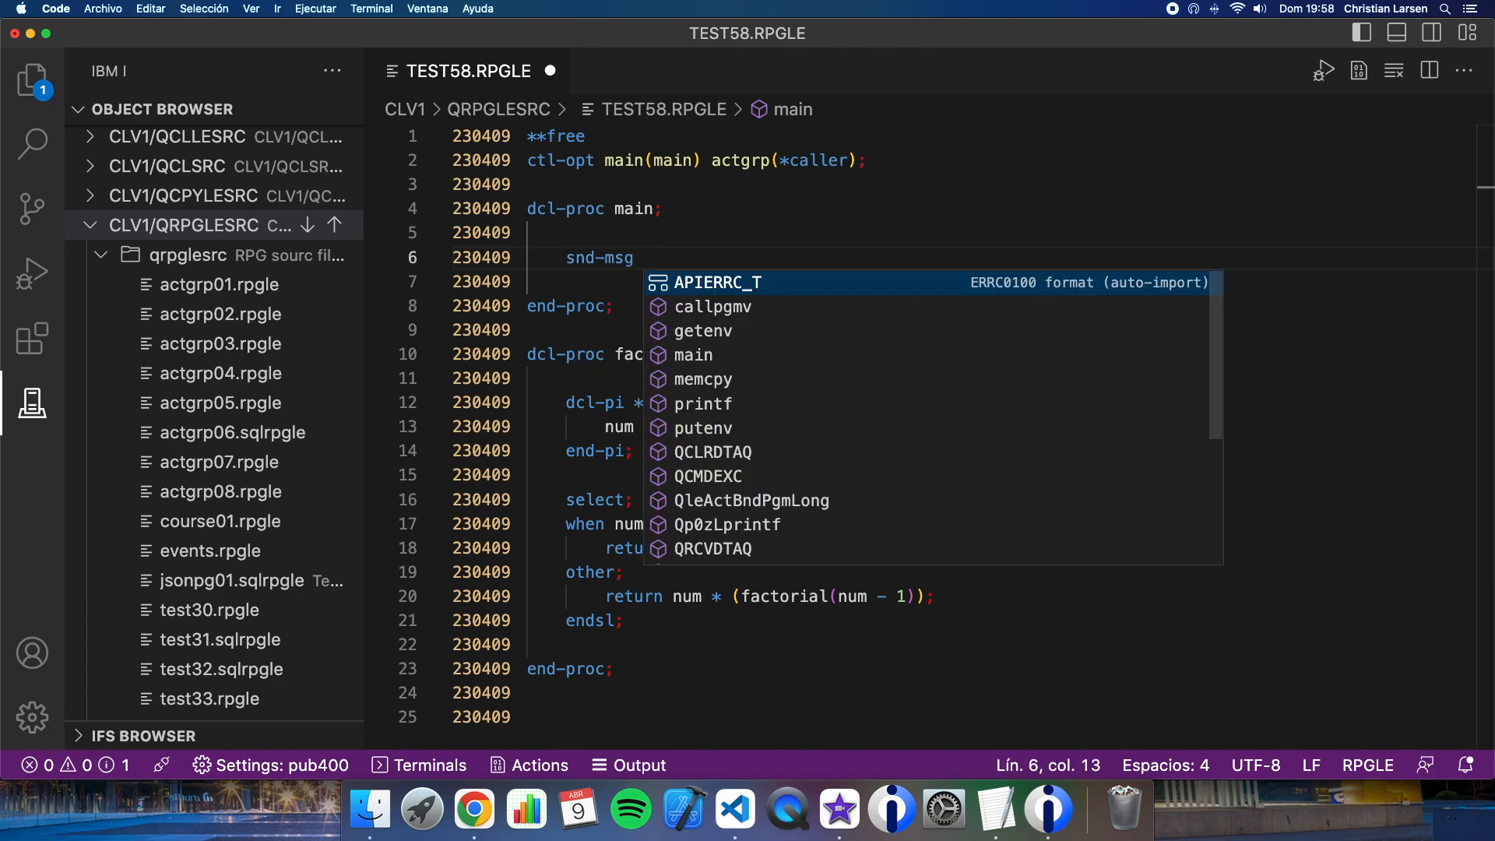
pyautogui.write('%')
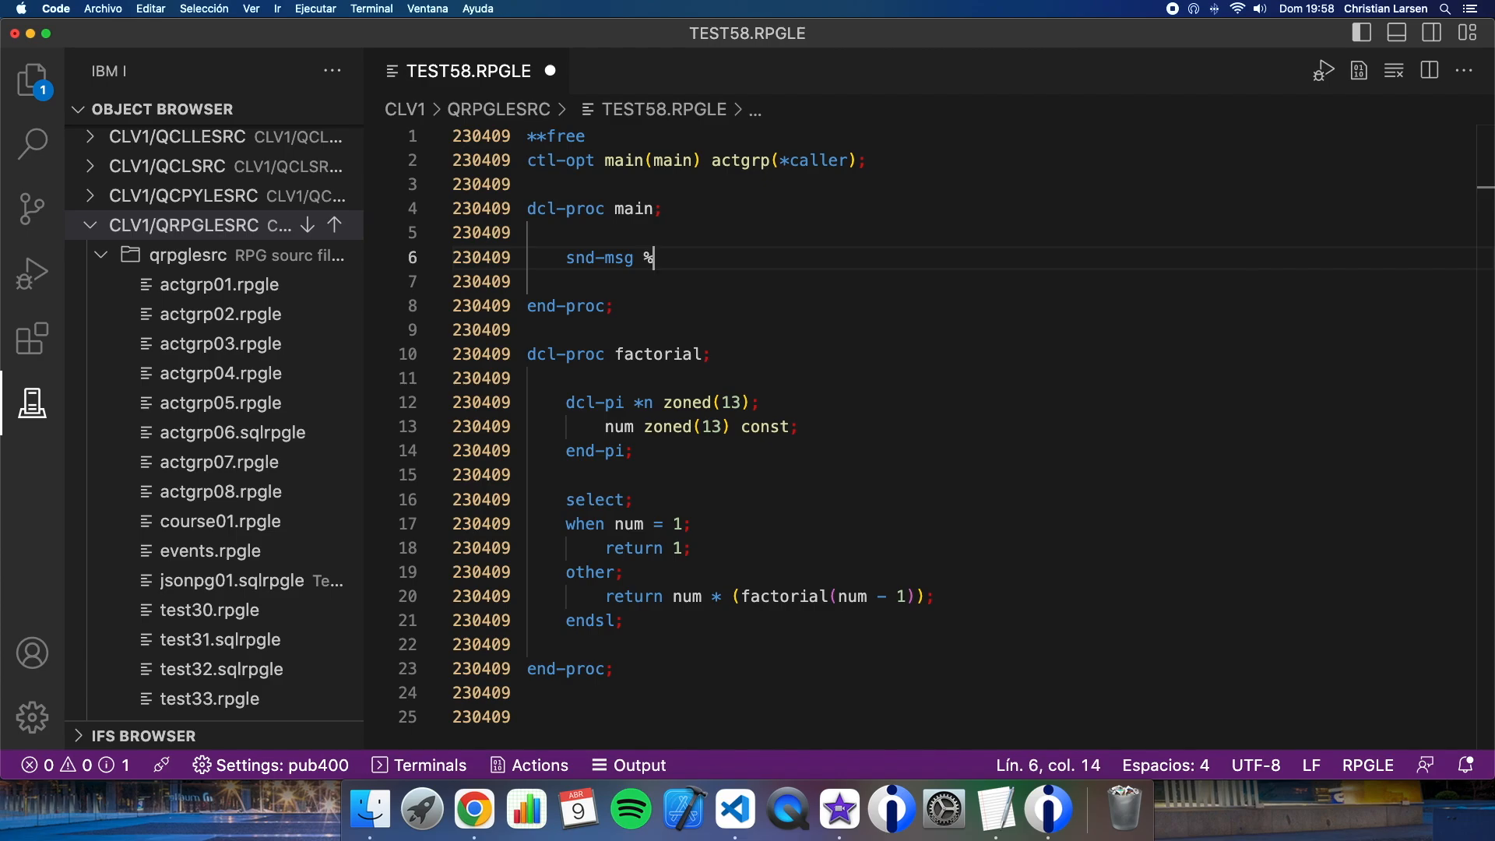
pyautogui.write('editc(')
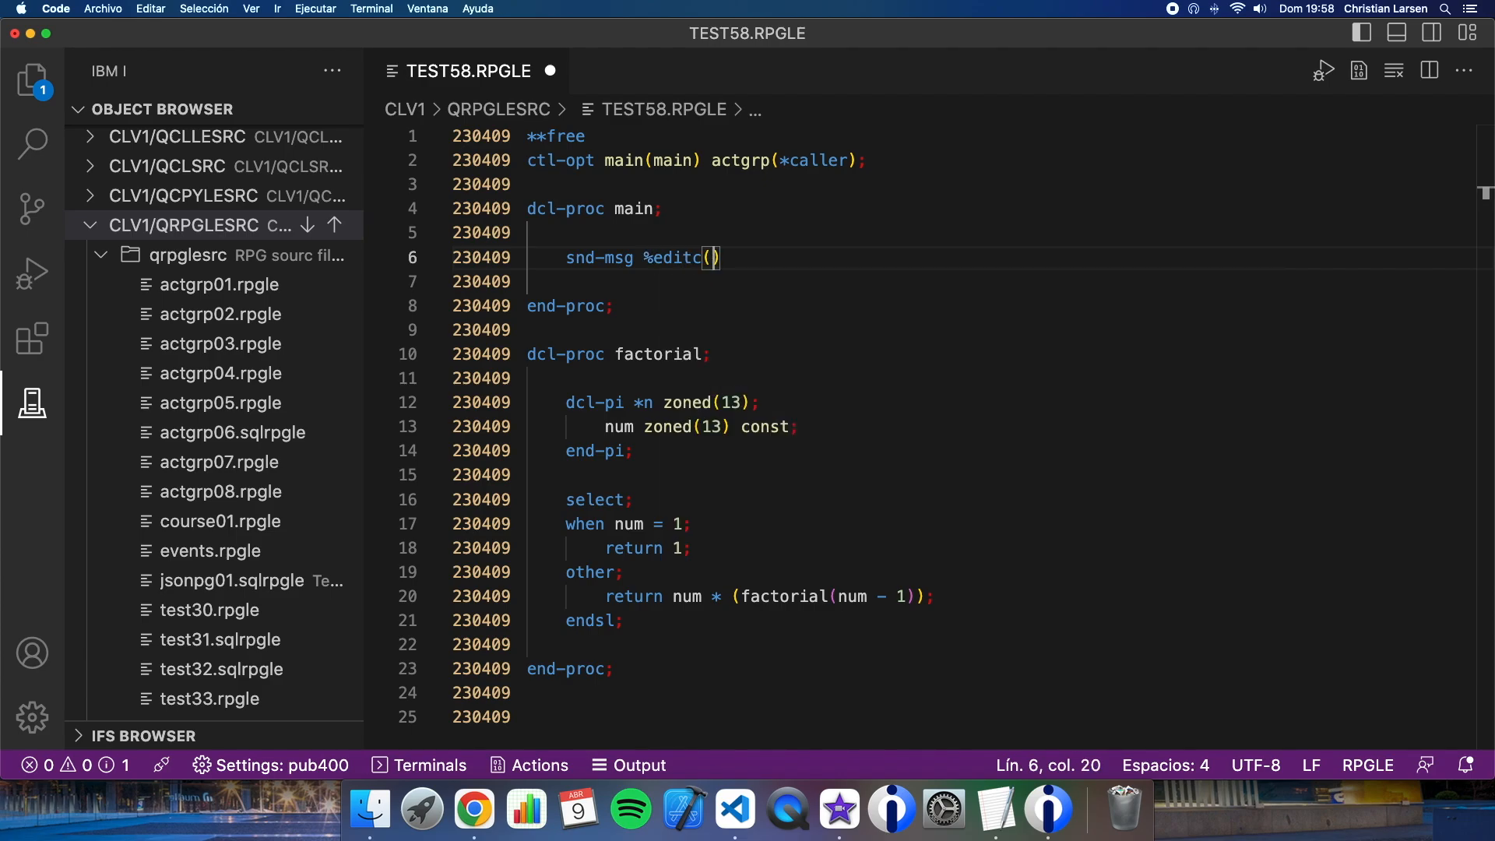
pyautogui.write('factoria')
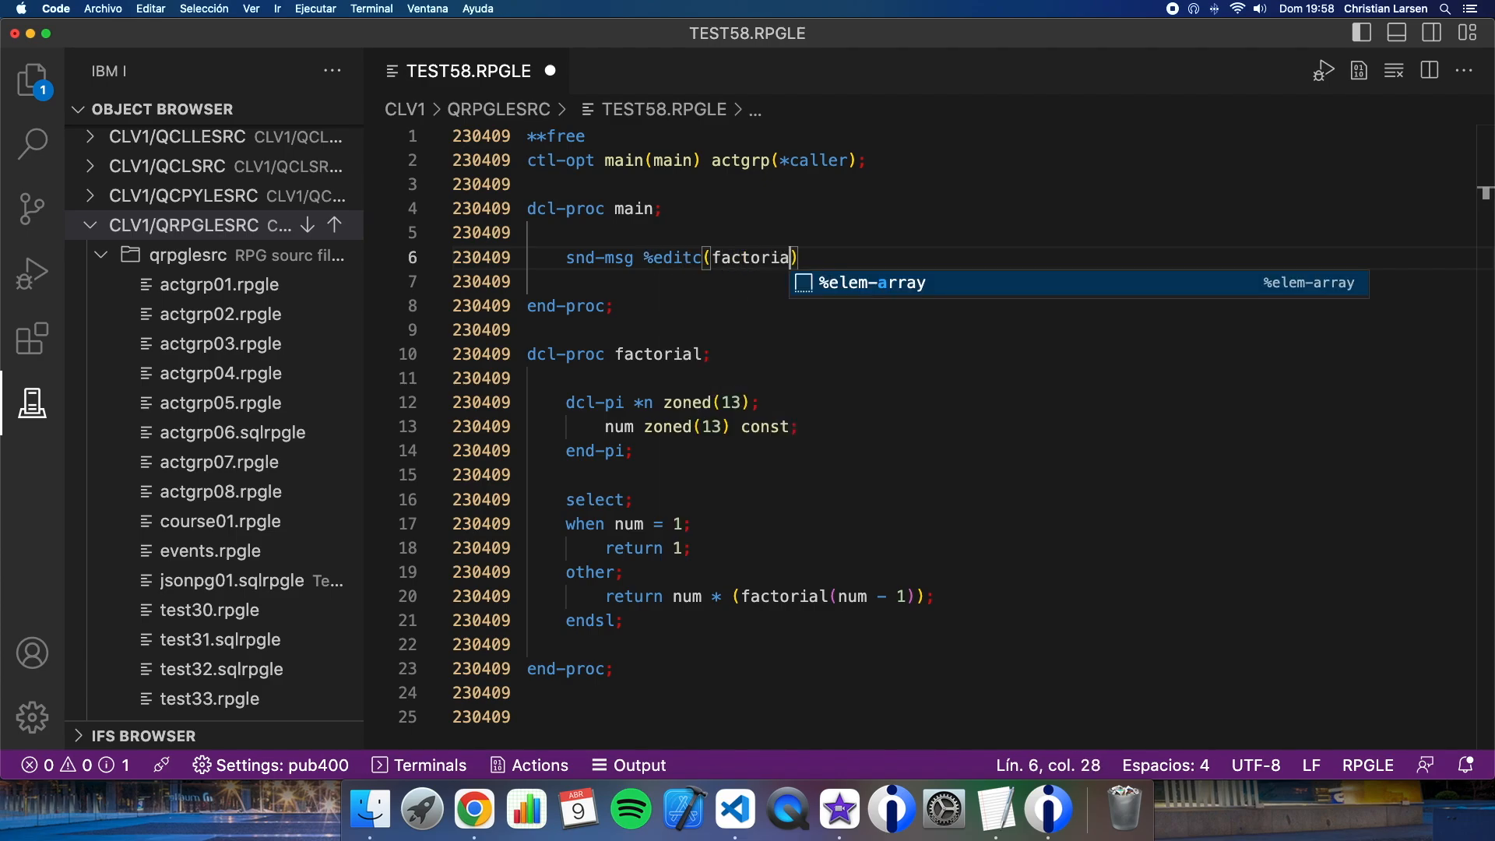
pyautogui.write("l(5):'Z');")
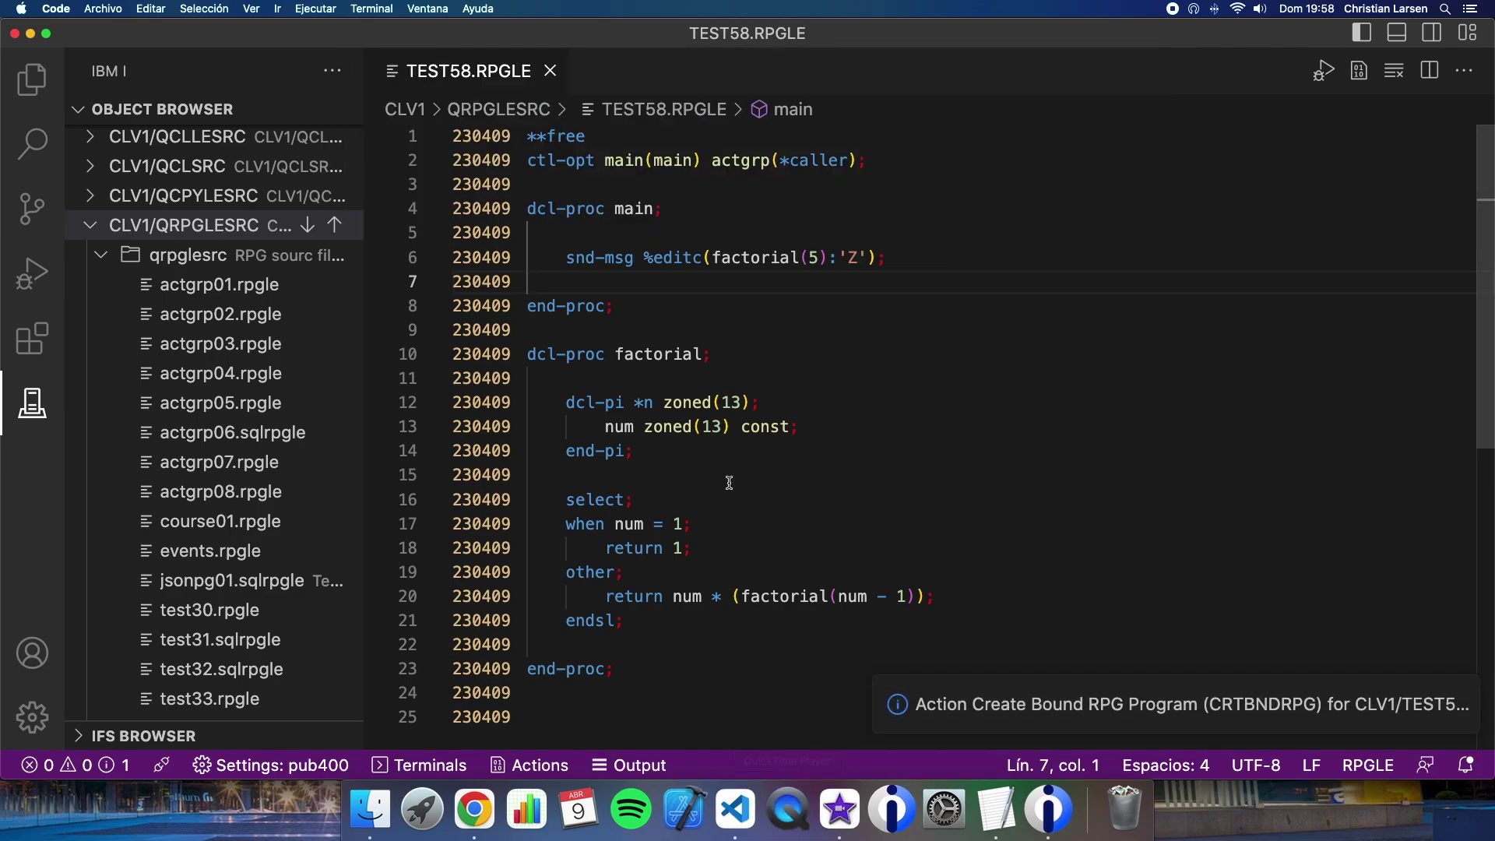
pyautogui.moveTo(720, 493)
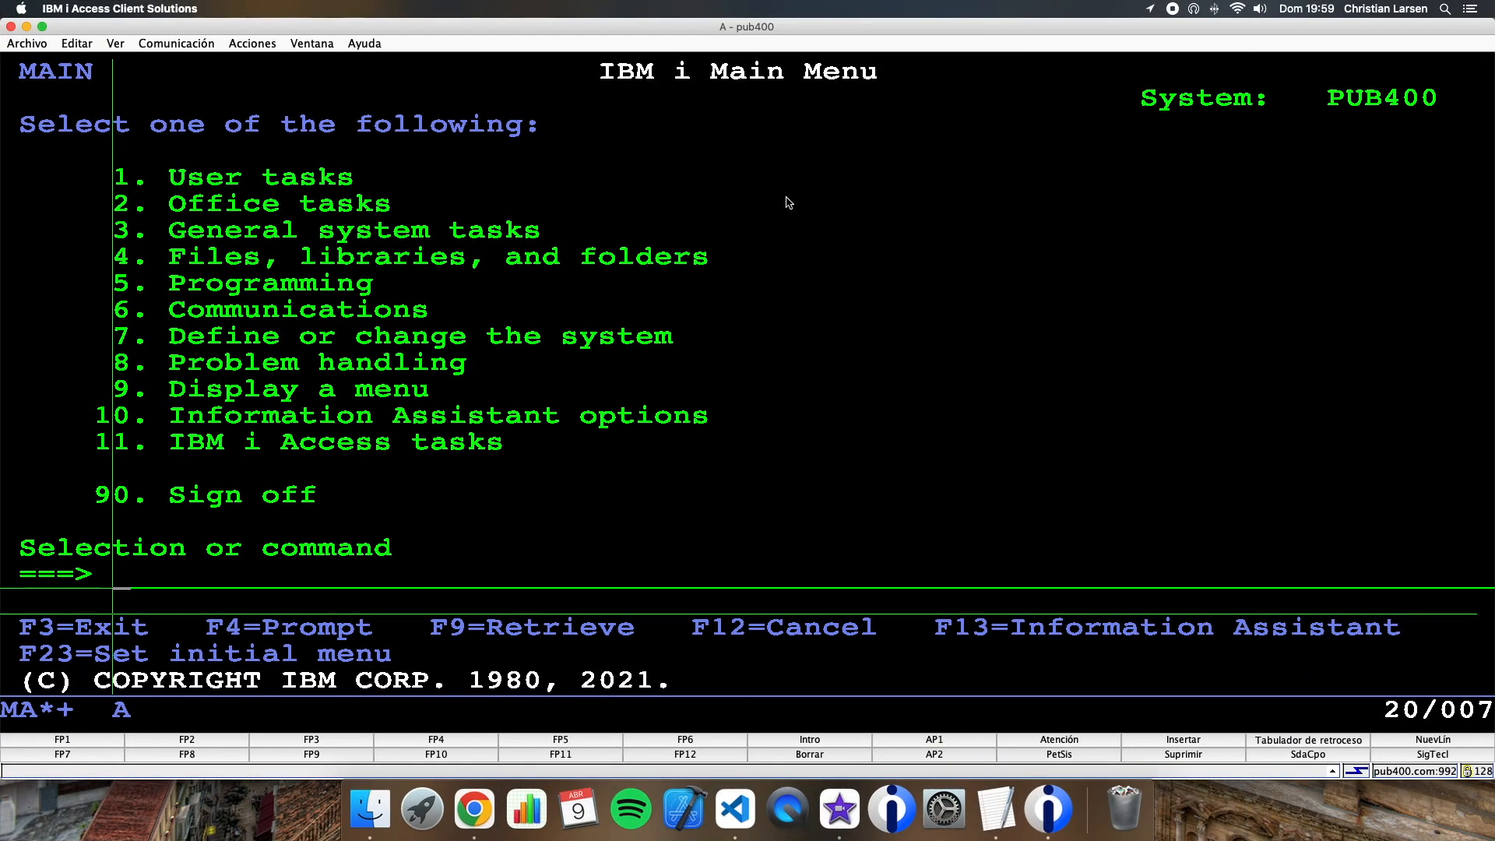
# Run STRDBG TEST58 UPDPROD(*YES), then CALL TEST58 to start it under the debugger
pyautogui.write('strdbg')
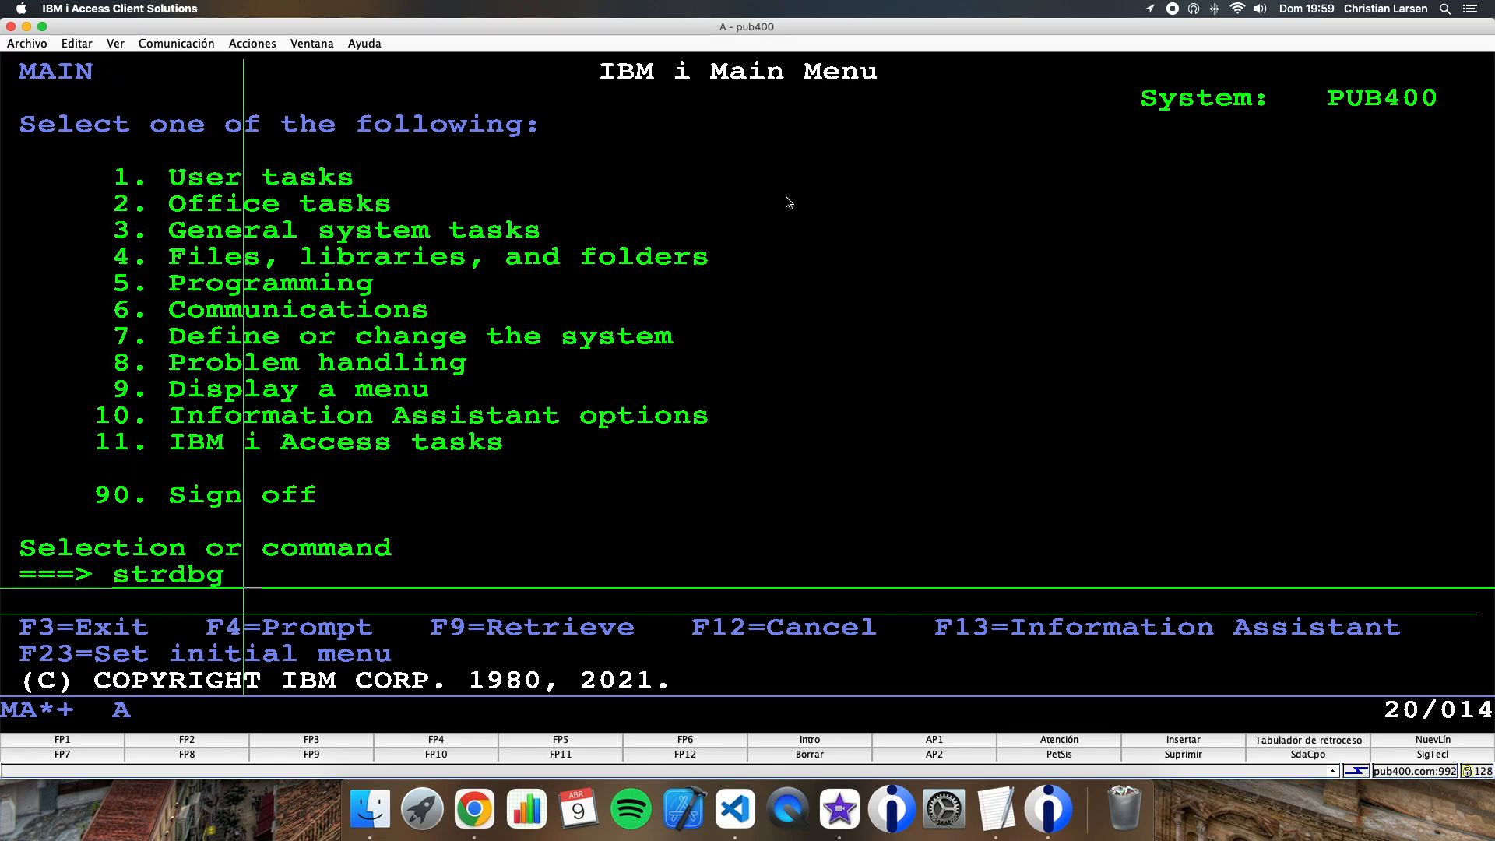
pyautogui.write('test58 updprod(*yes')
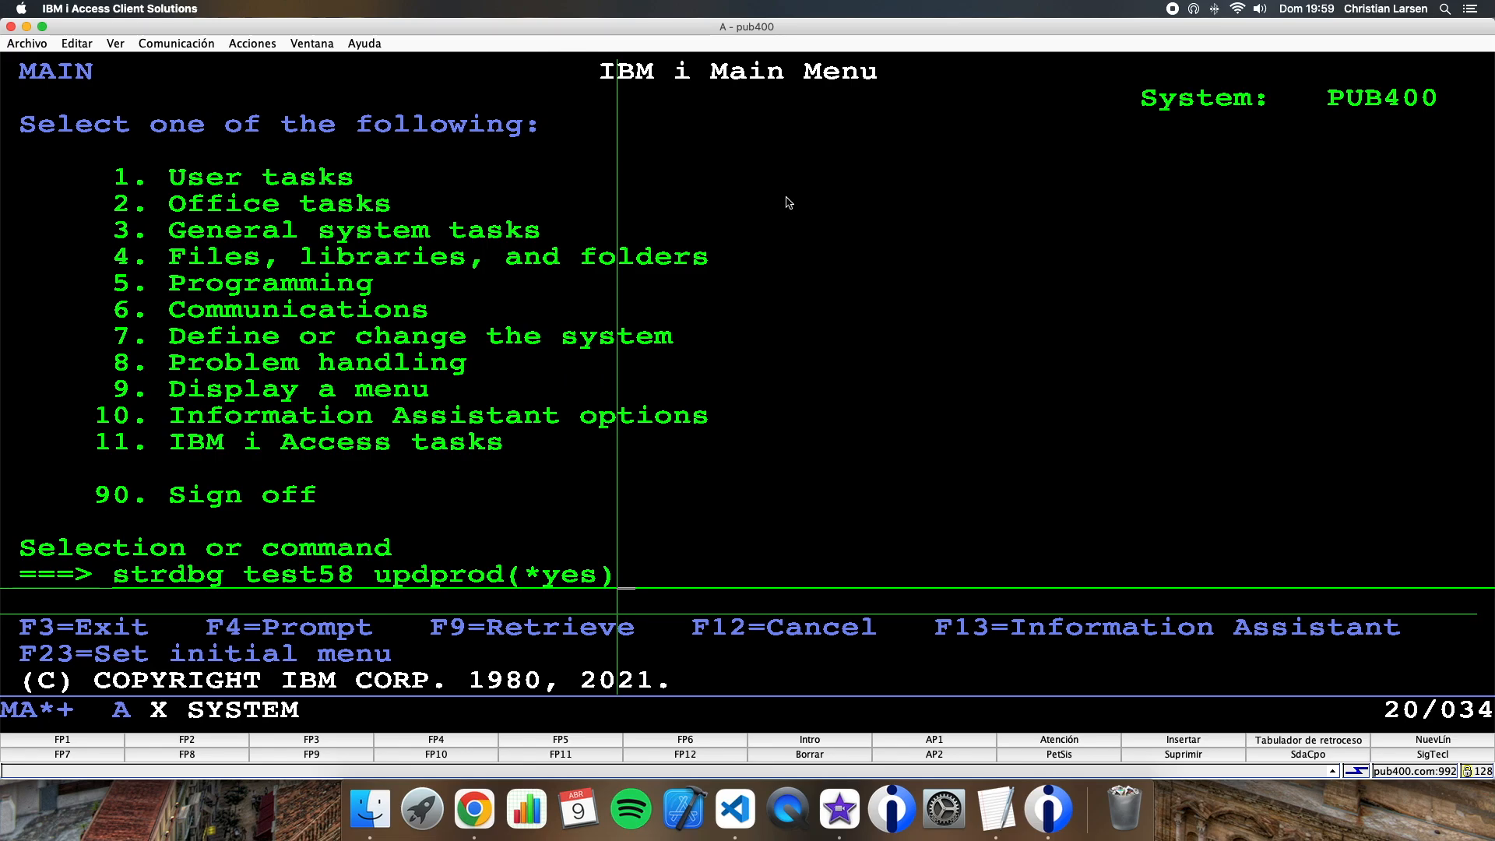
pyautogui.press('Enter')
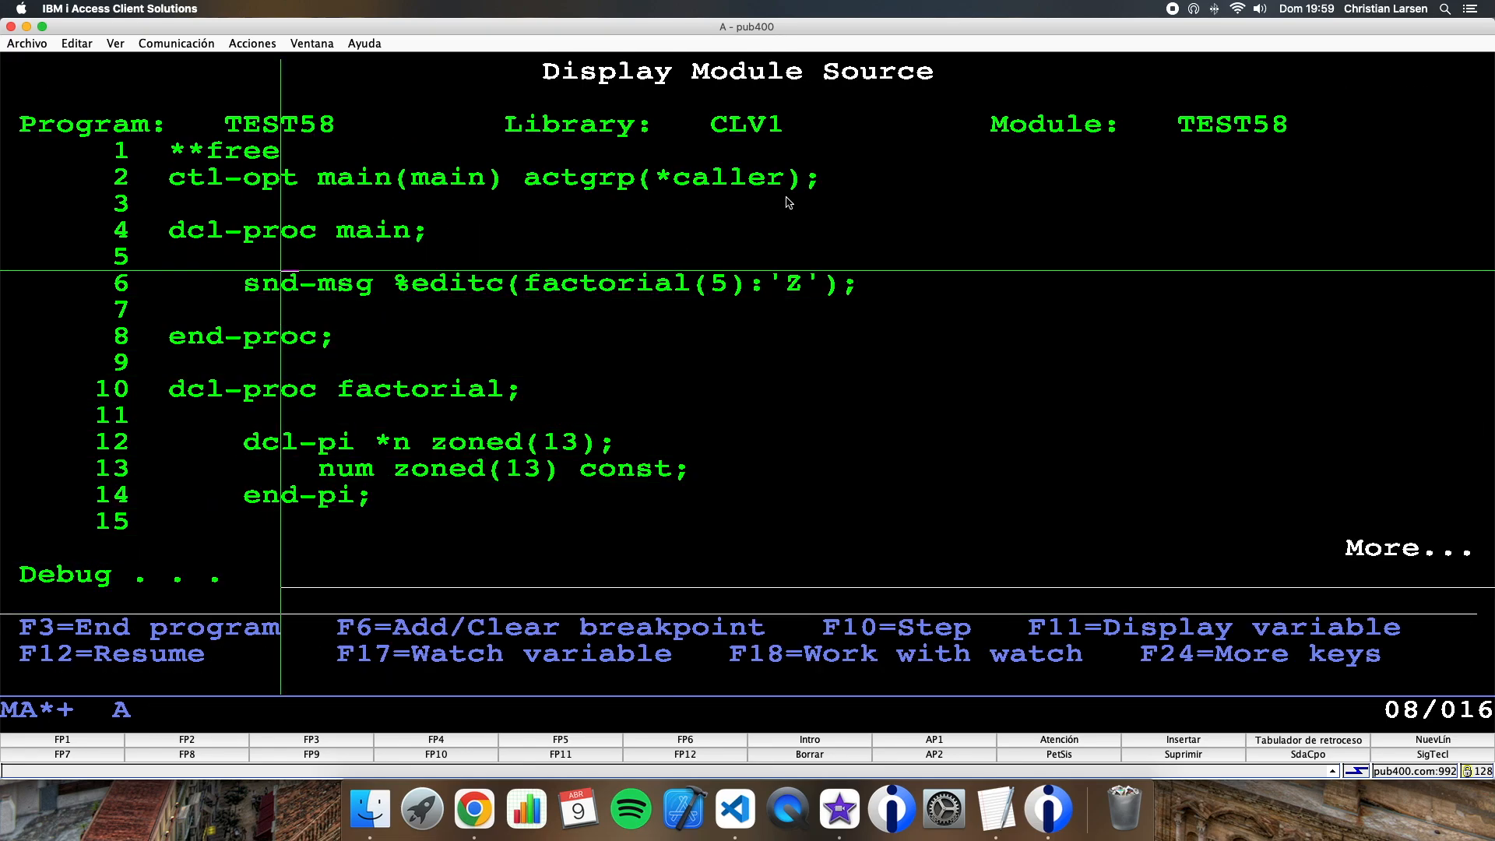
pyautogui.press('F3')
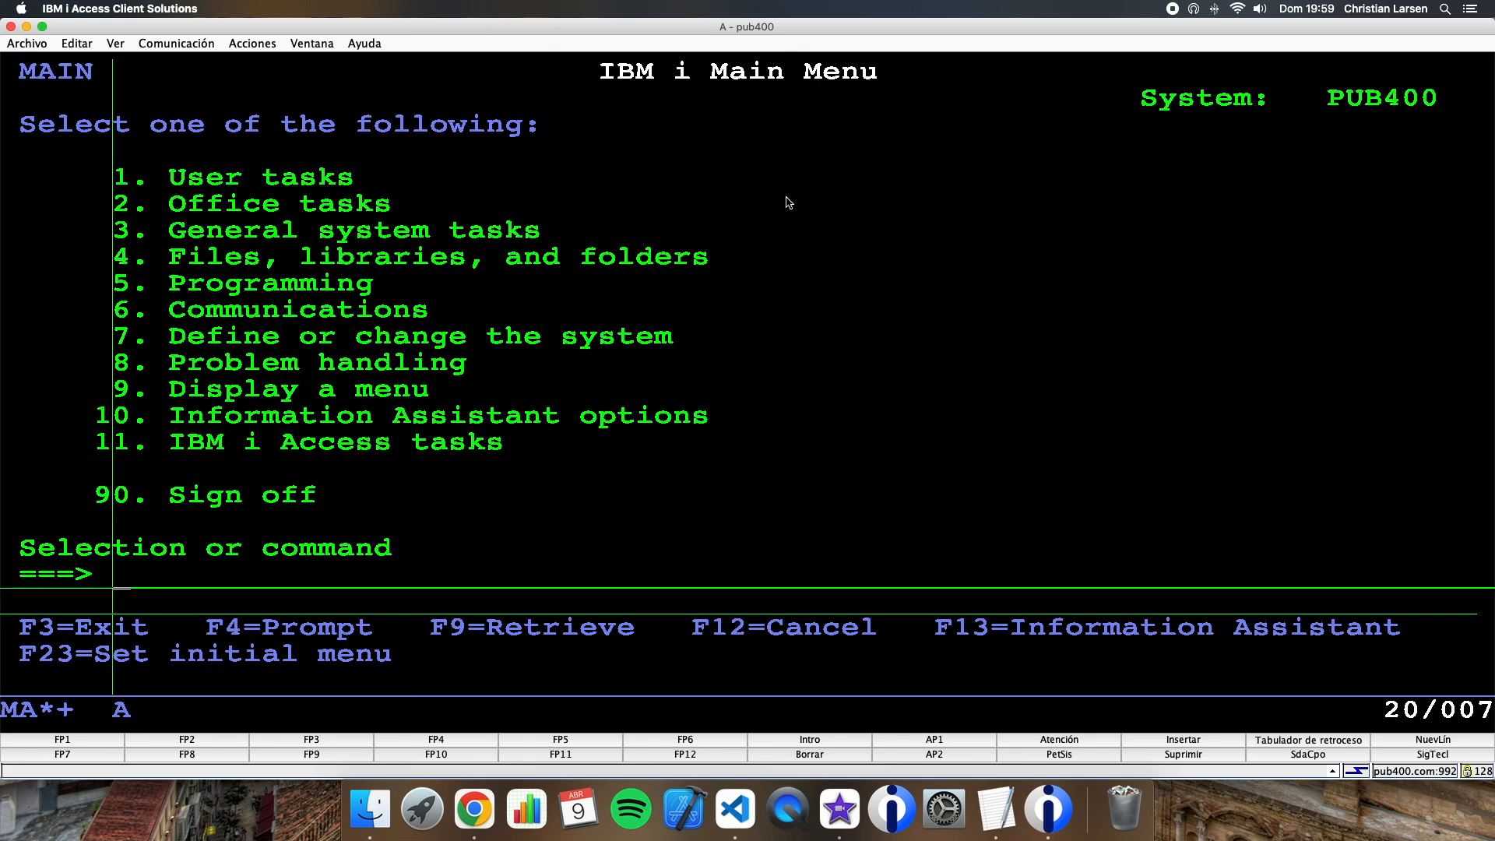
pyautogui.write('call test')
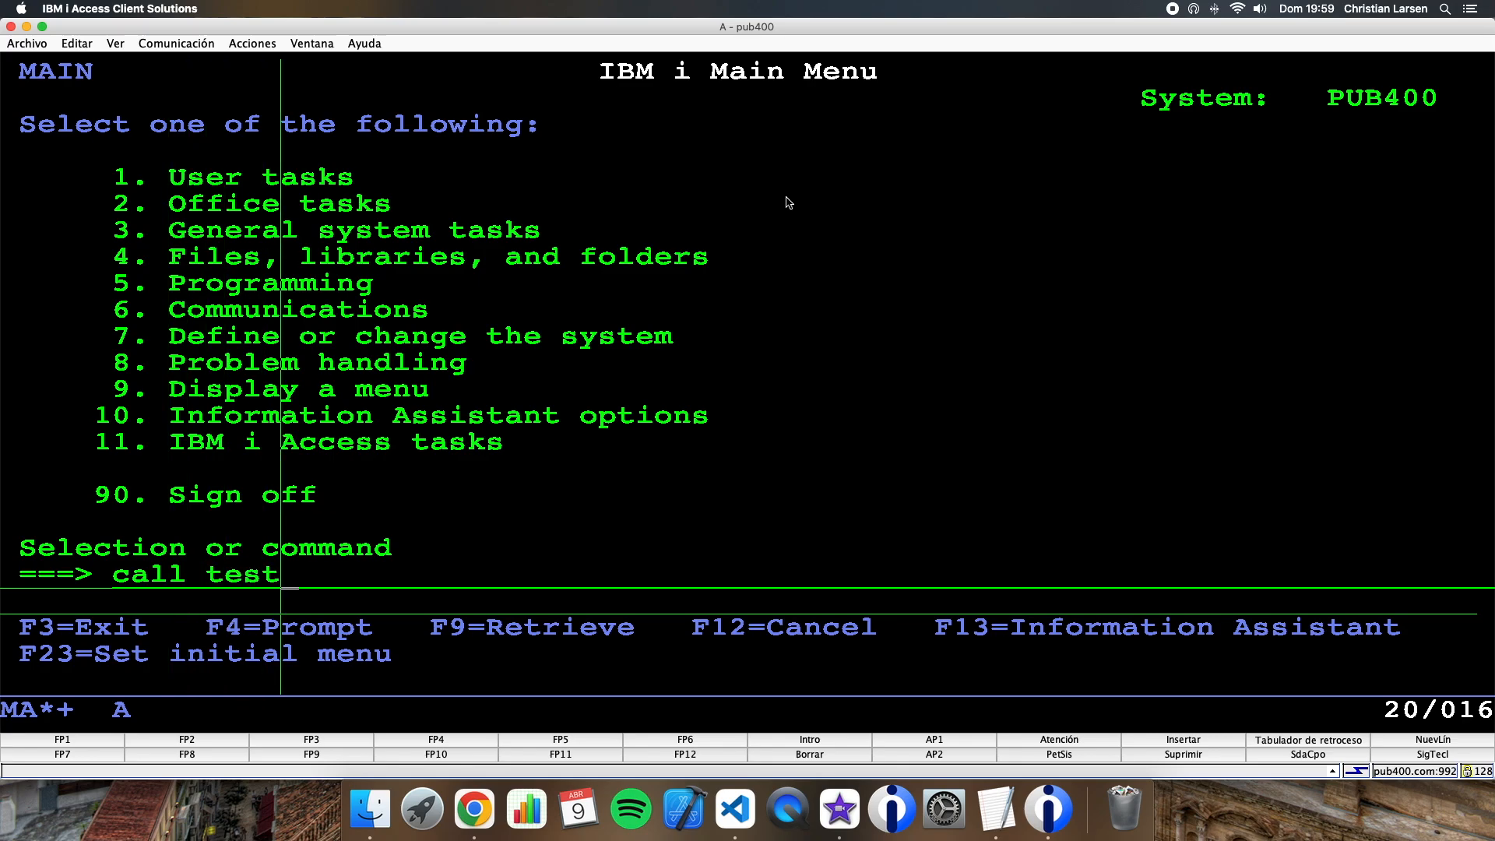
pyautogui.press('Enter')
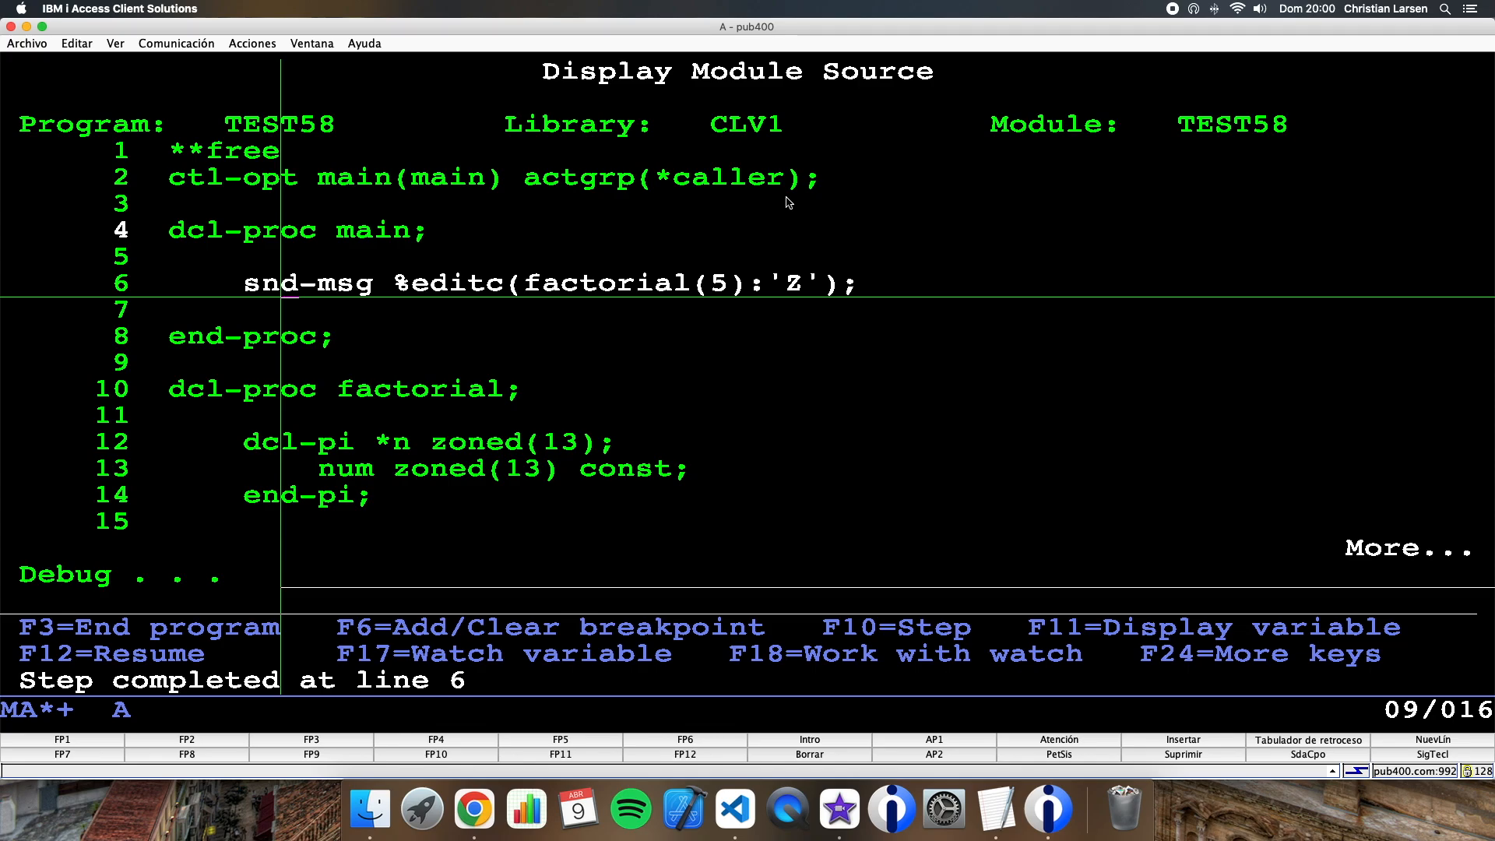
# Step into factorial with F10 and EVAL NUM to confirm num is 5 at the first level
pyautogui.press('F10')
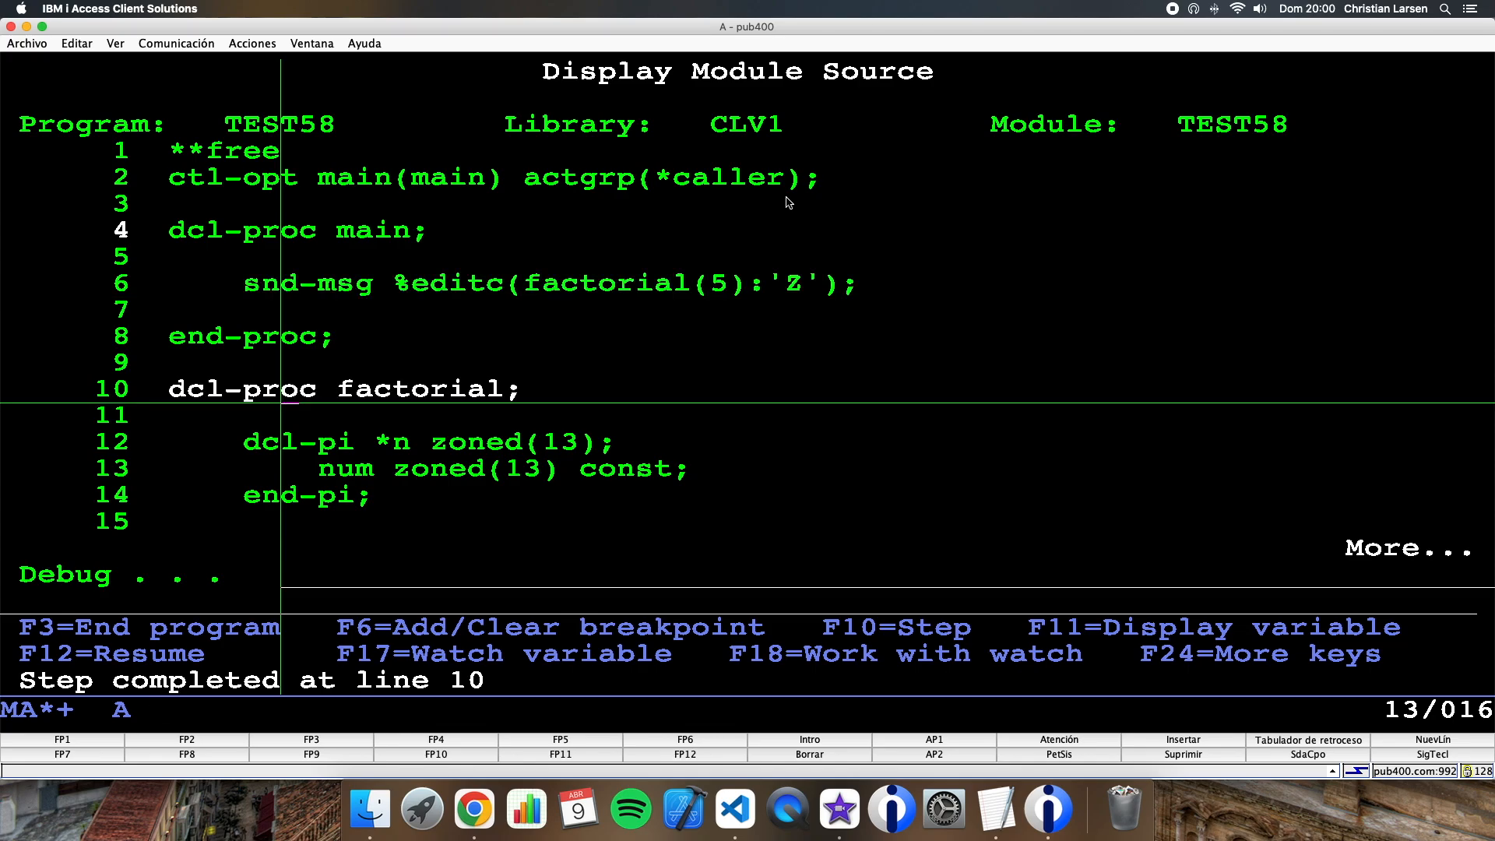
pyautogui.press('F10')
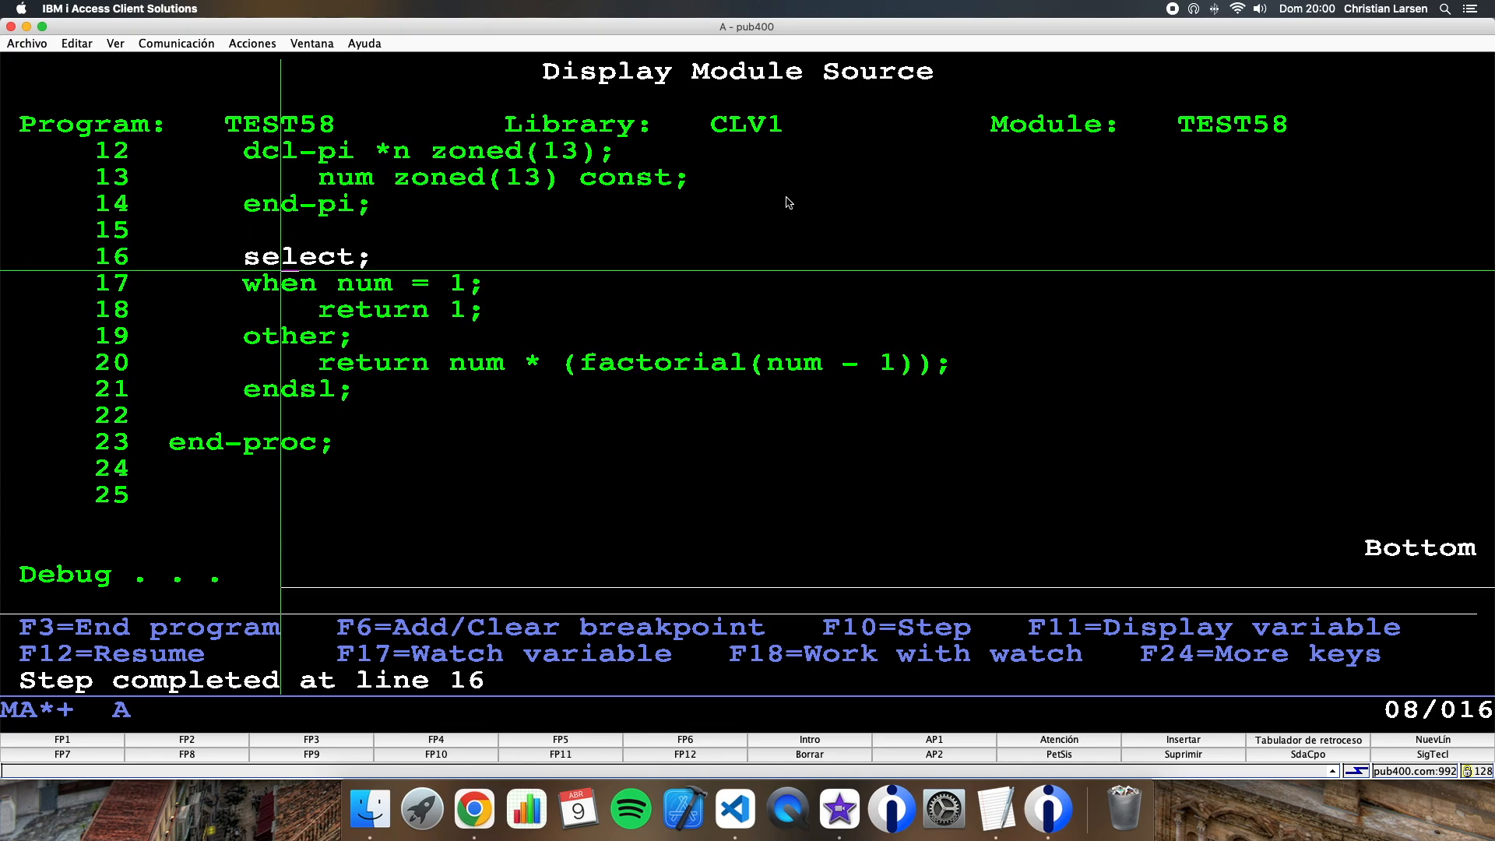
pyautogui.write('eval num')
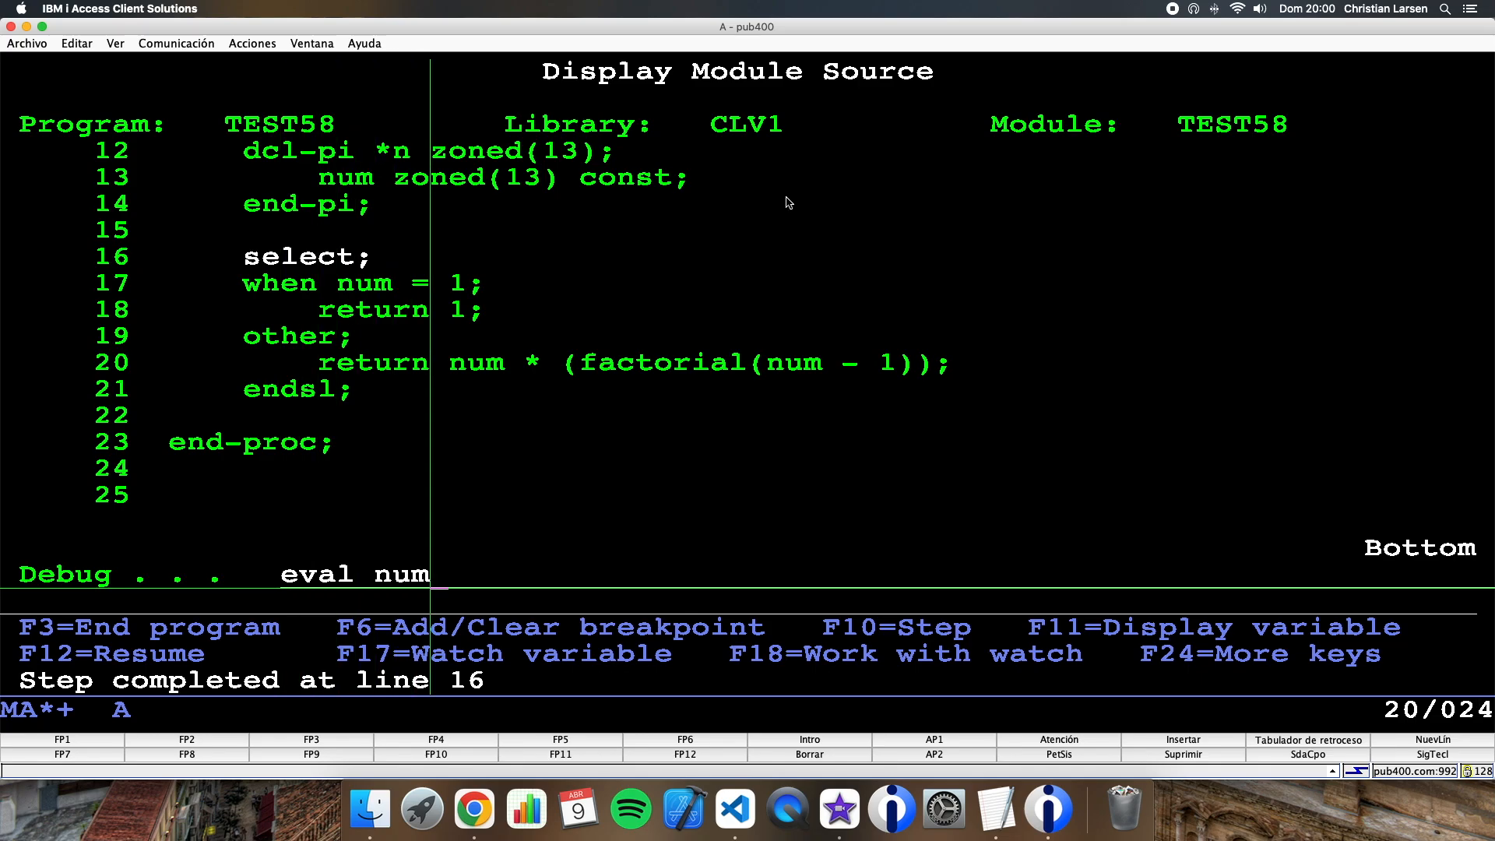
pyautogui.press('Enter')
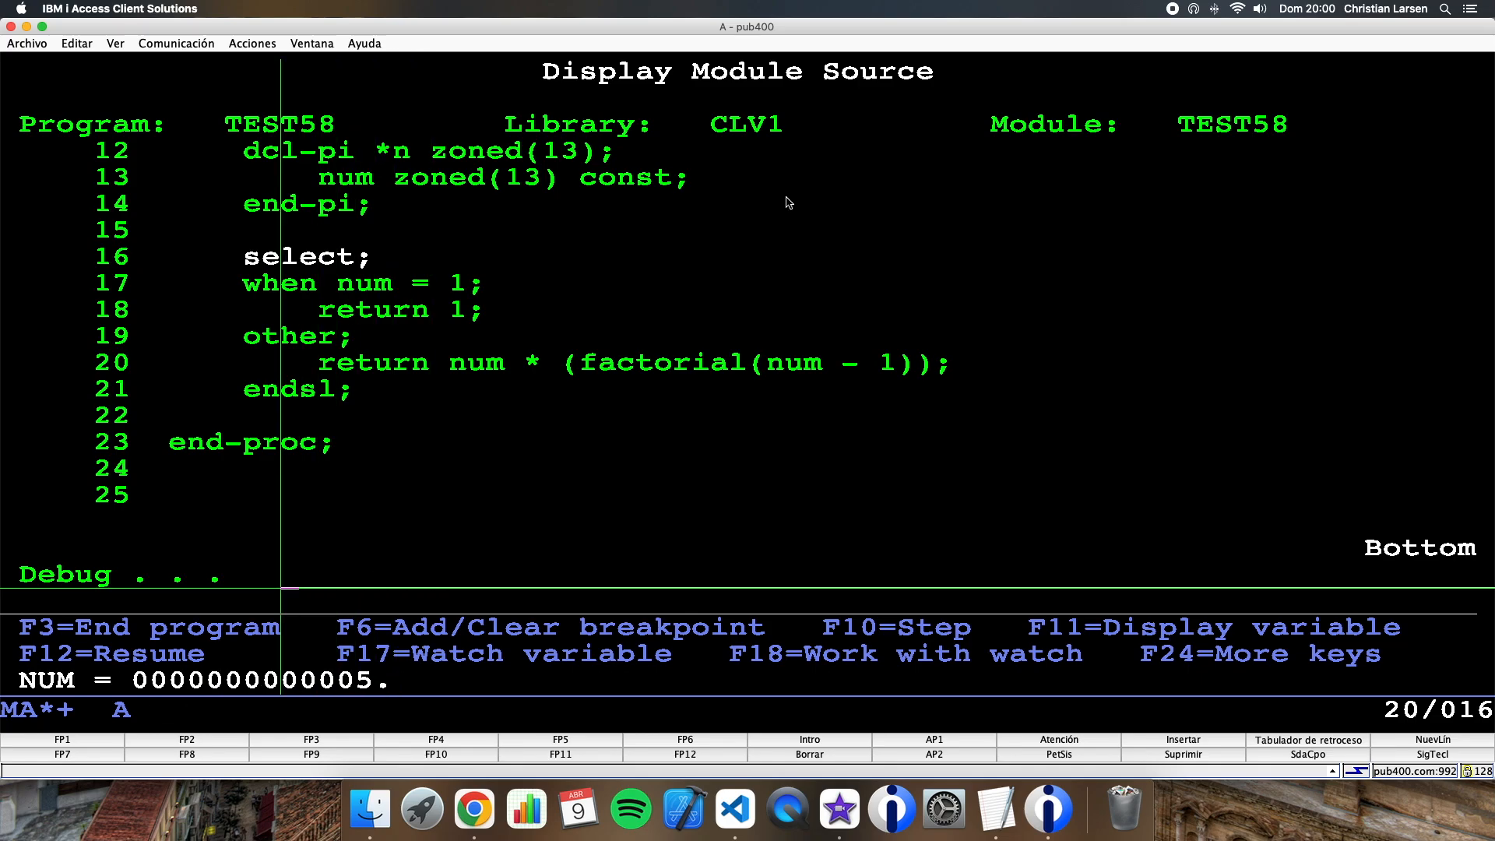
pyautogui.press('F10')
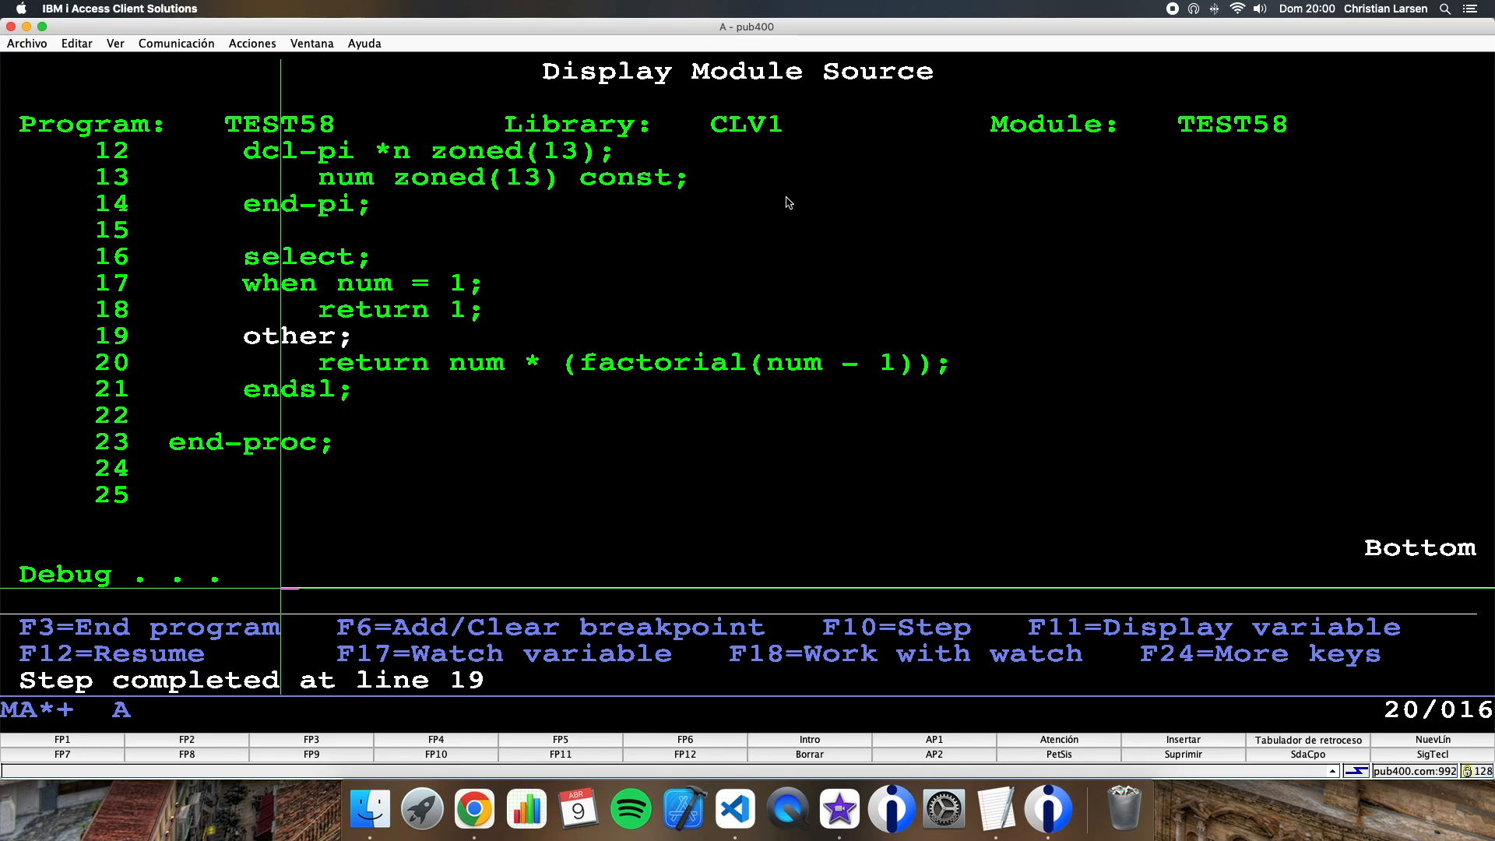
pyautogui.press('F10')
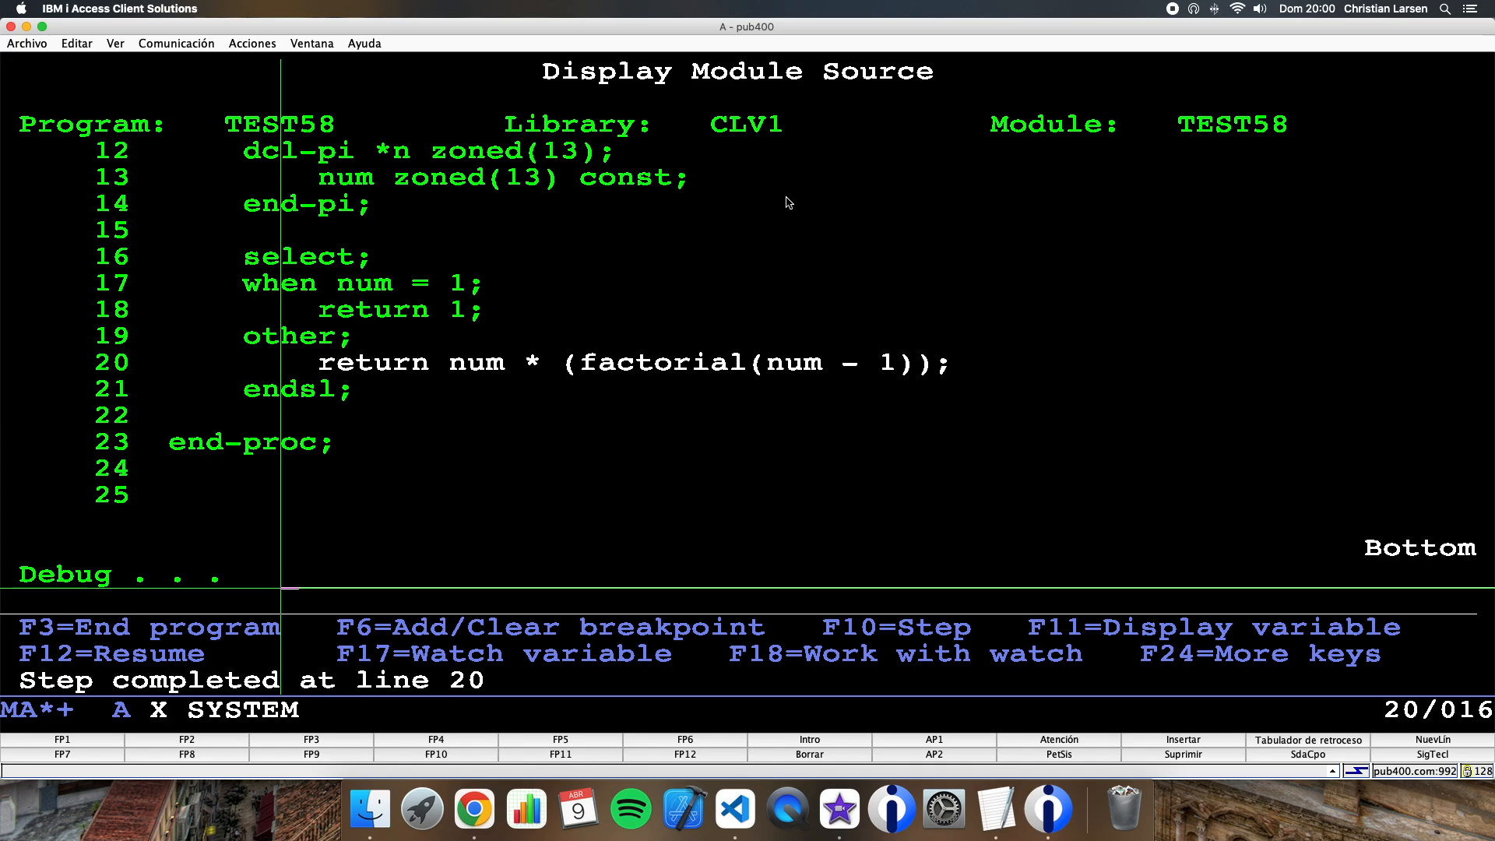
# Step into the next recursive calls, displaying num at each level as it decreases
pyautogui.press('F10')
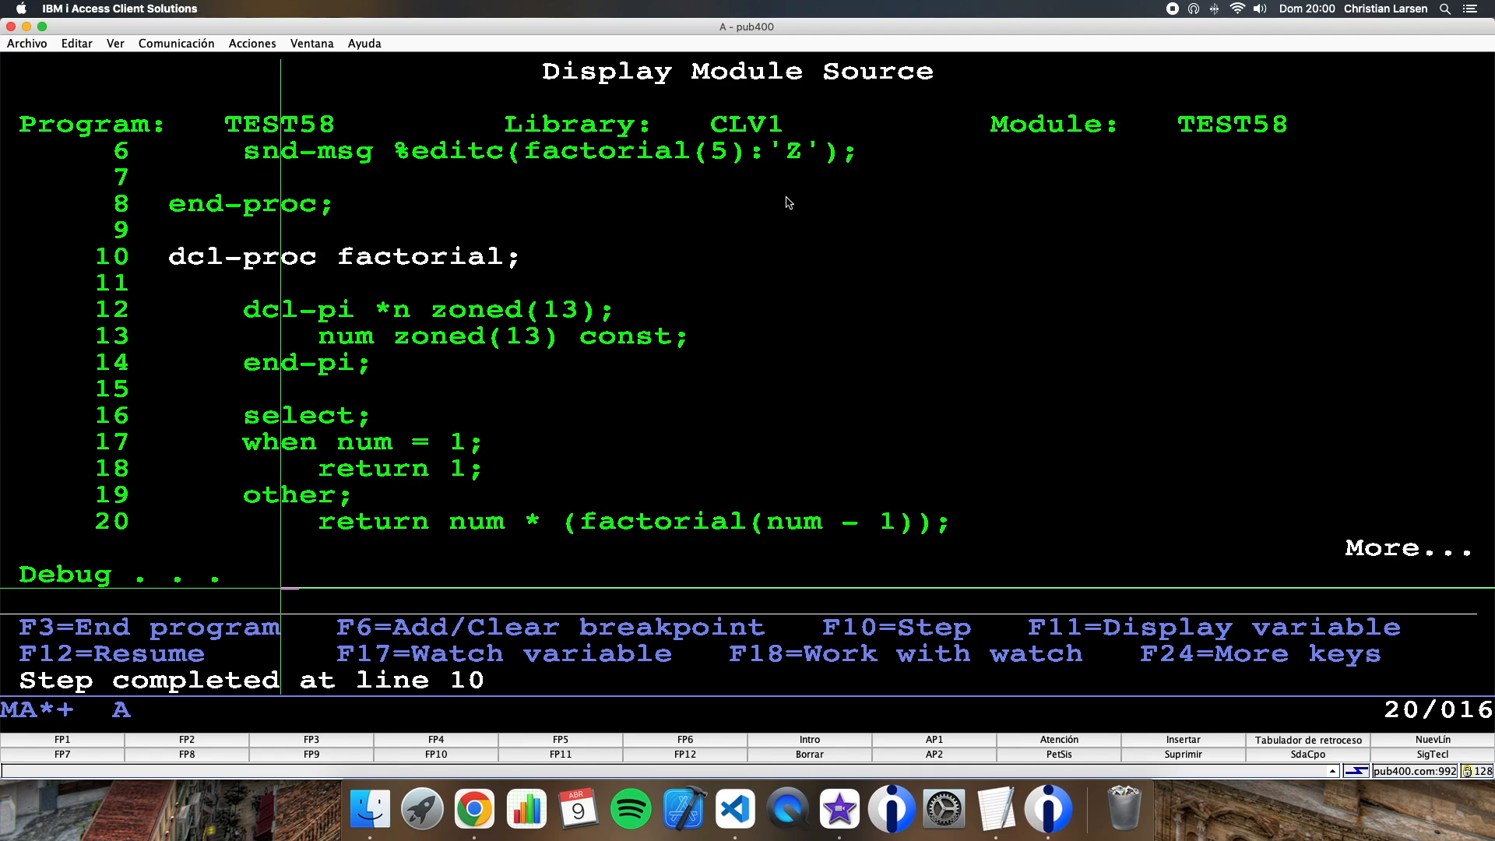
pyautogui.press('F10')
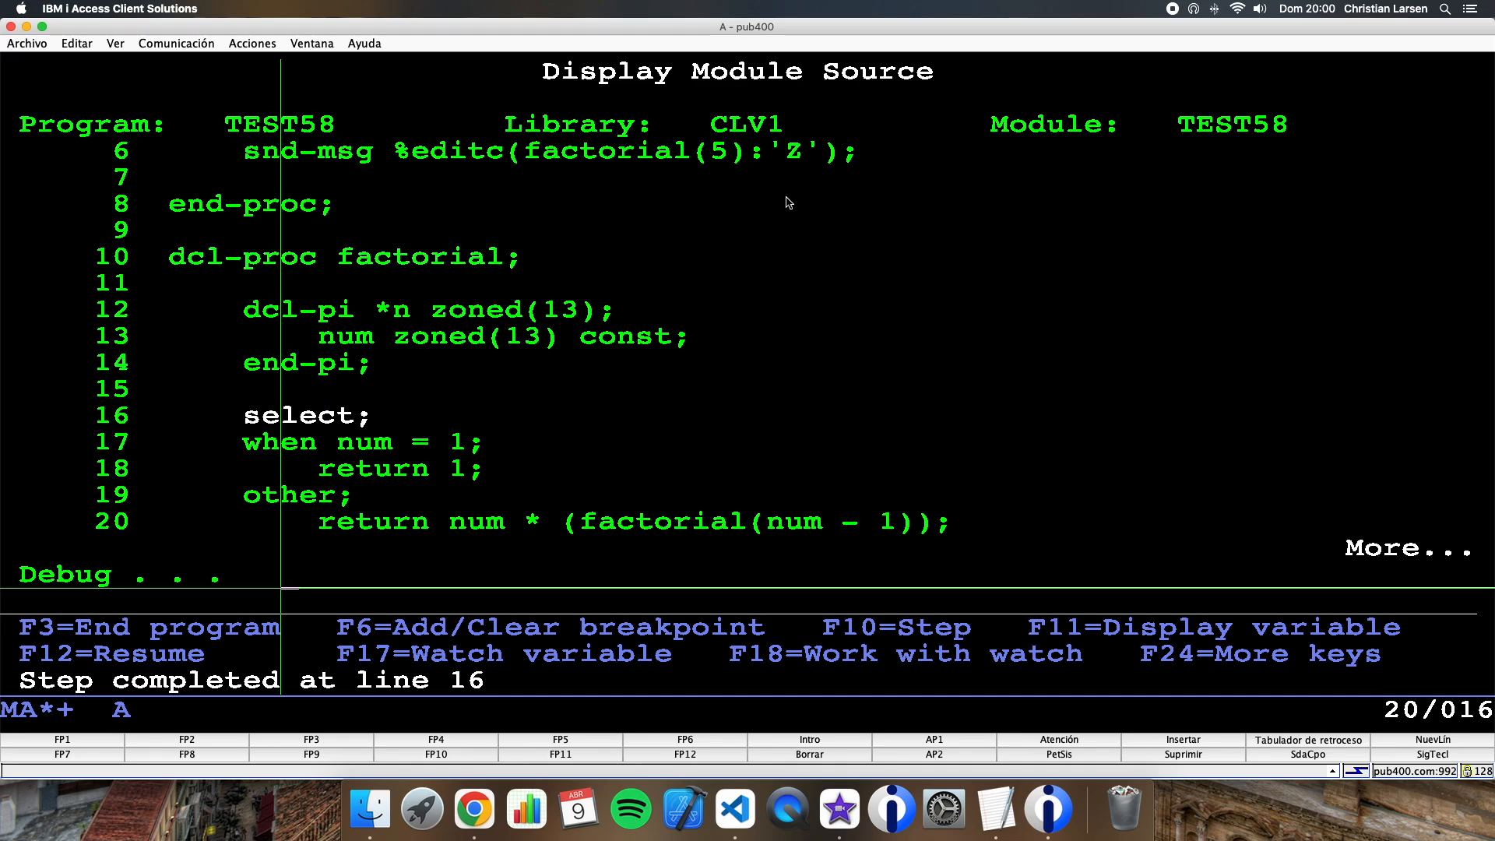
pyautogui.write('eval num')
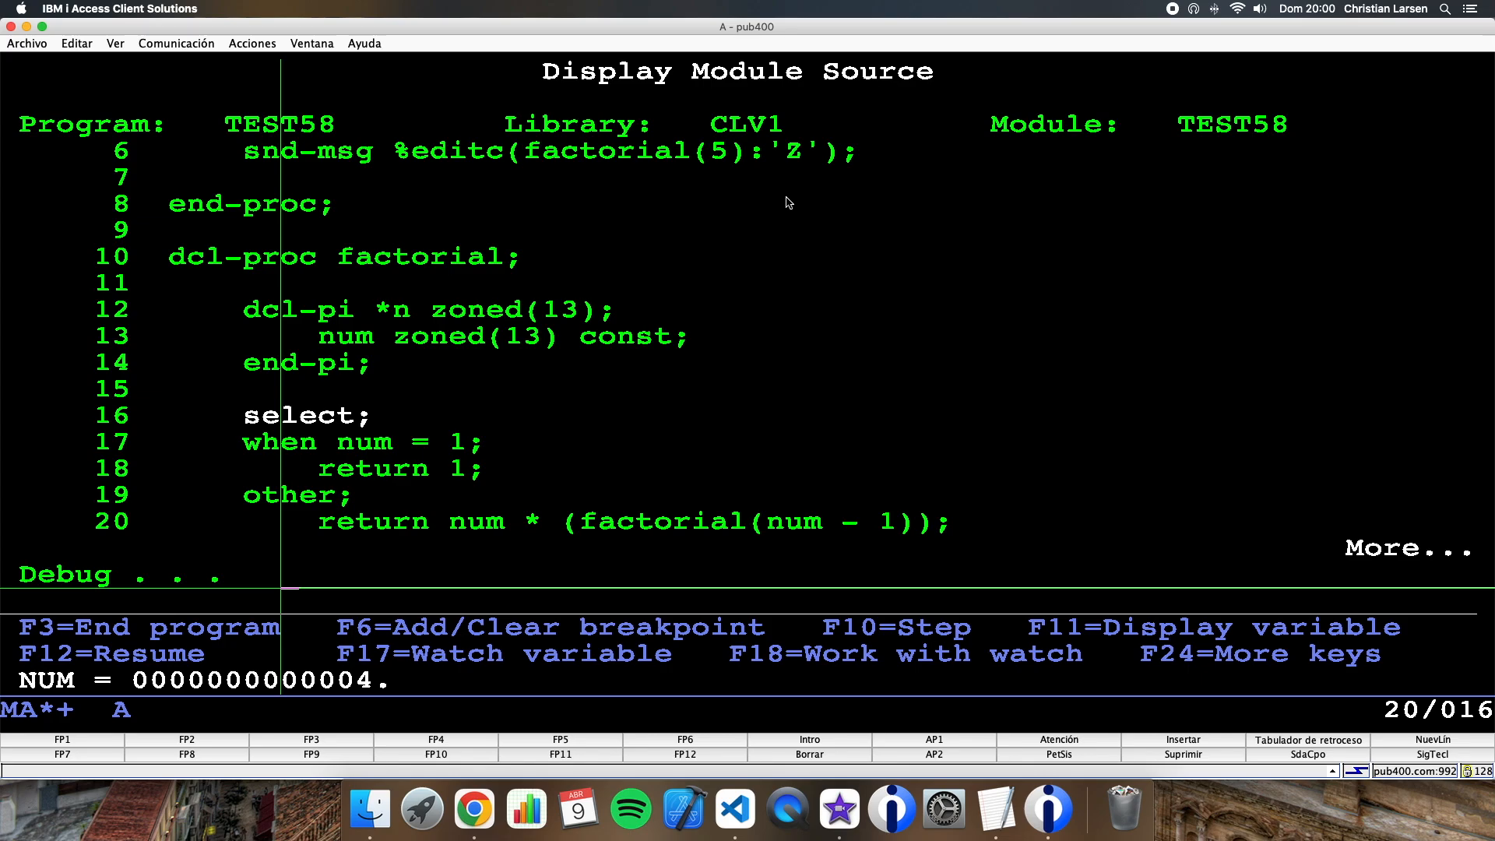
pyautogui.press('F10')
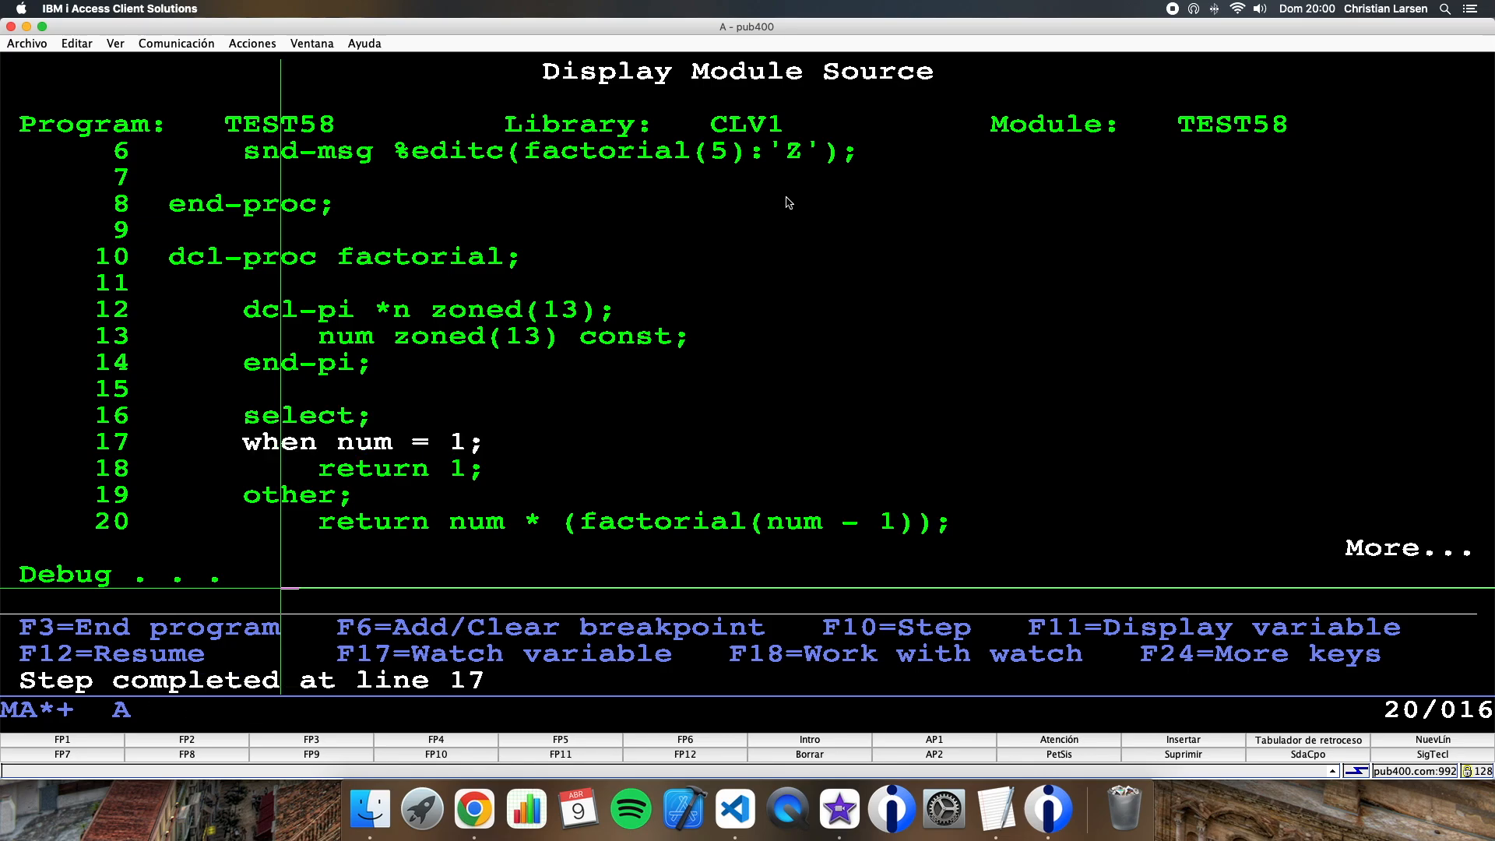
pyautogui.press('F10')
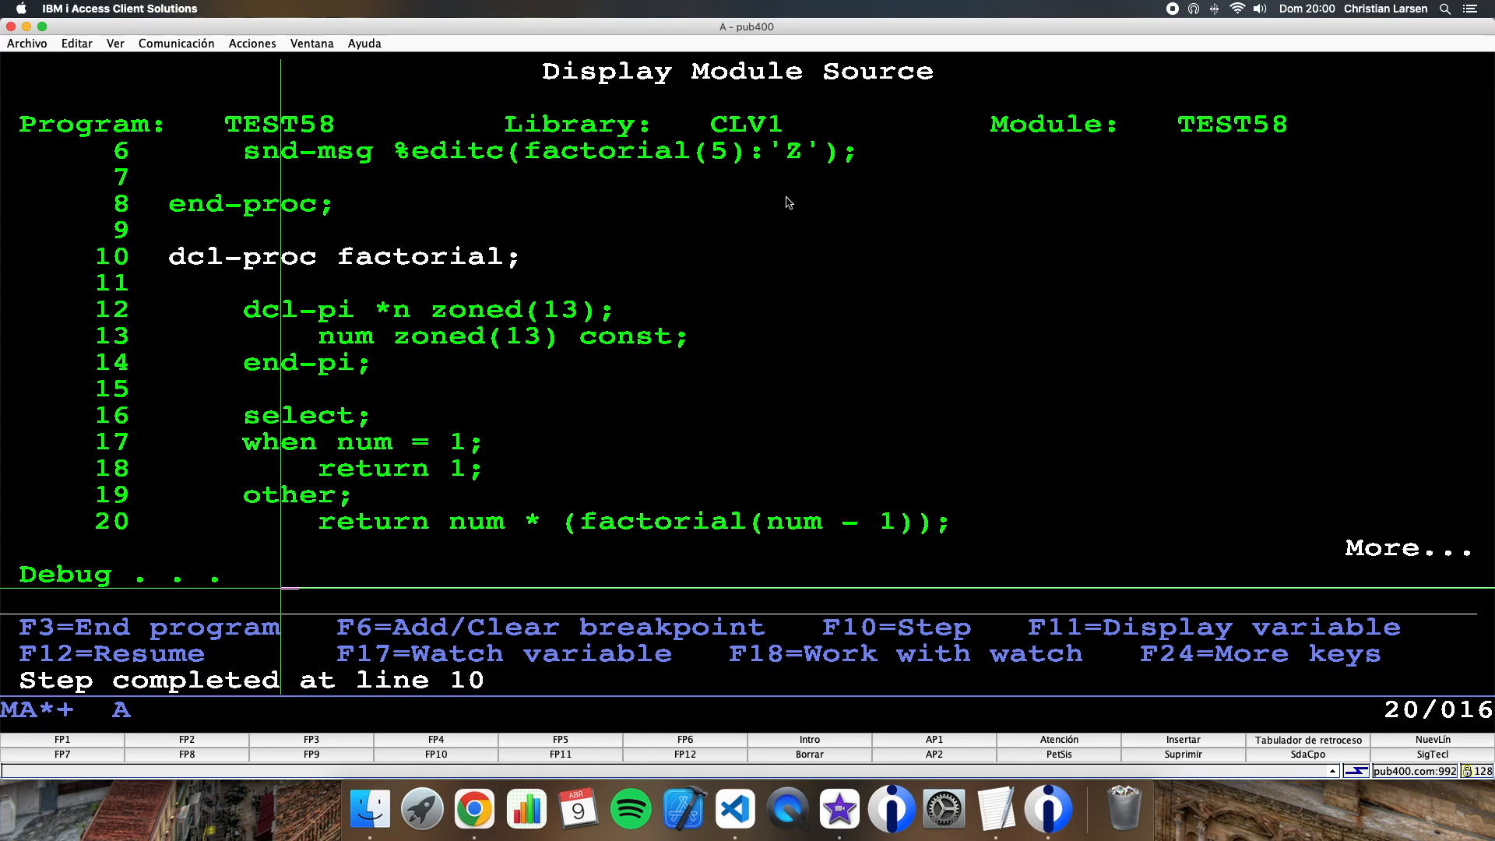
pyautogui.press('F11')
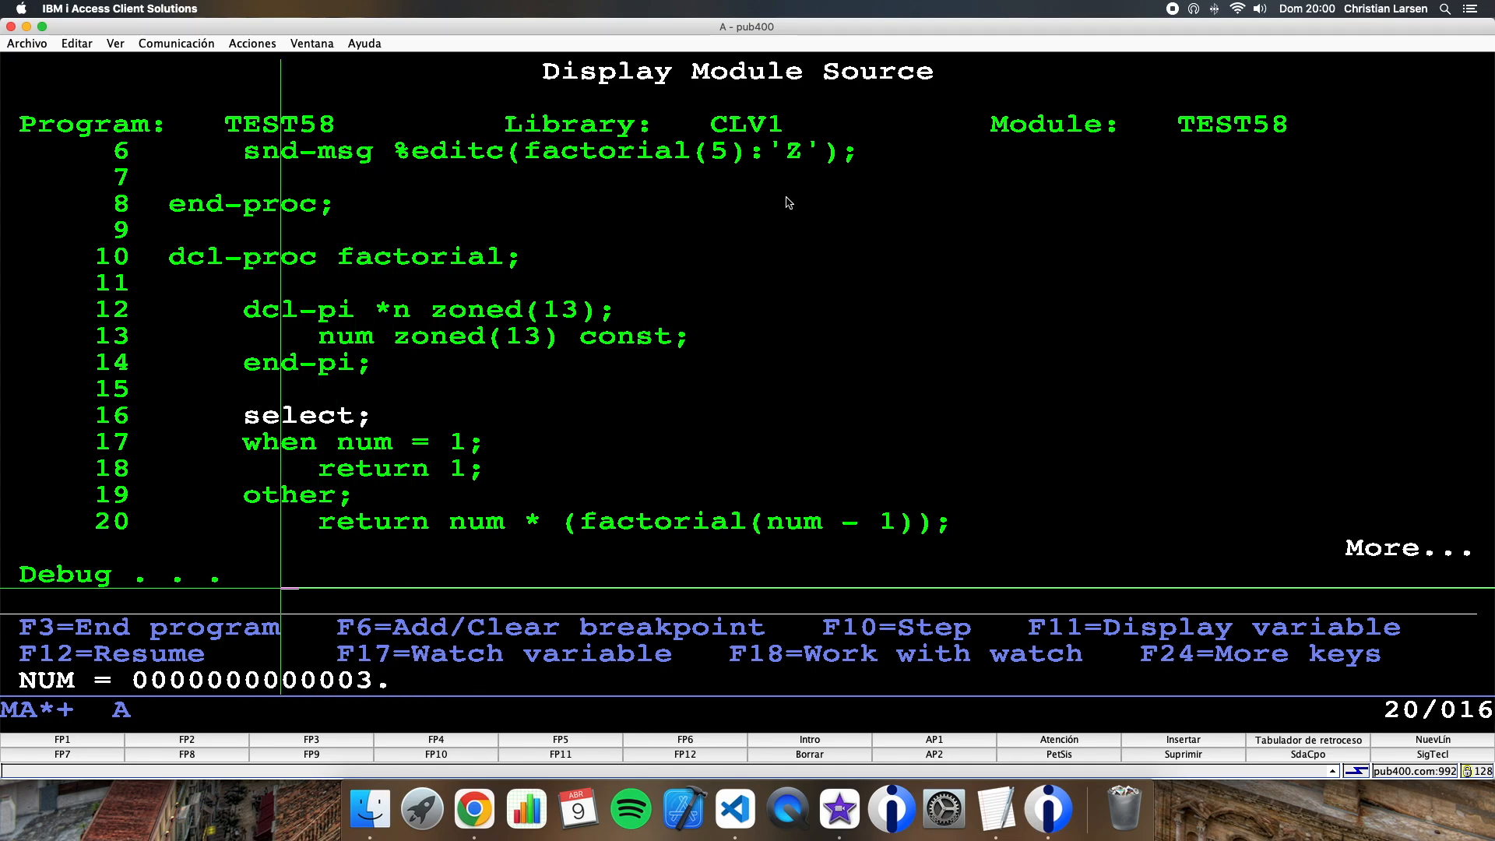
# Continue stepping until the return 1 line, confirming num reaches 1
pyautogui.press('F10')
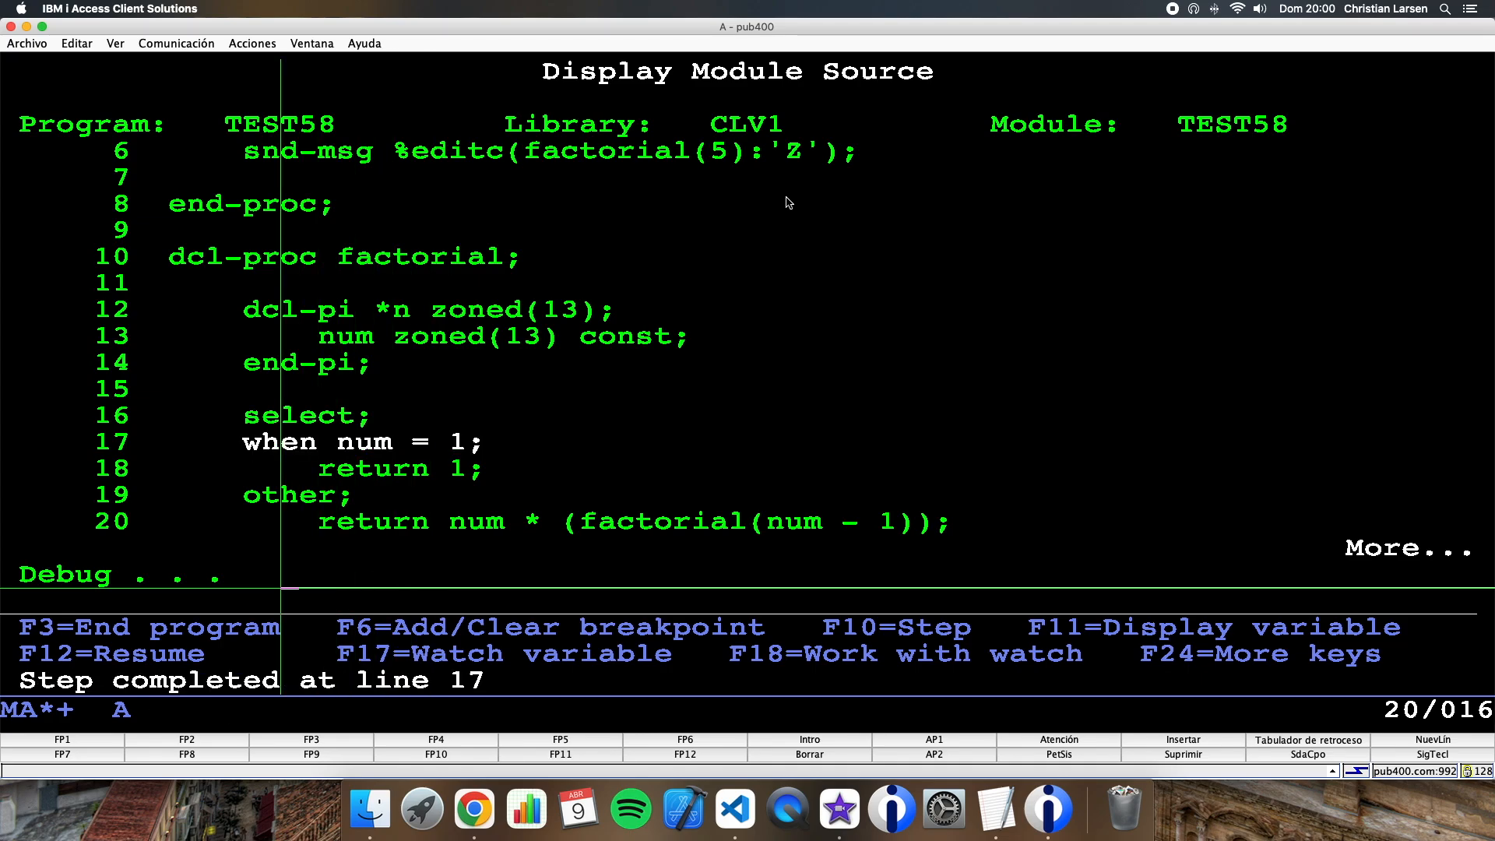
pyautogui.press('F10')
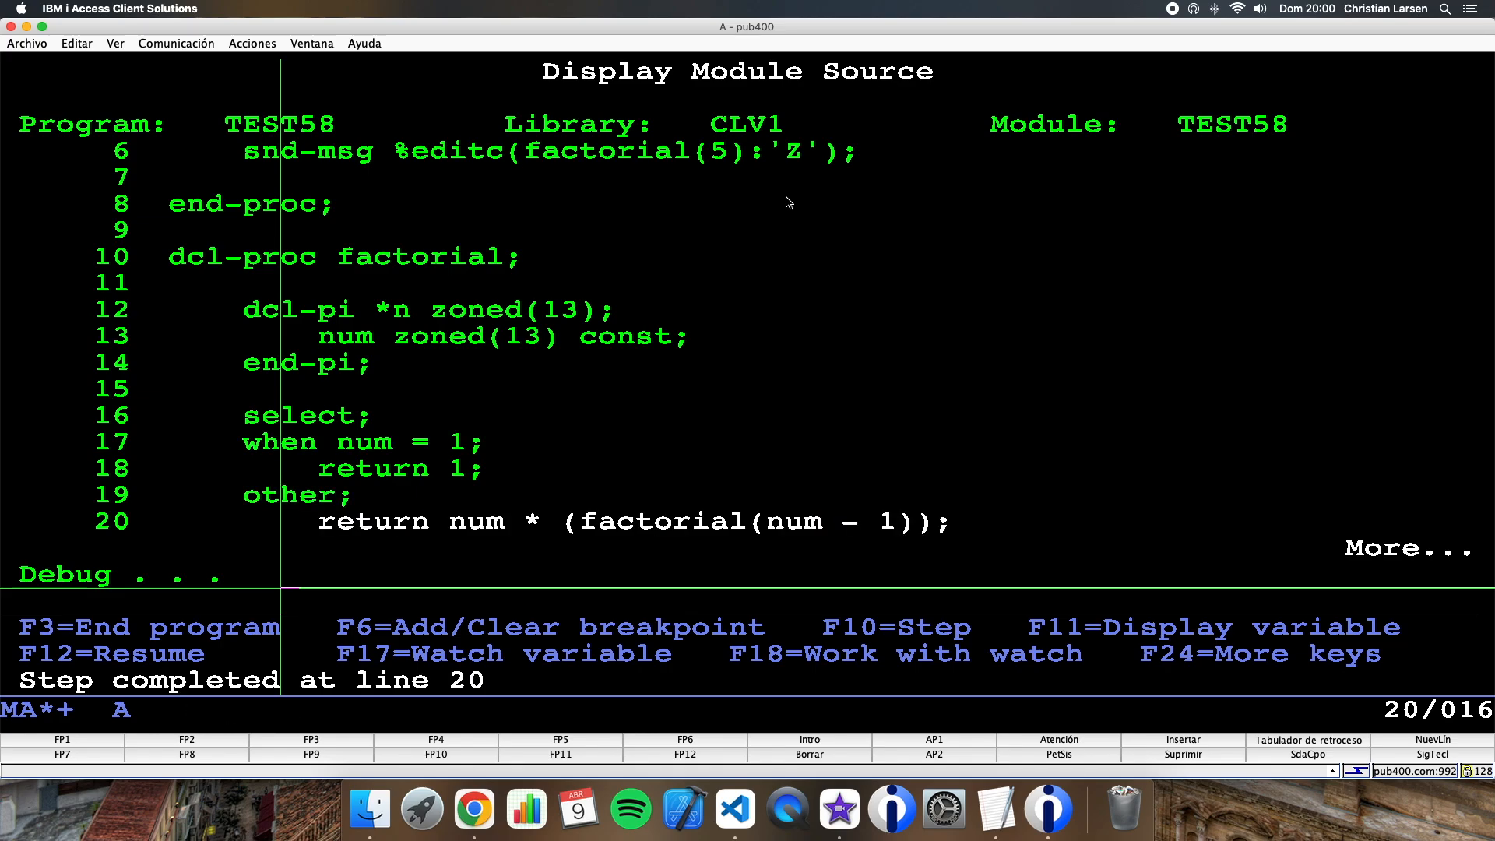
pyautogui.press('F10')
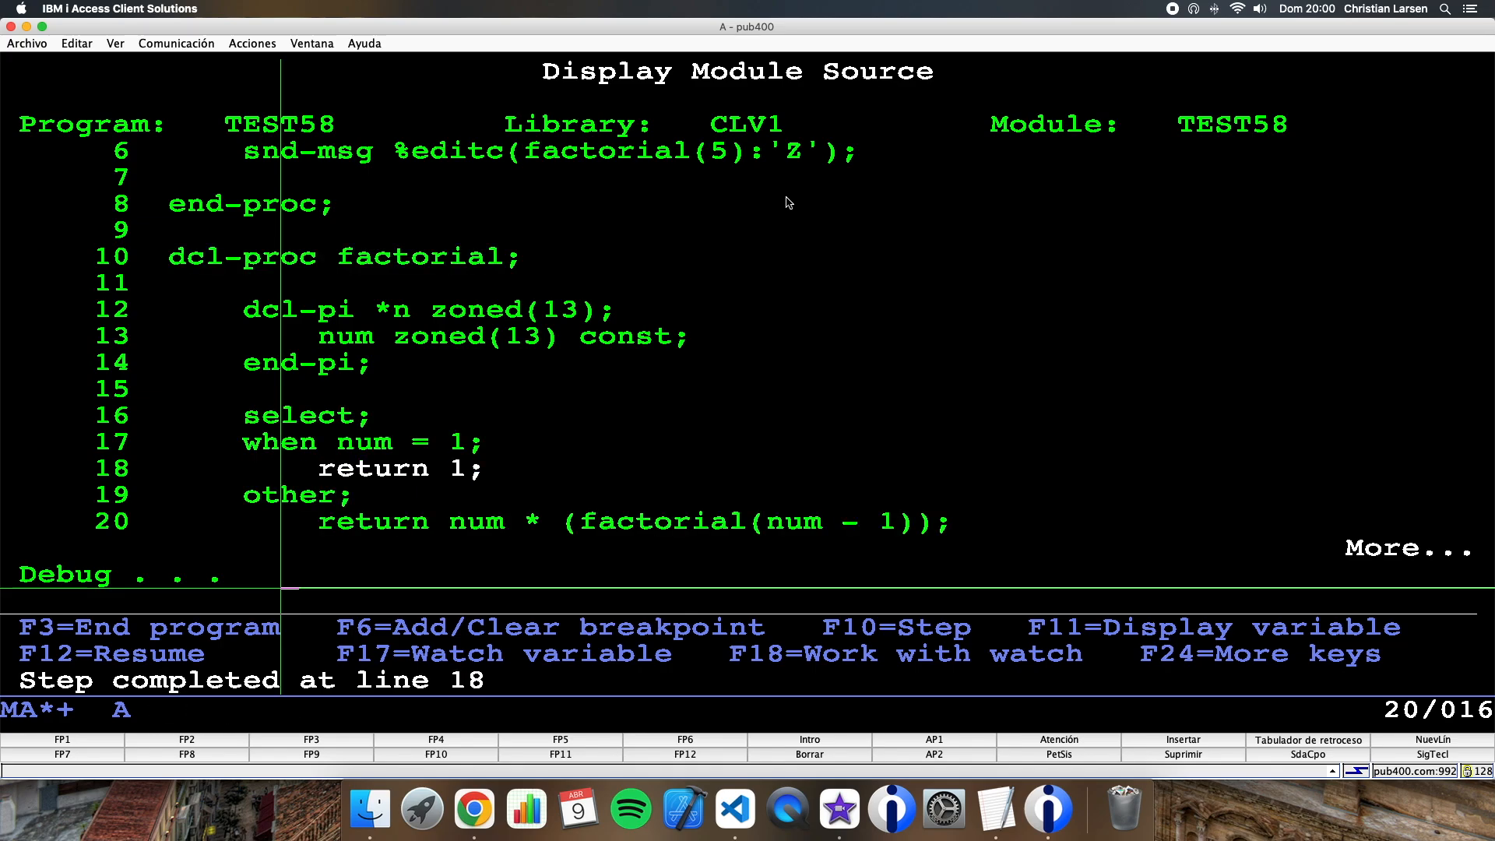
pyautogui.press('f11')
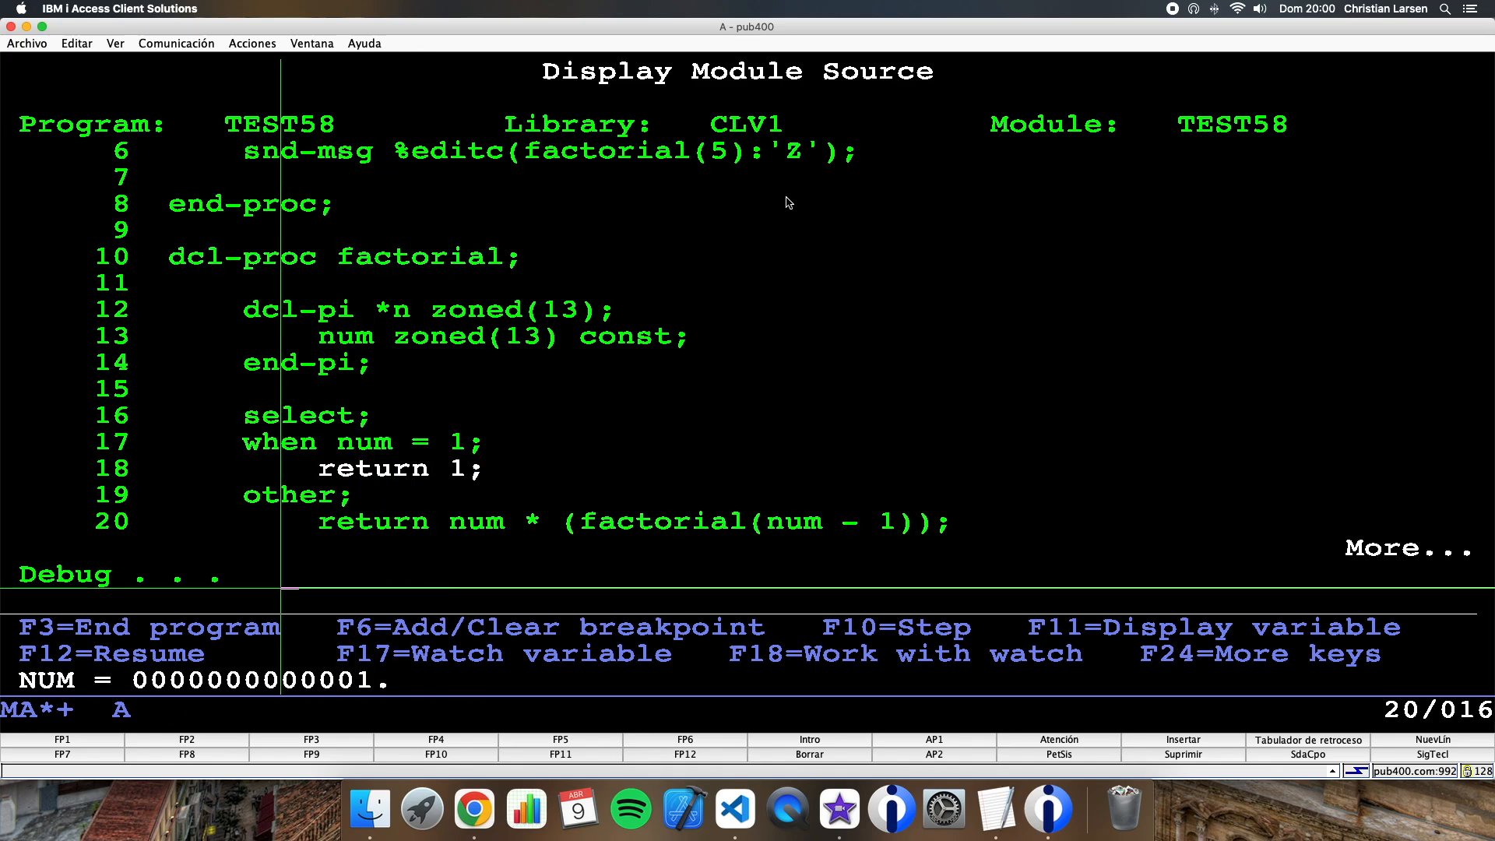
pyautogui.press('F10')
pyautogui.write('10')
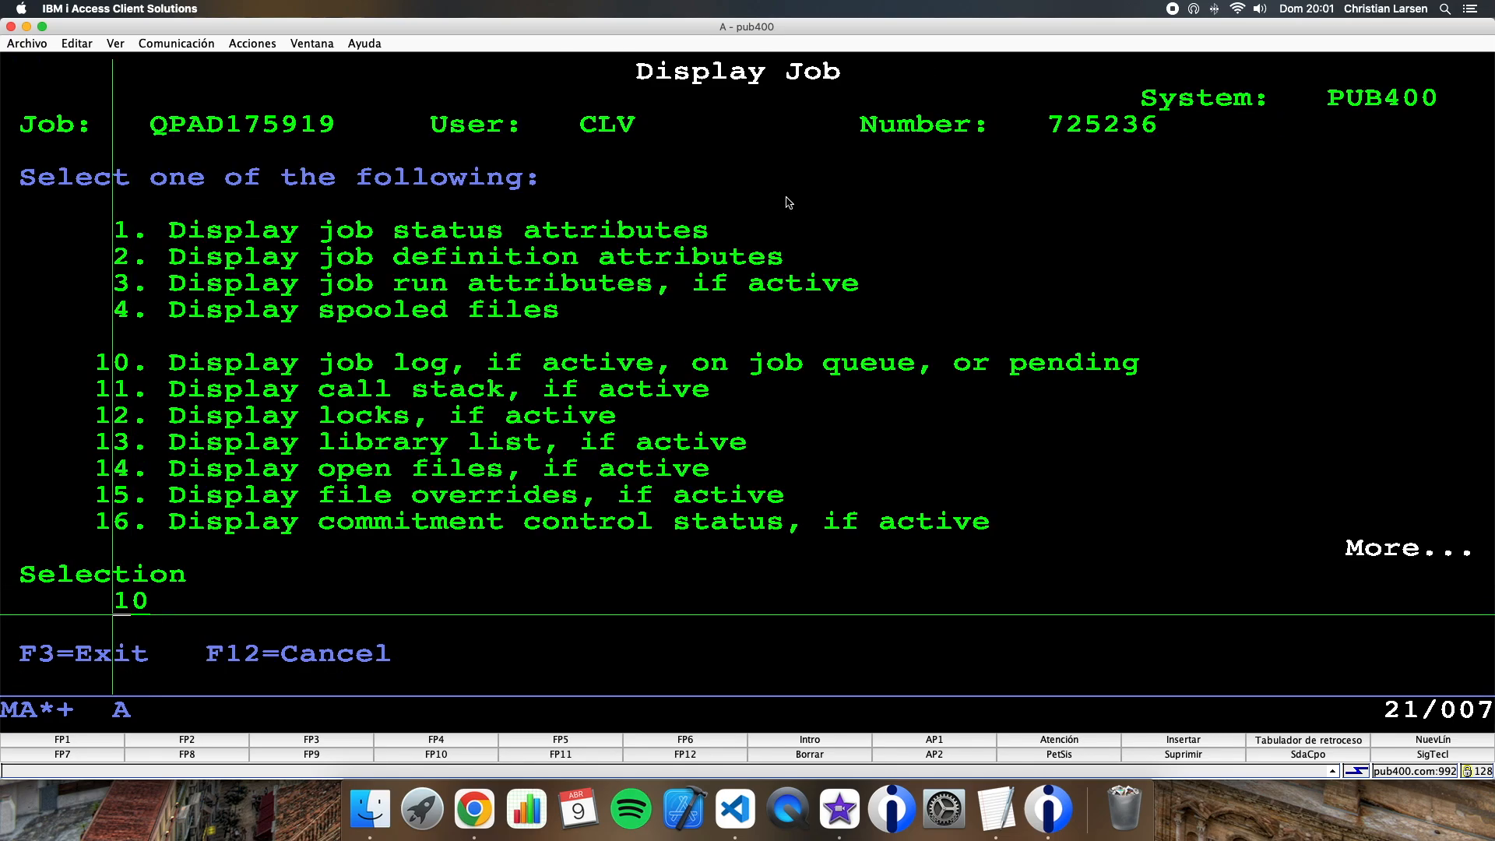
# View the job log showing 120, back out of the message list, and end the program with F3
pyautogui.press('Enter')
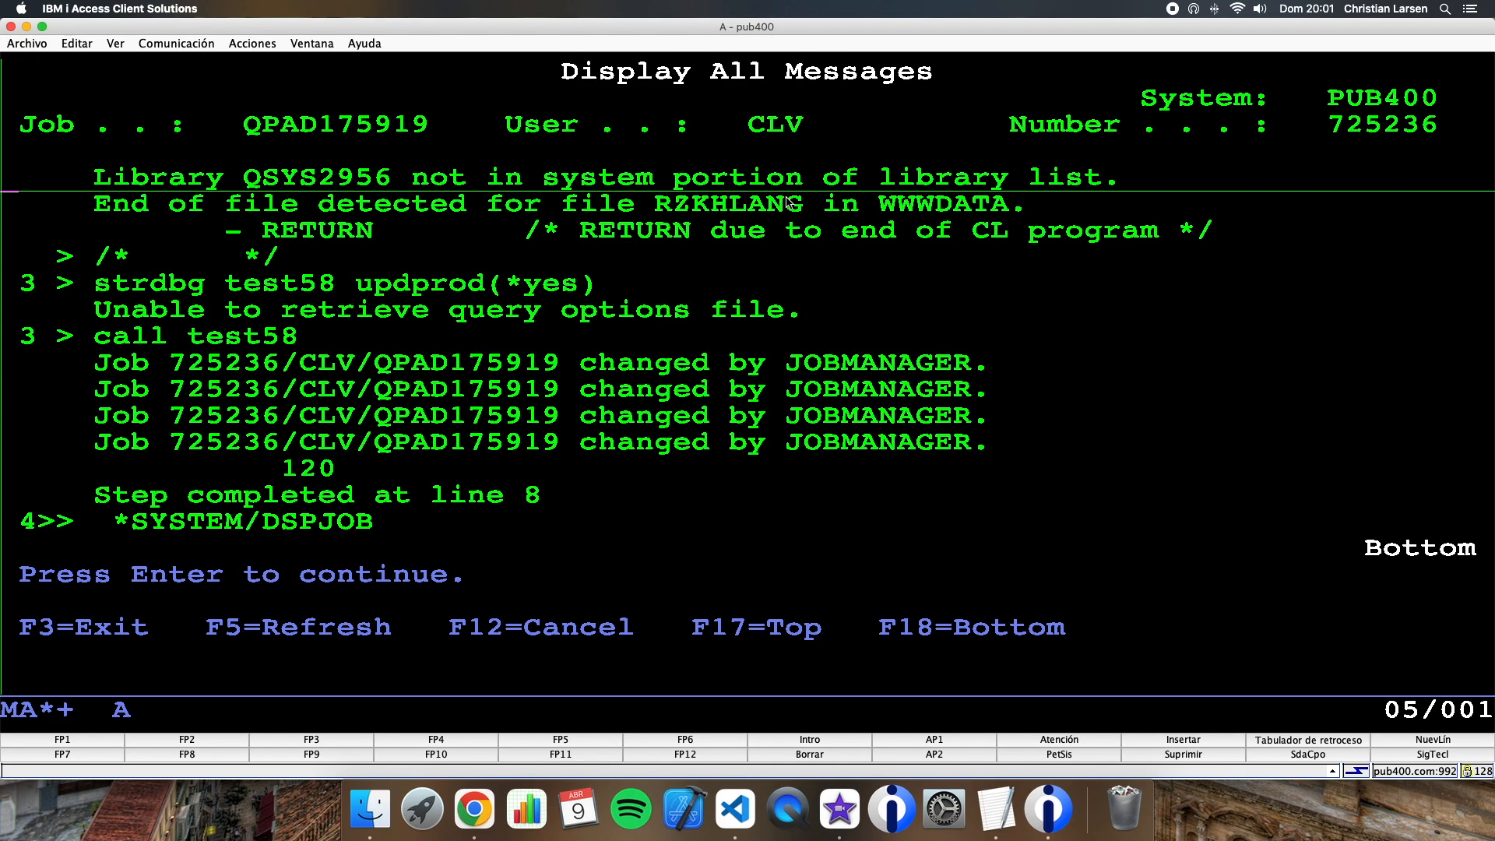
pyautogui.moveTo(40, 489)
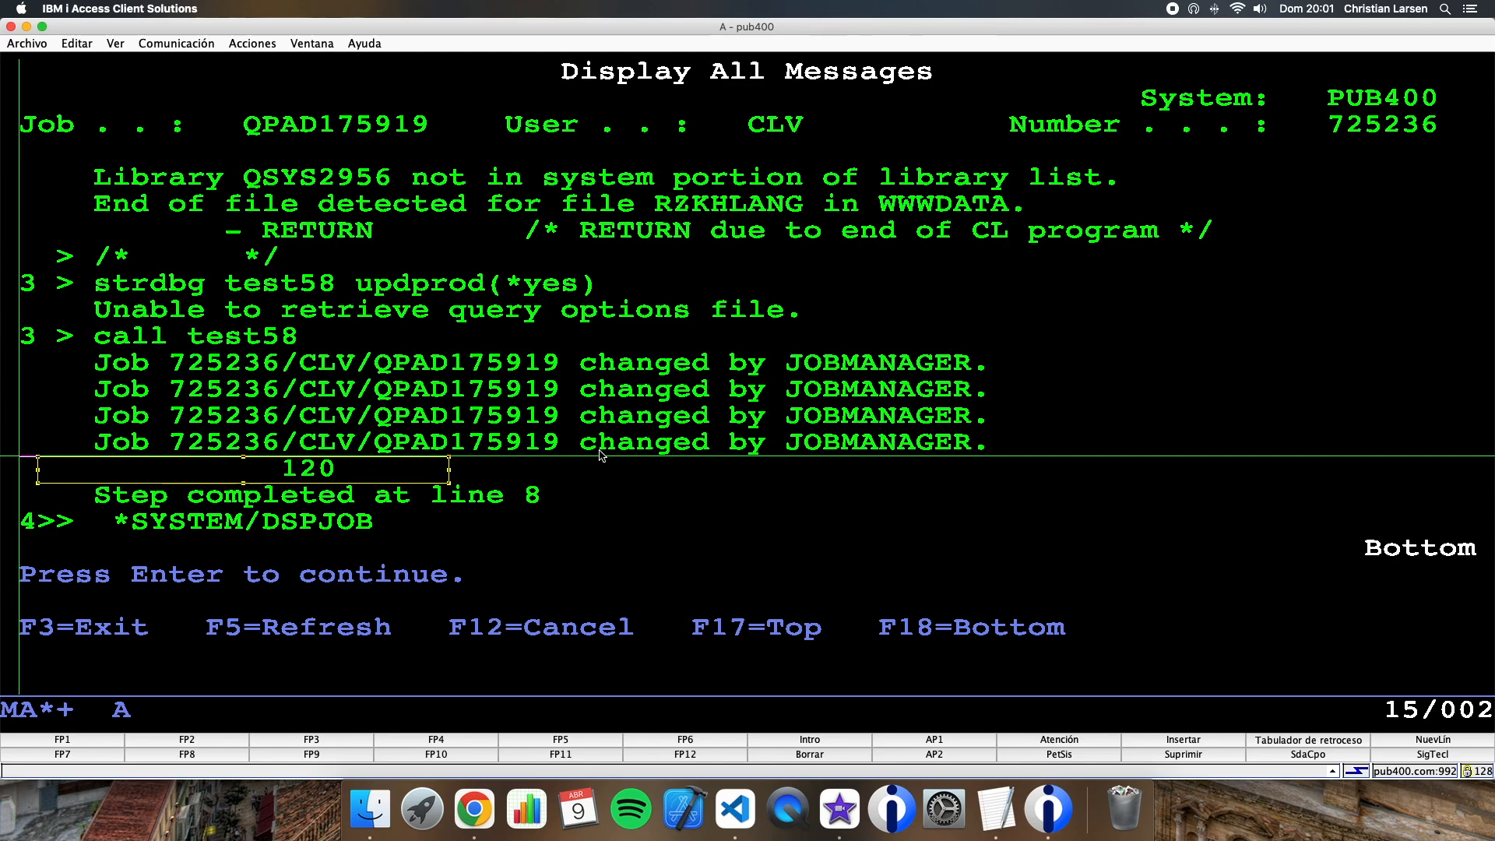
pyautogui.press('Enter')
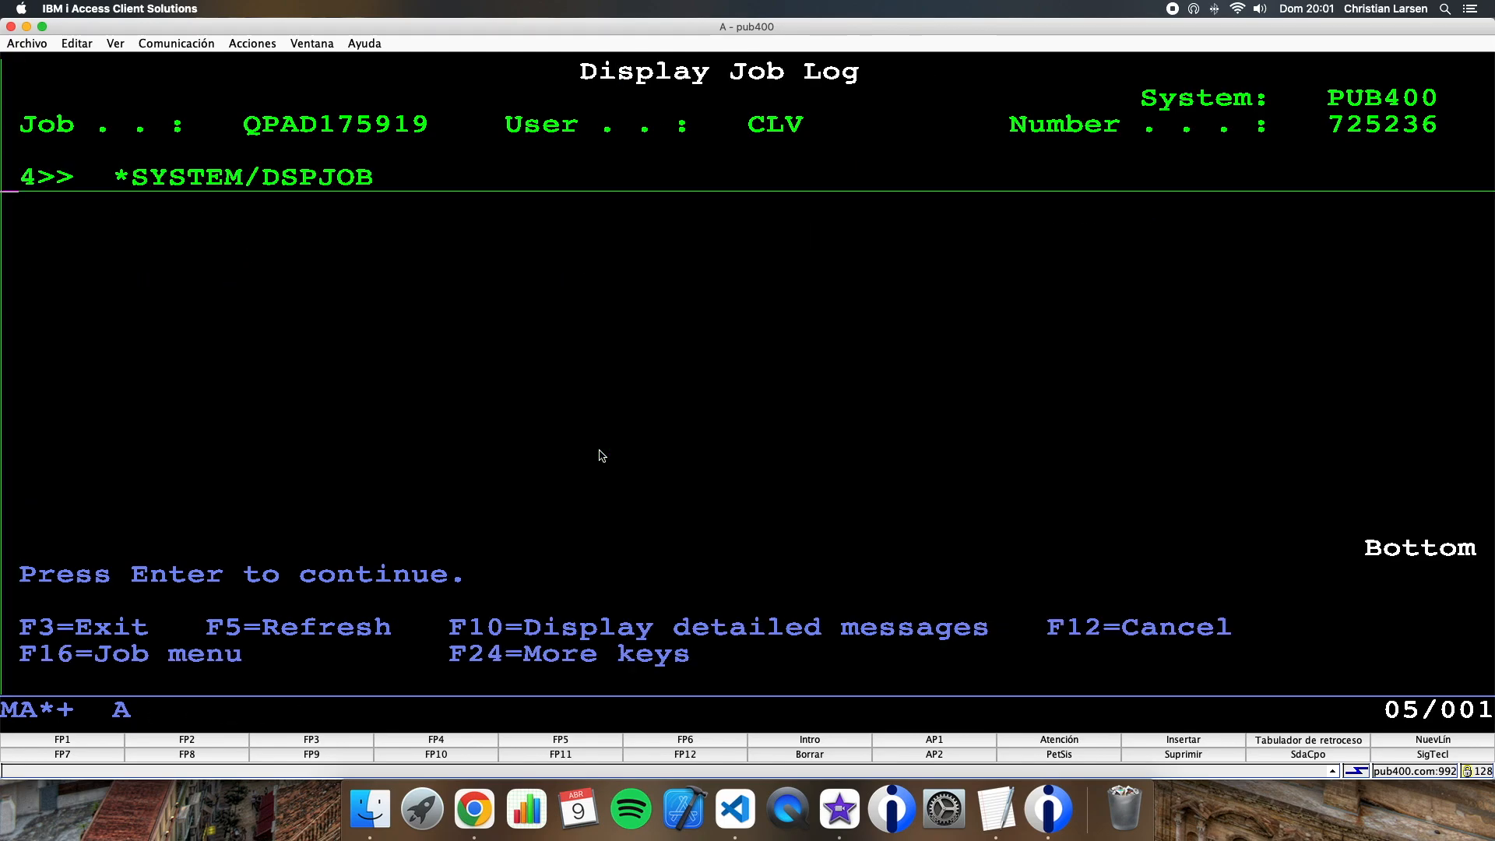
pyautogui.press('Enter')
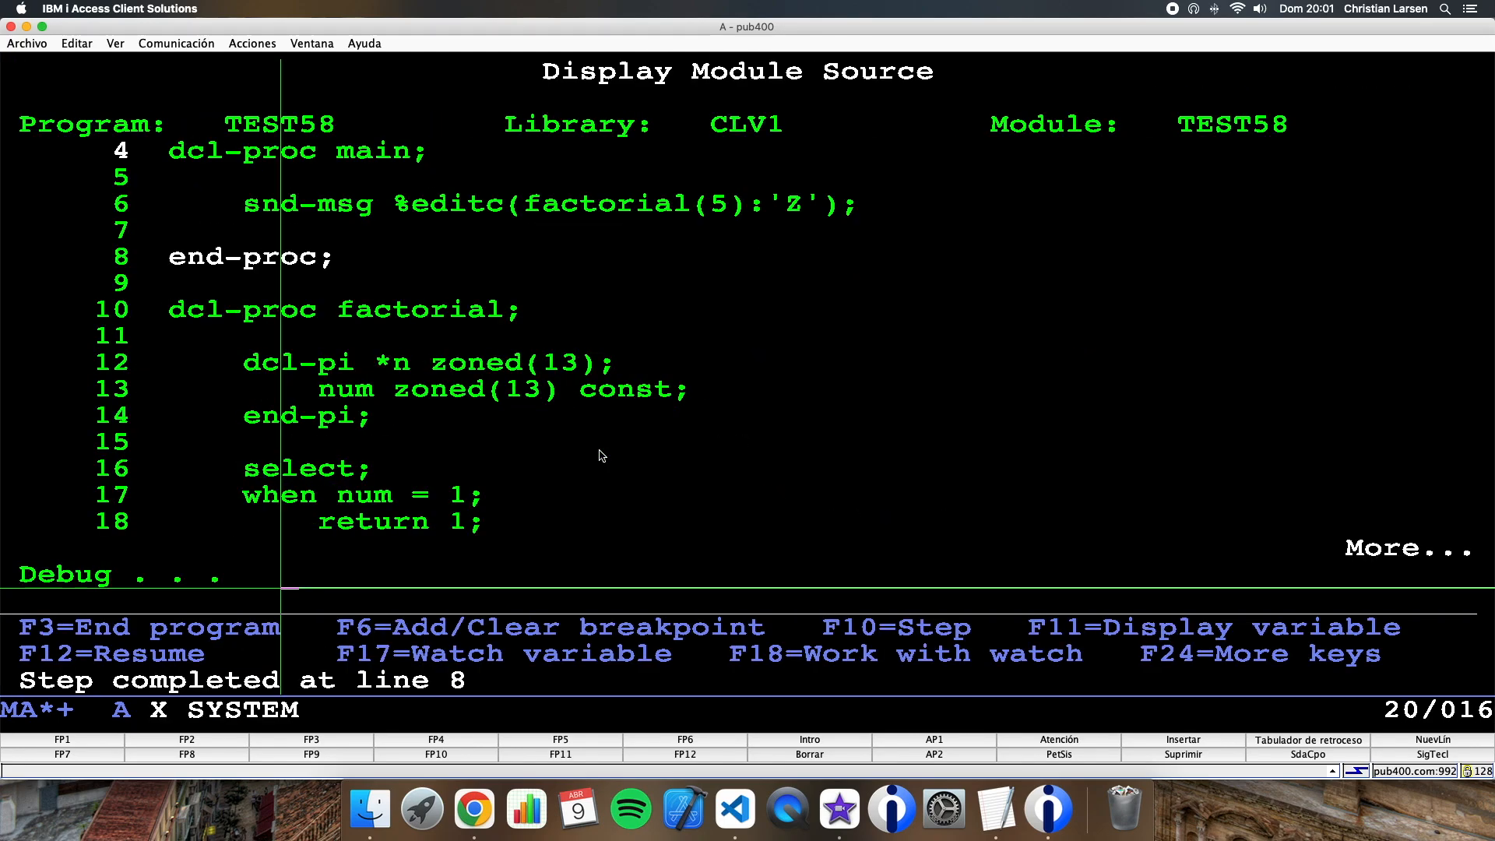
pyautogui.press('F3')
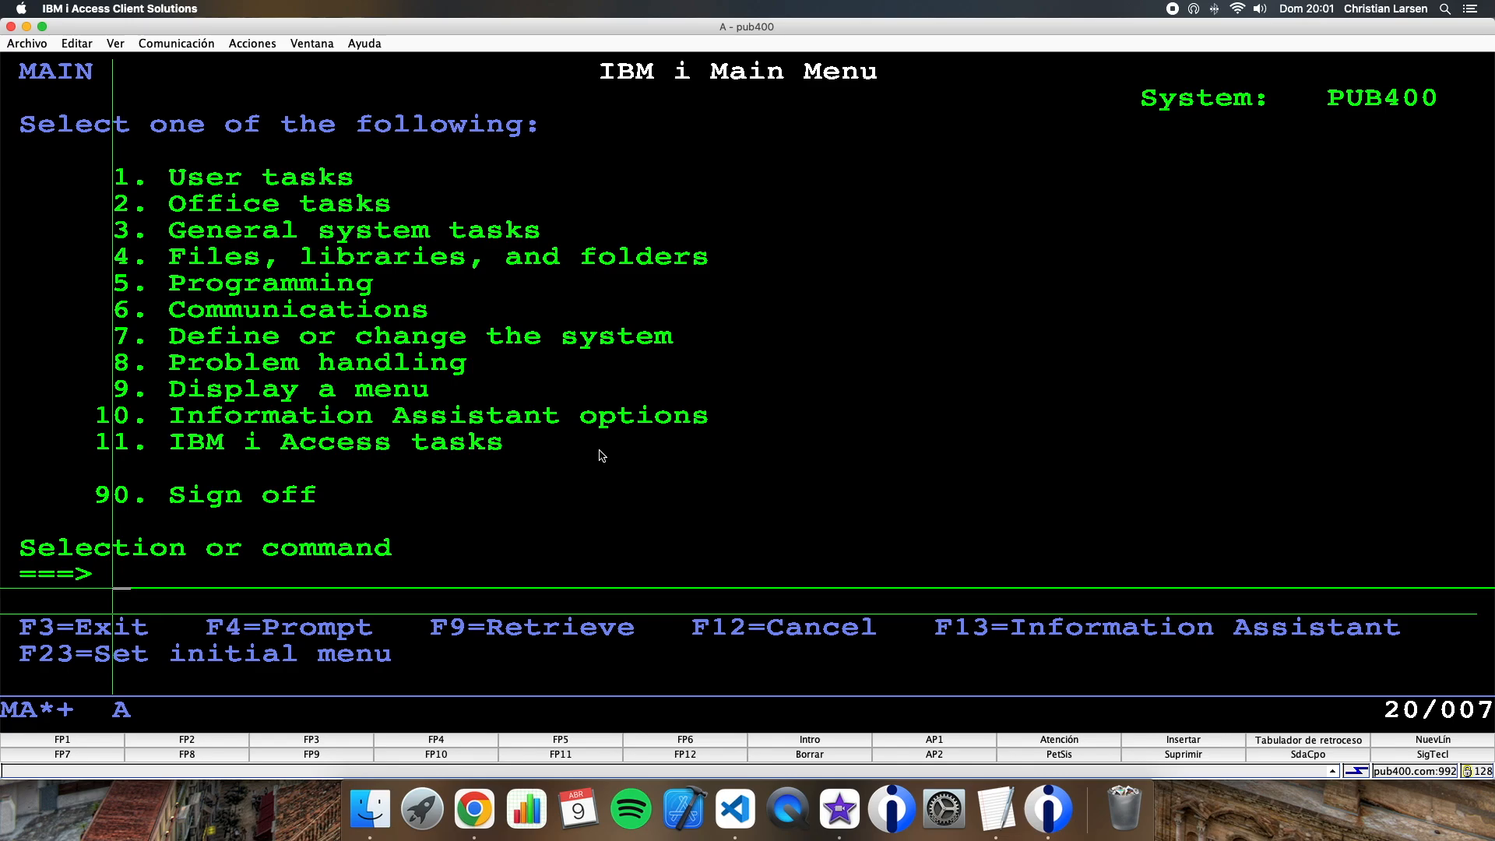